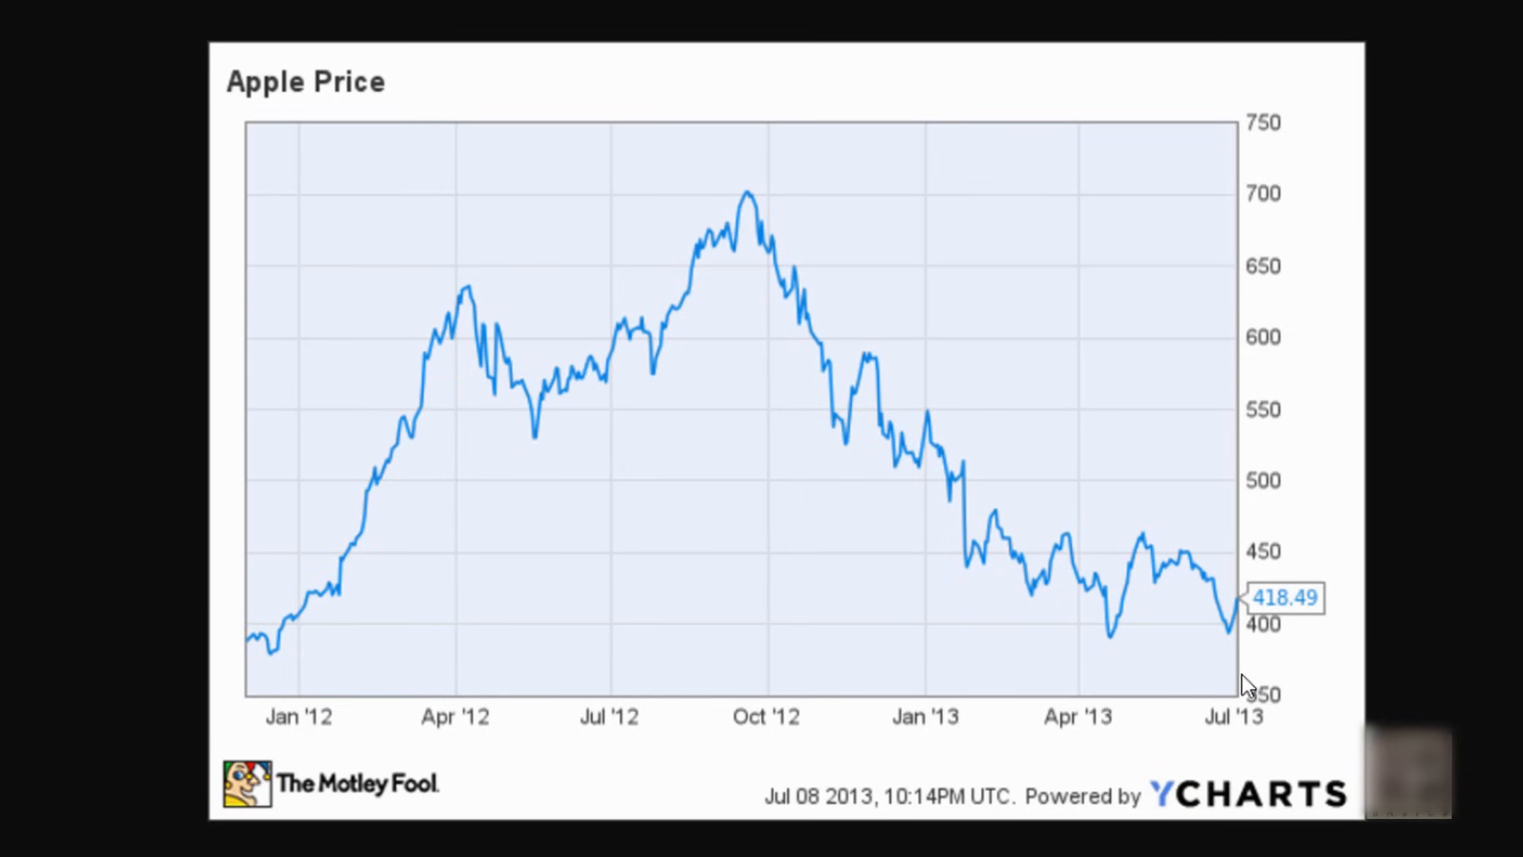
mouse_move(1343, 816)
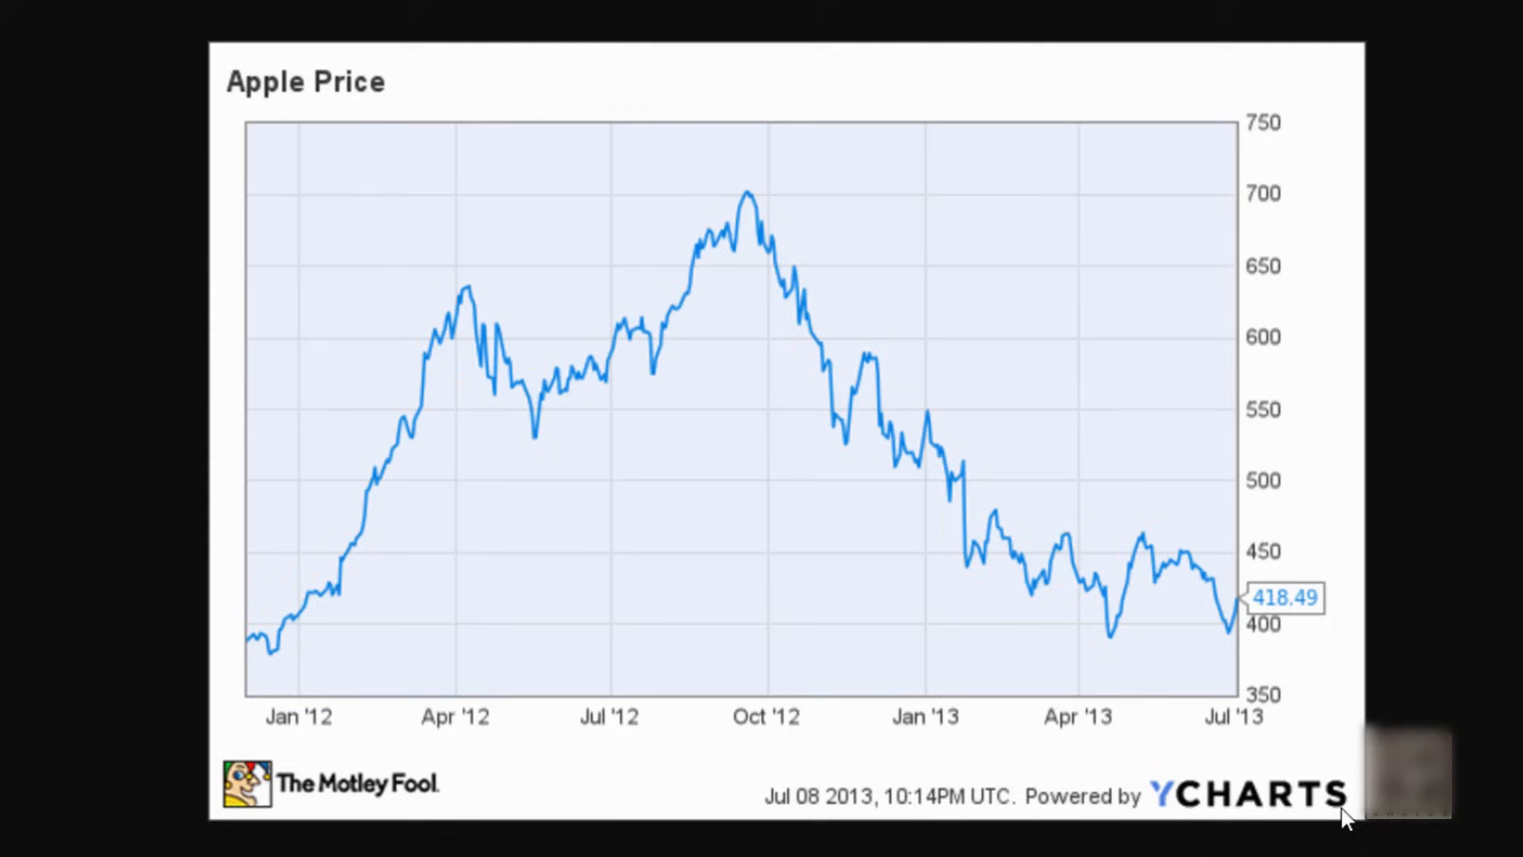
mouse_move(1259, 257)
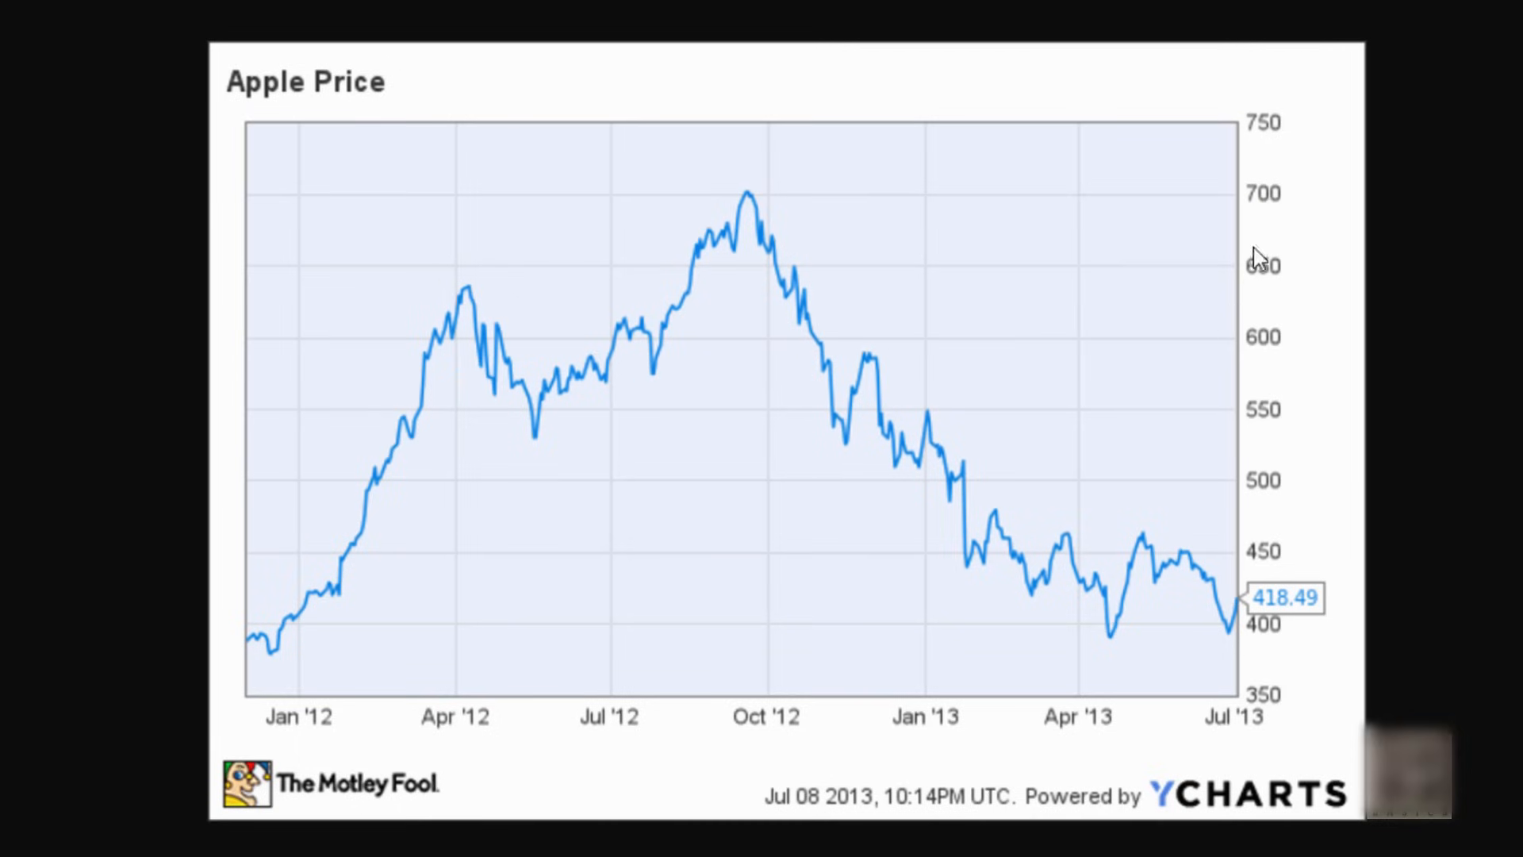
mouse_move(284, 498)
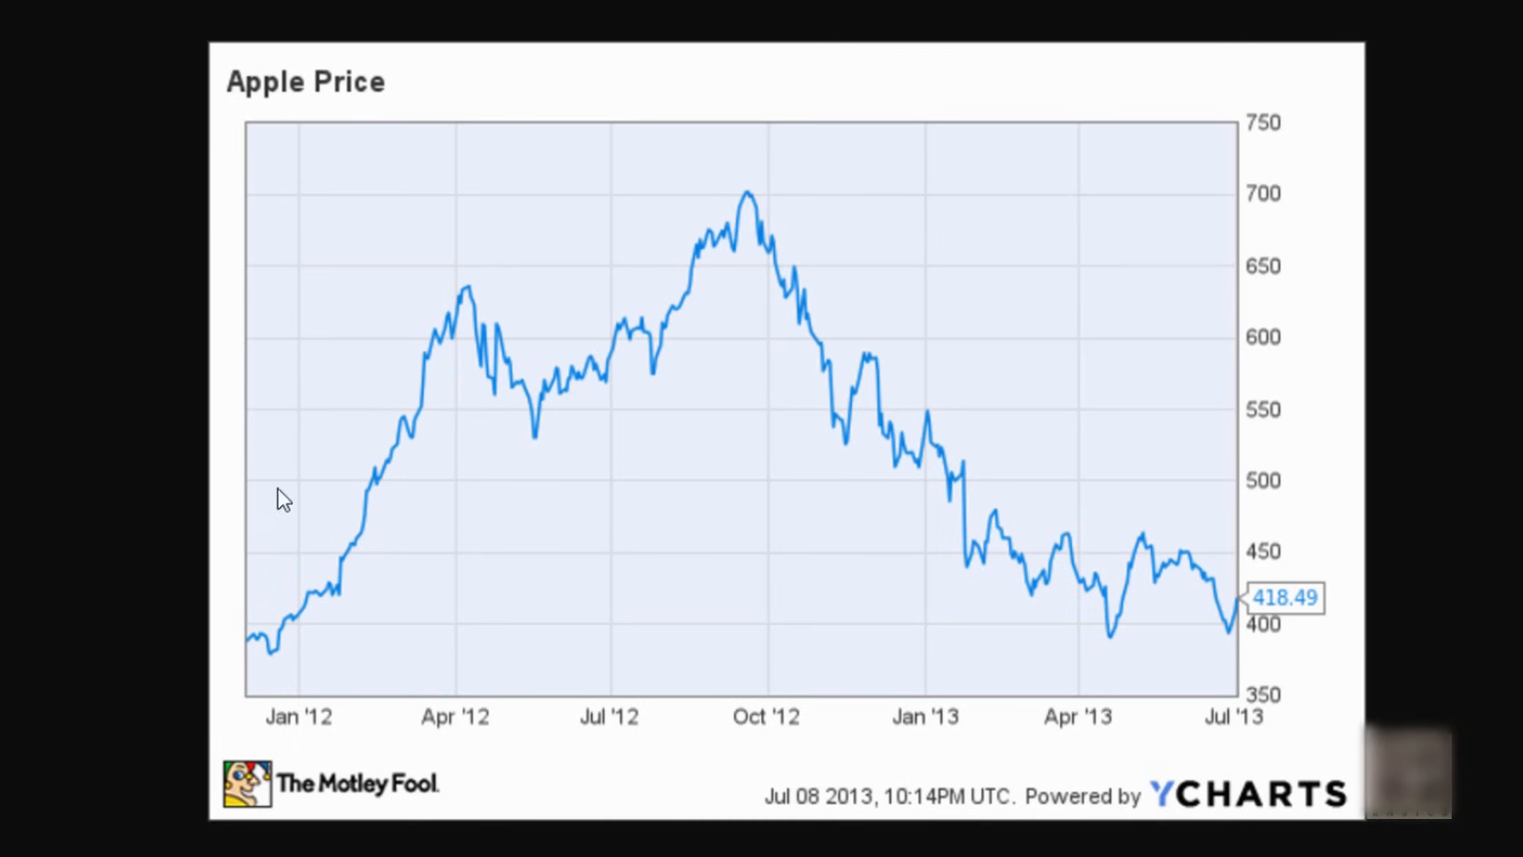
mouse_move(1082, 778)
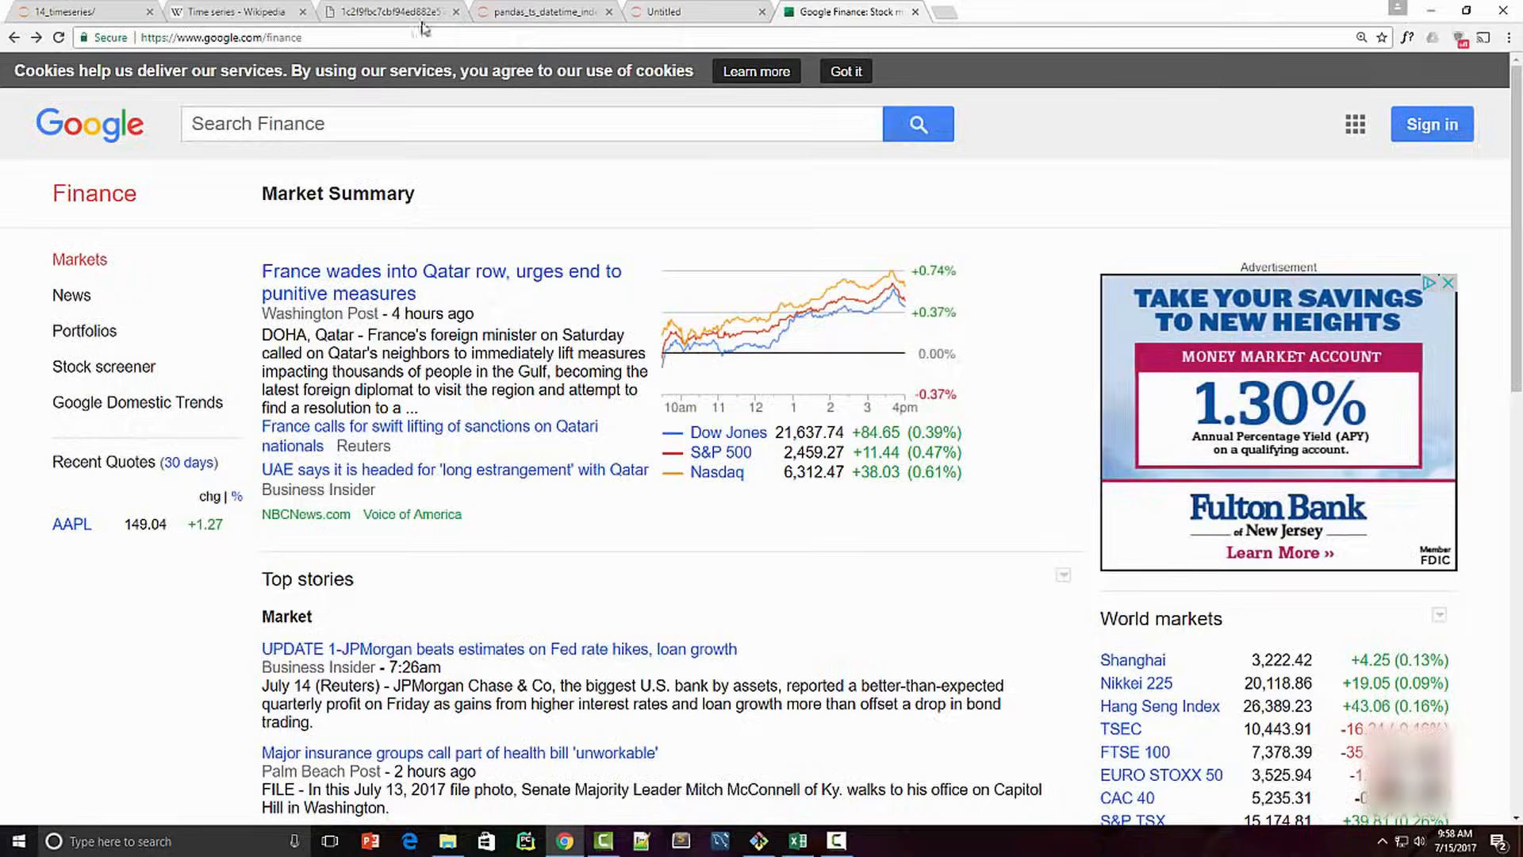
Search Google Finance for Apple (NASDAQ:AAPL) and open its historical daily prices.
left_click(221, 37)
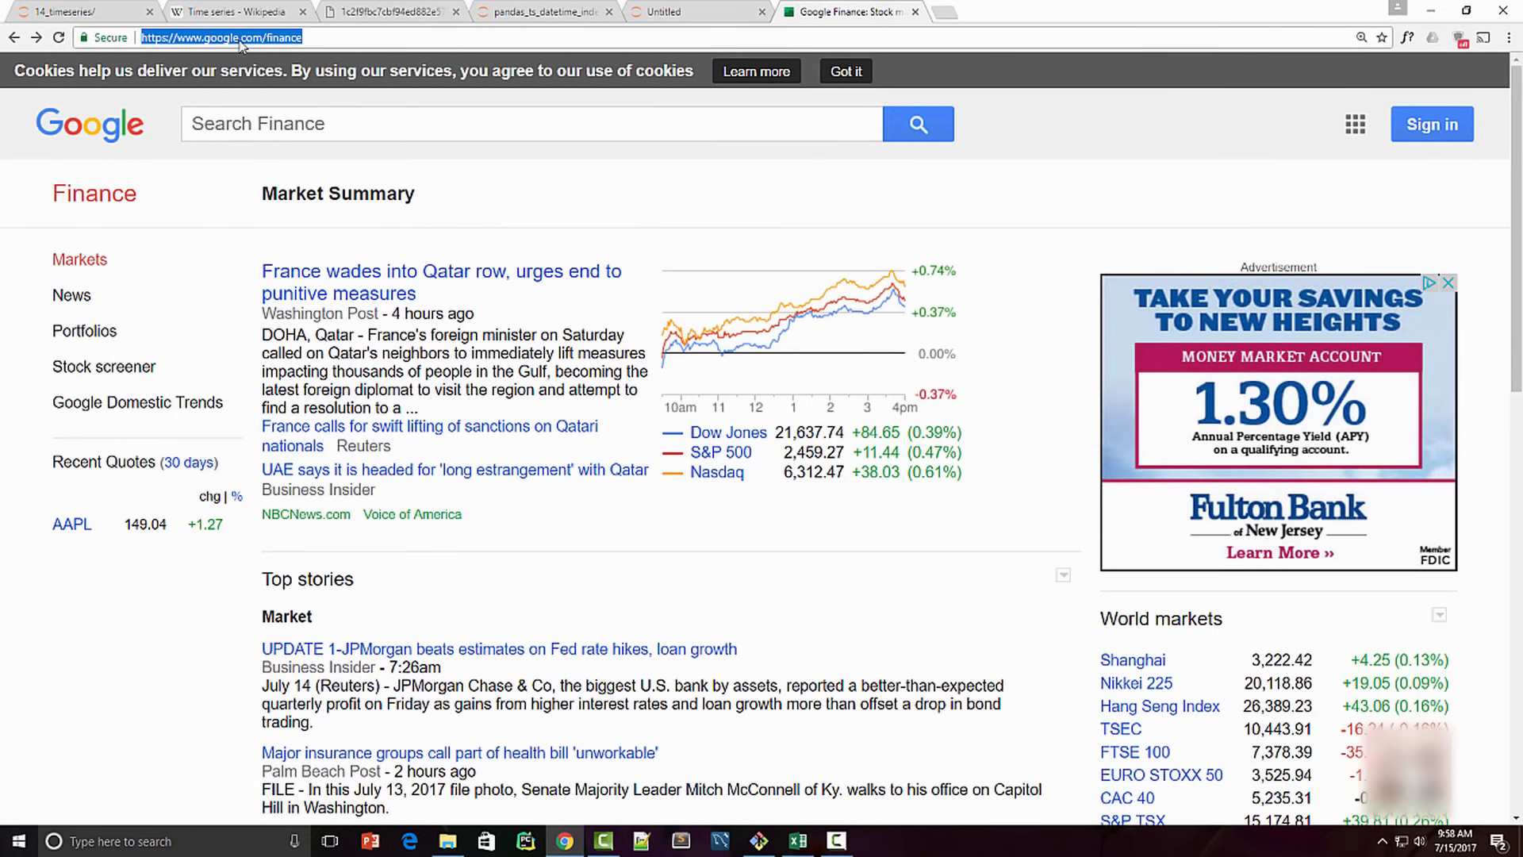
type("aap")
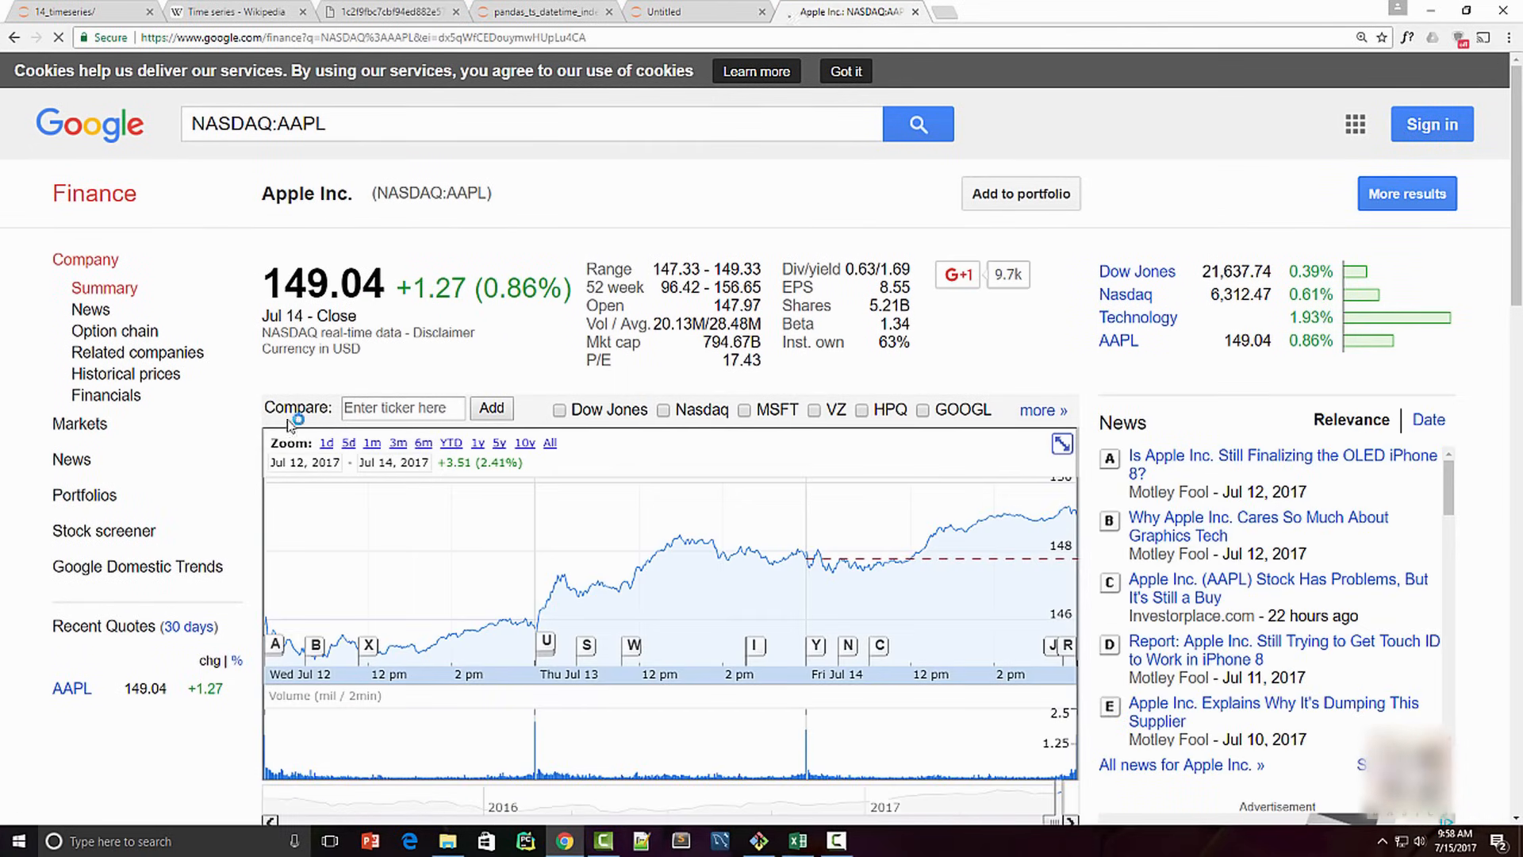
left_click(125, 373)
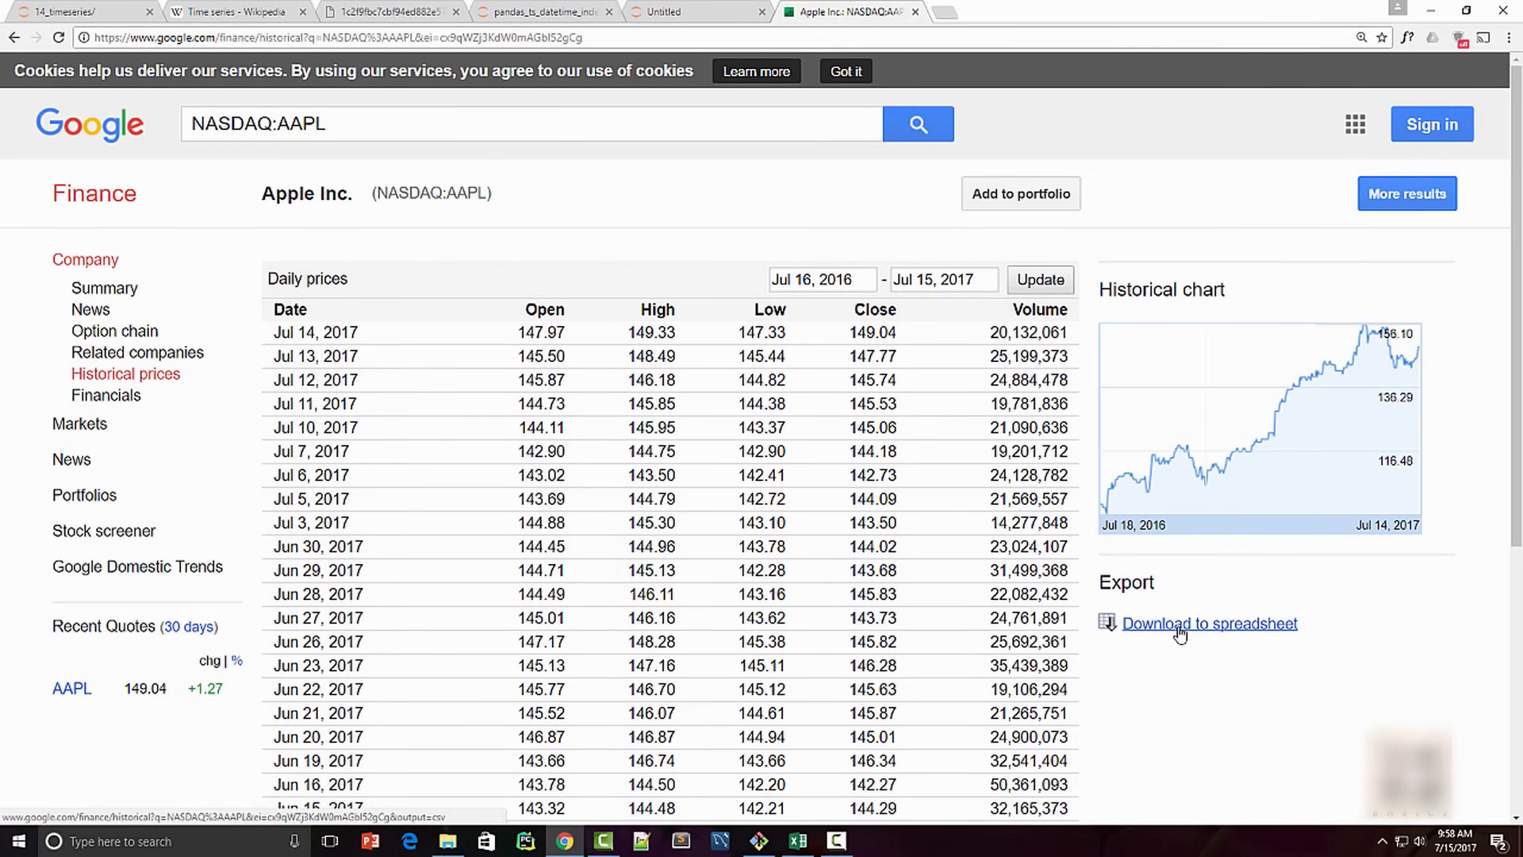
mouse_move(403, 483)
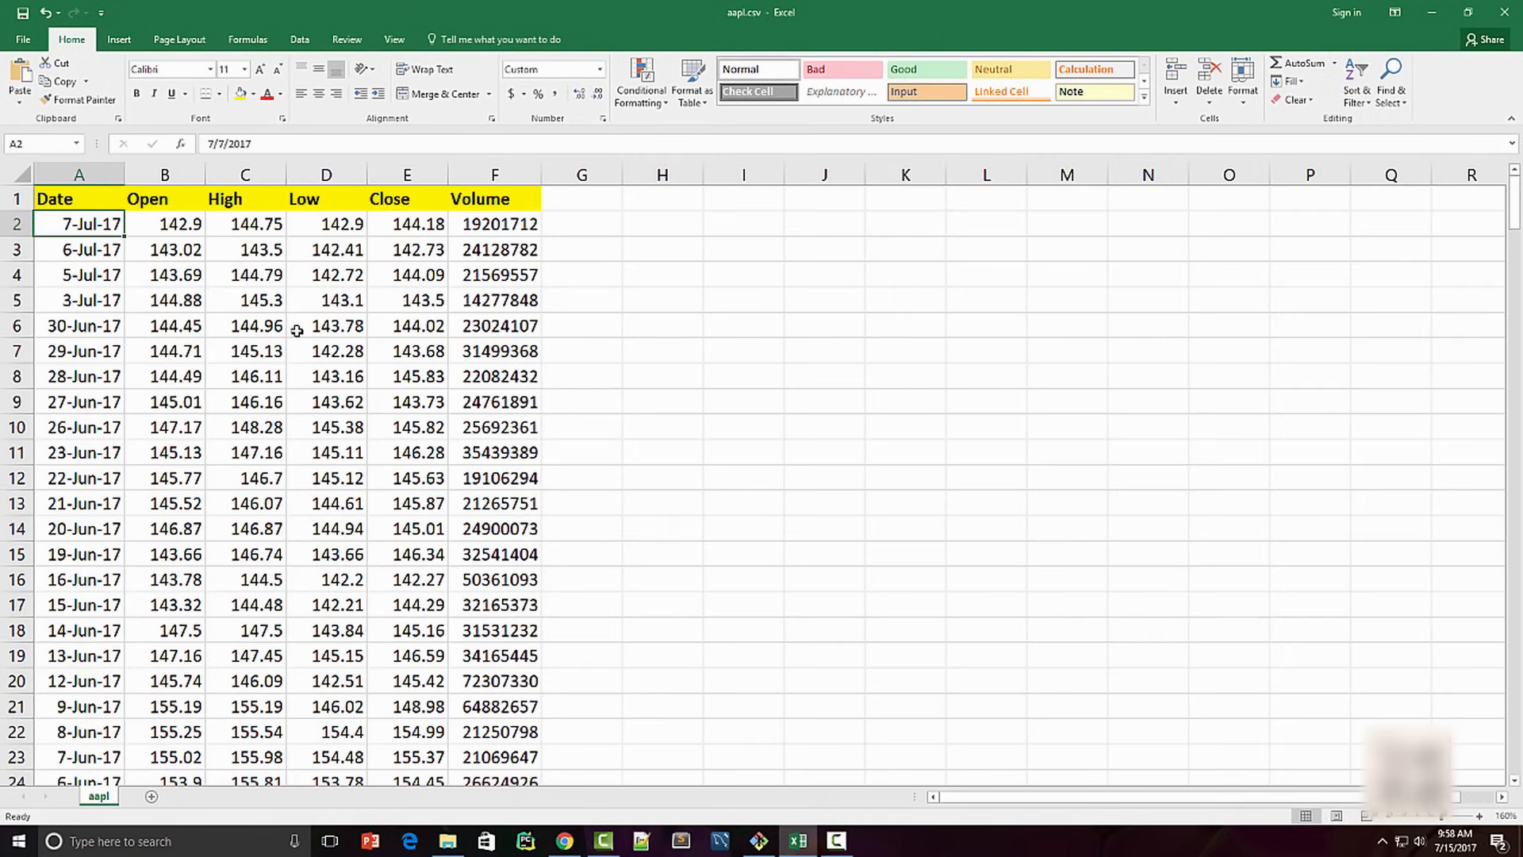
mouse_move(172, 629)
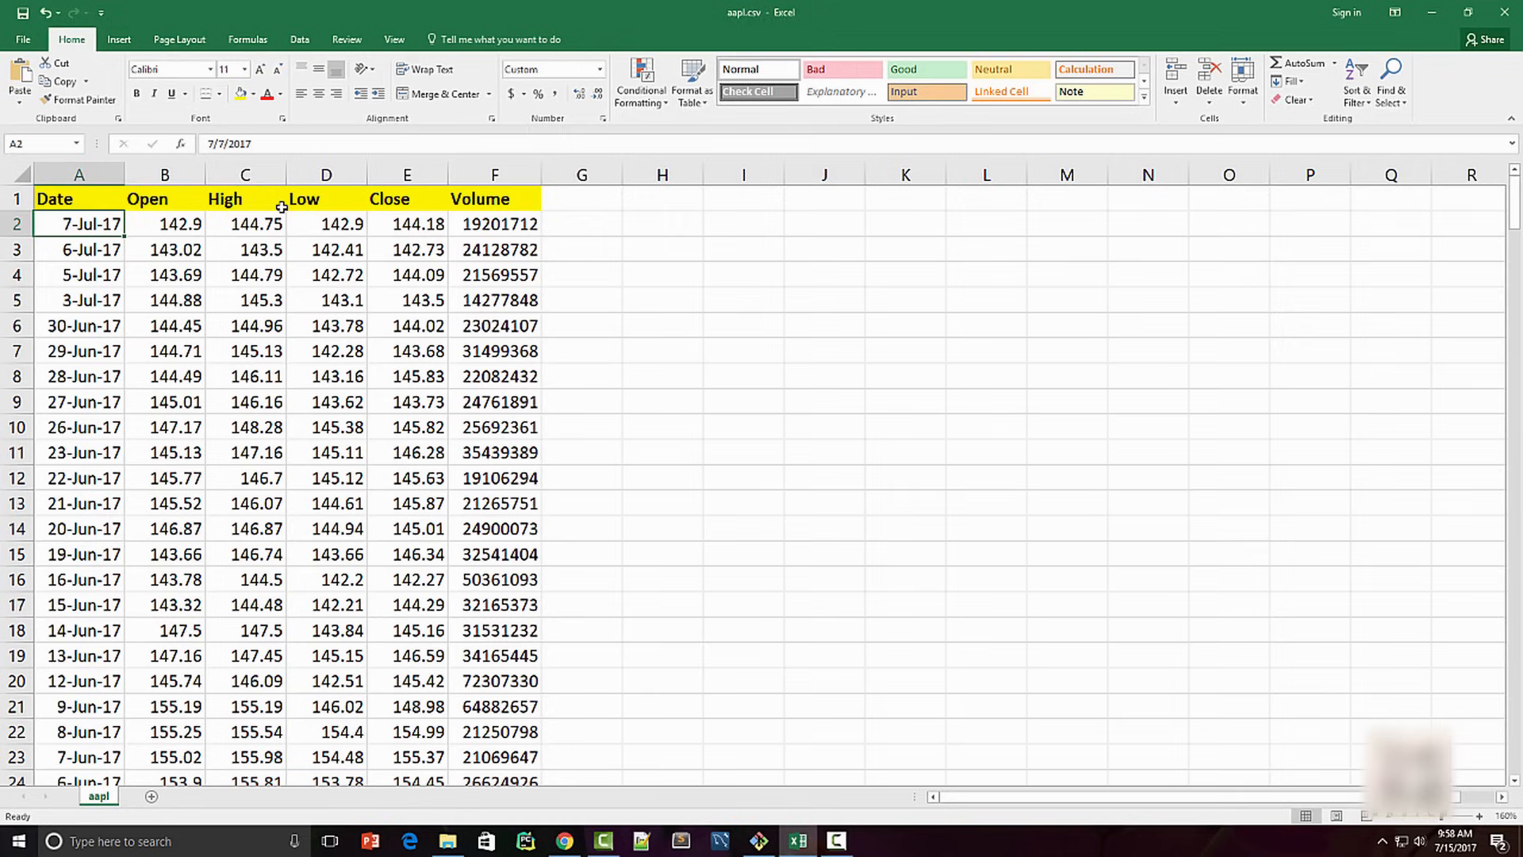
mouse_move(1432, 31)
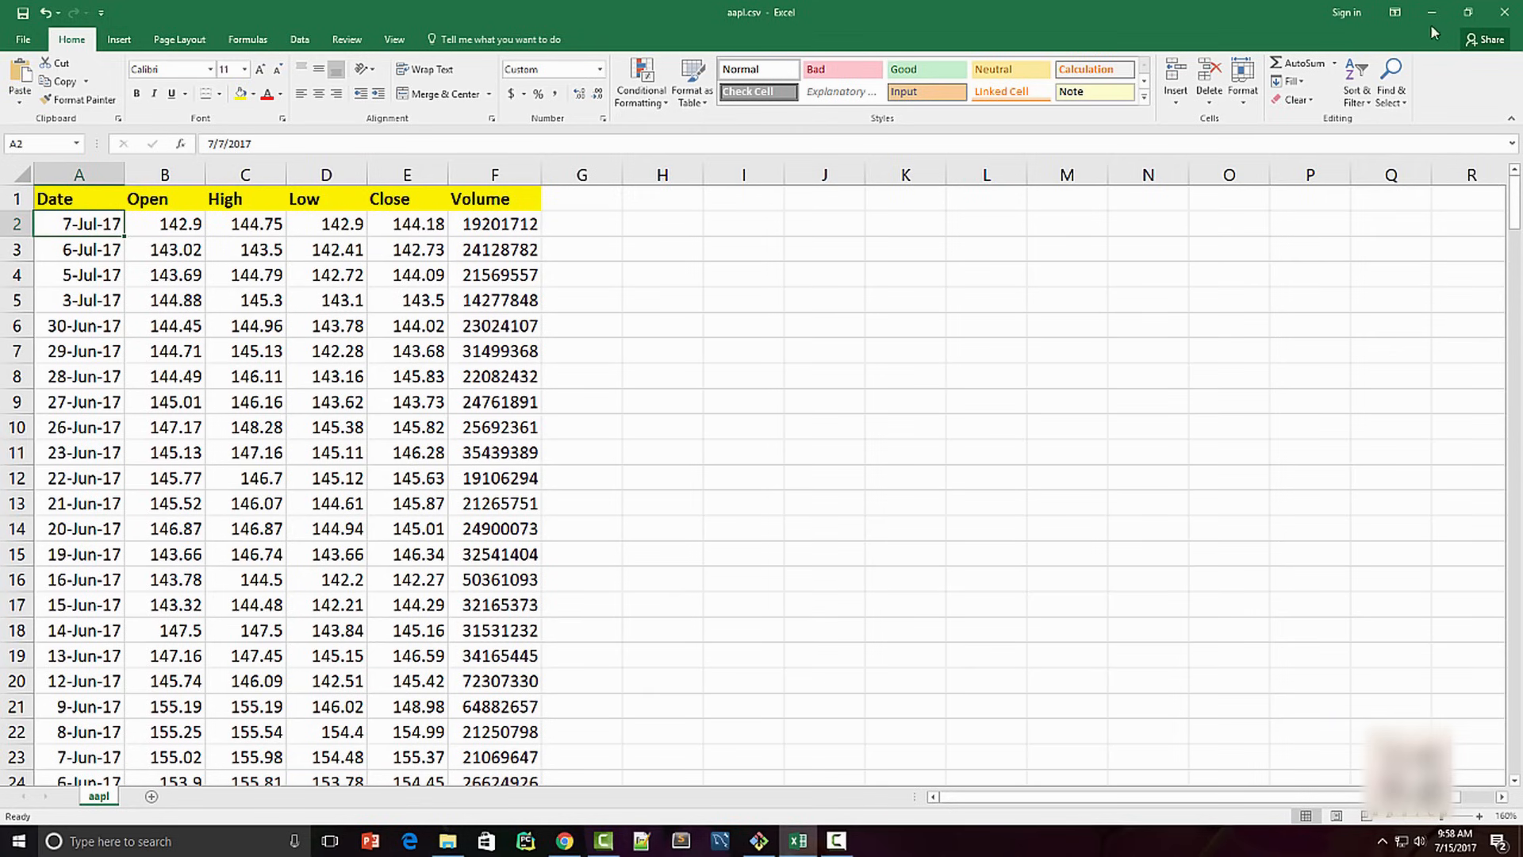
left_click(561, 840)
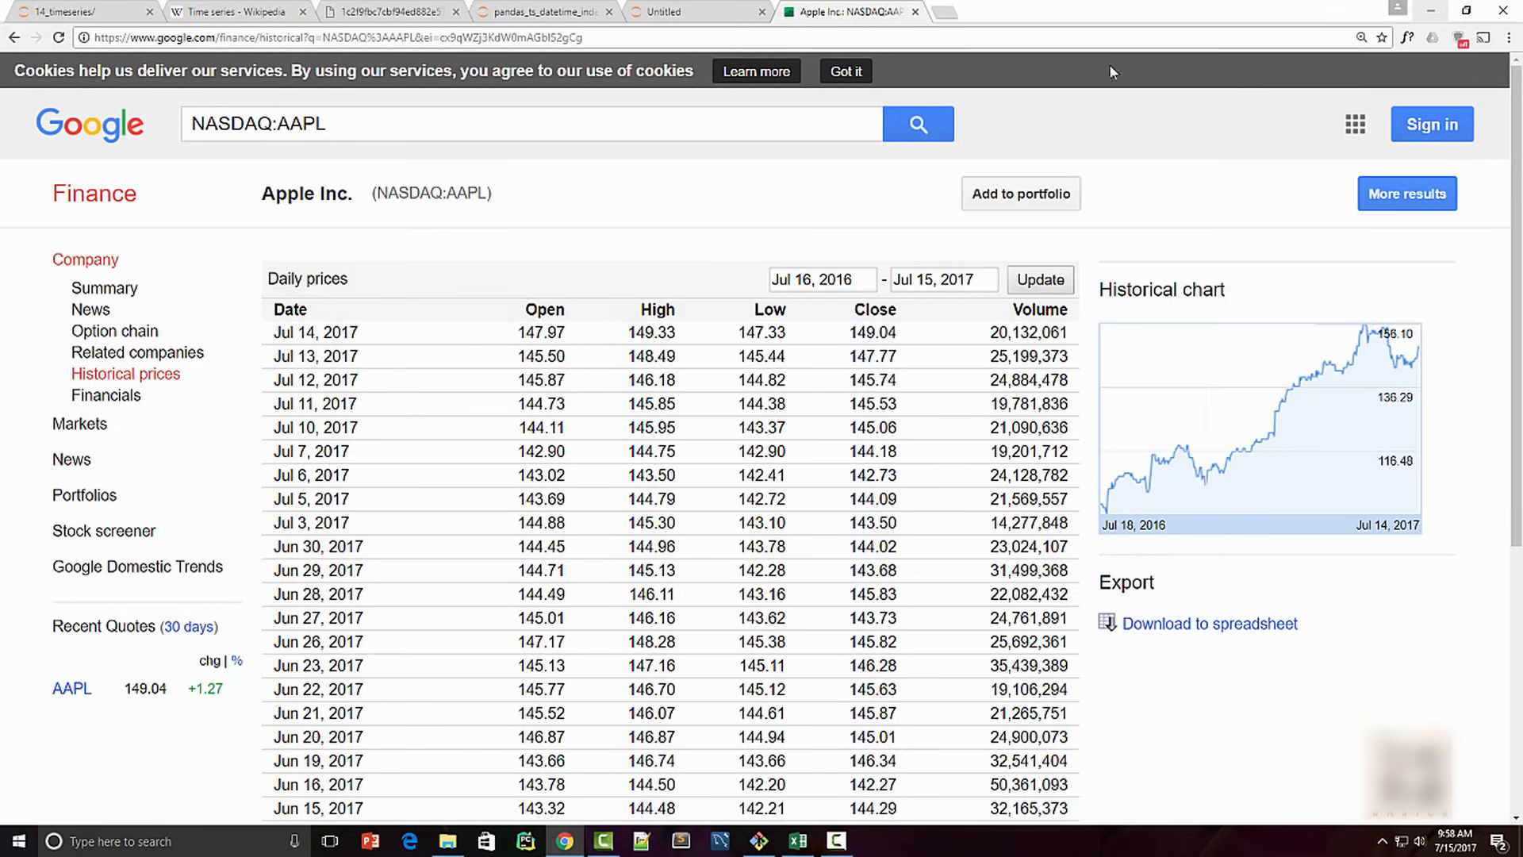
left_click(719, 840)
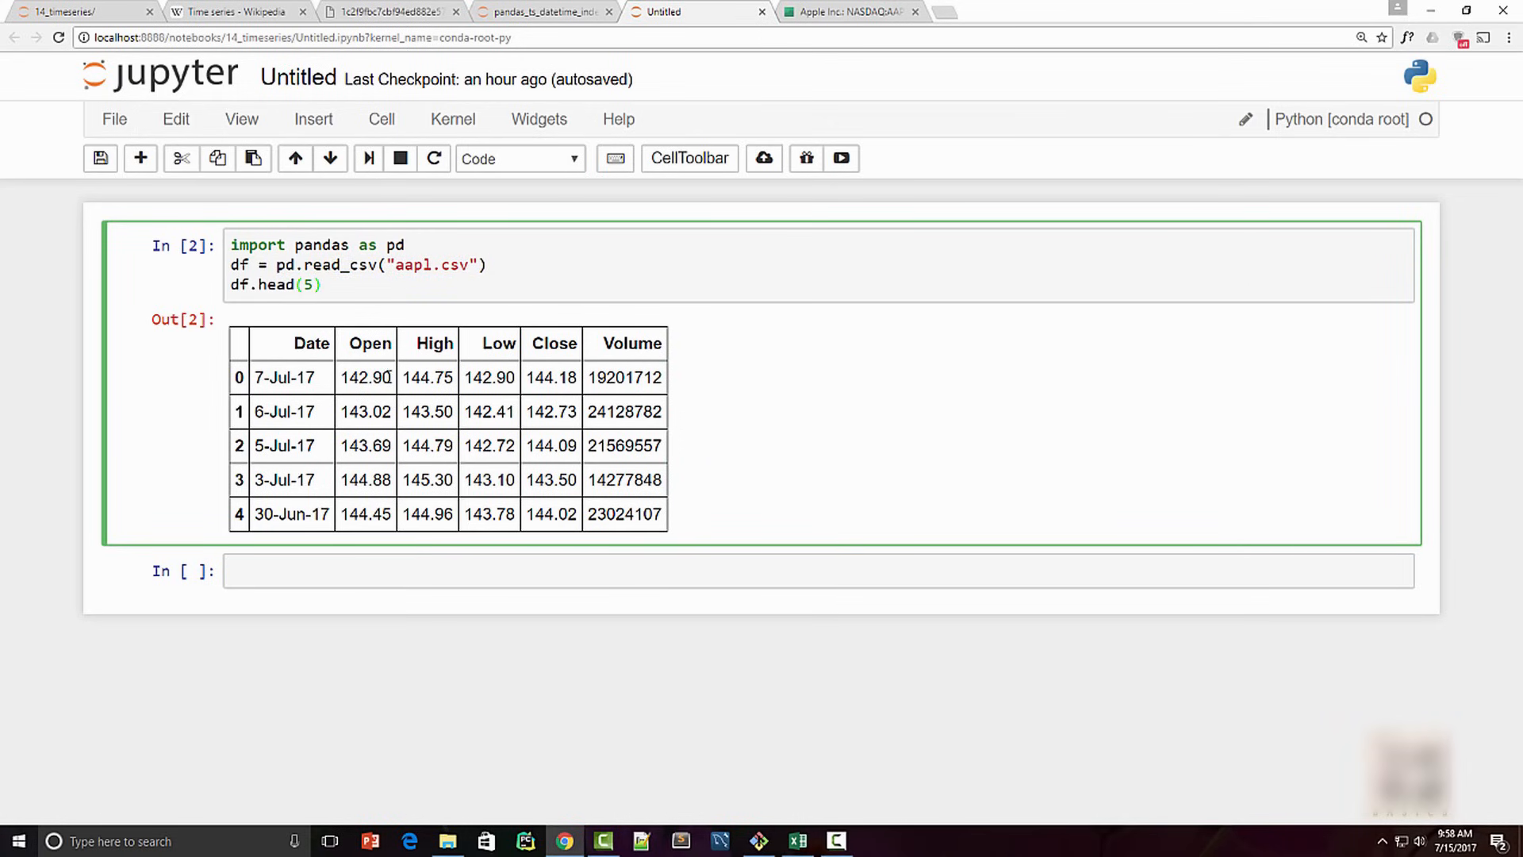
mouse_move(379, 328)
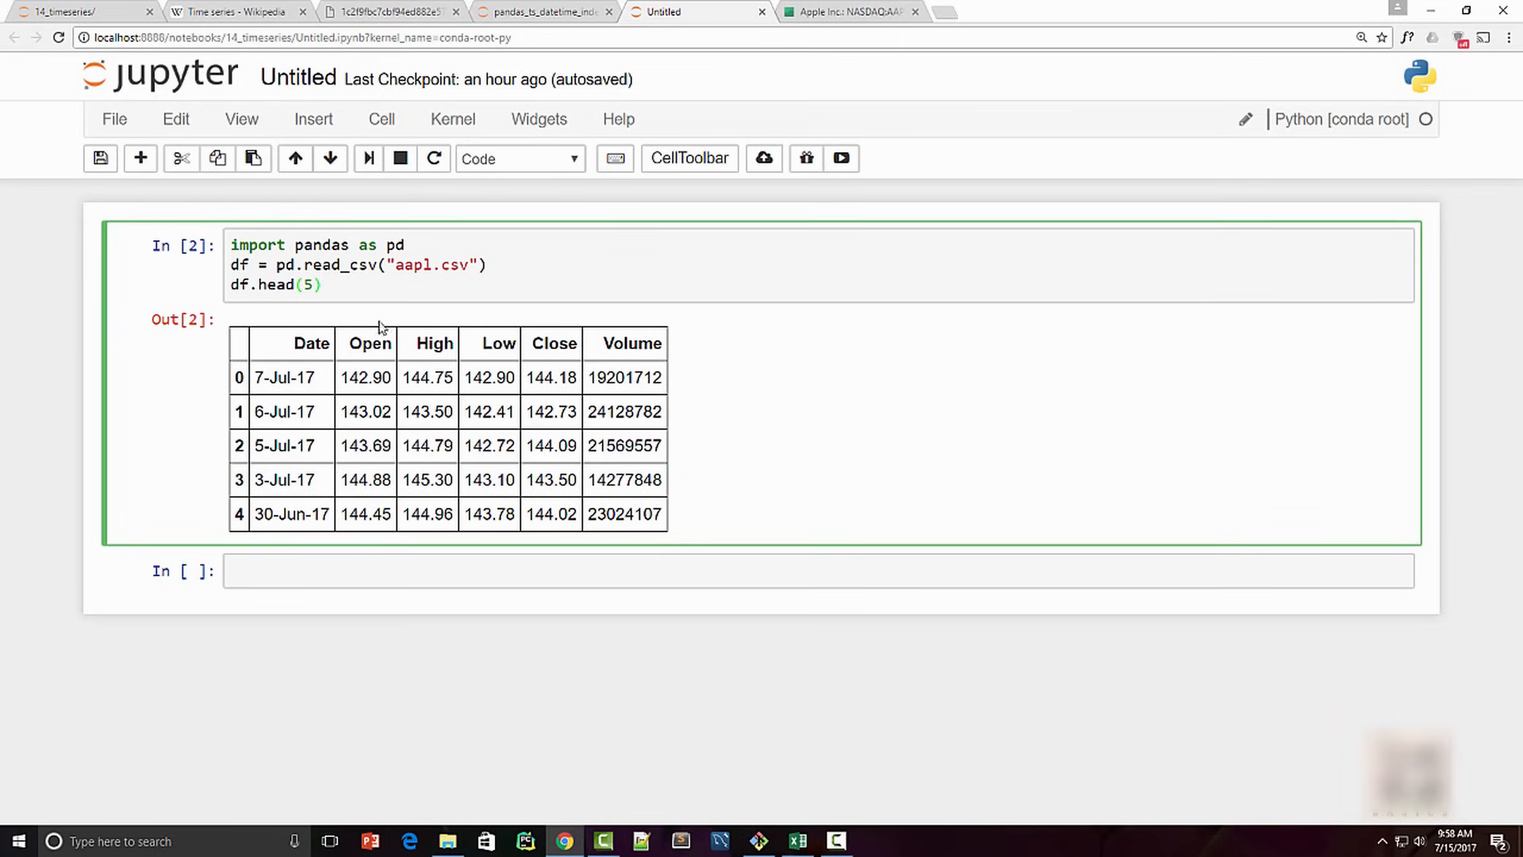
left_click(389, 571)
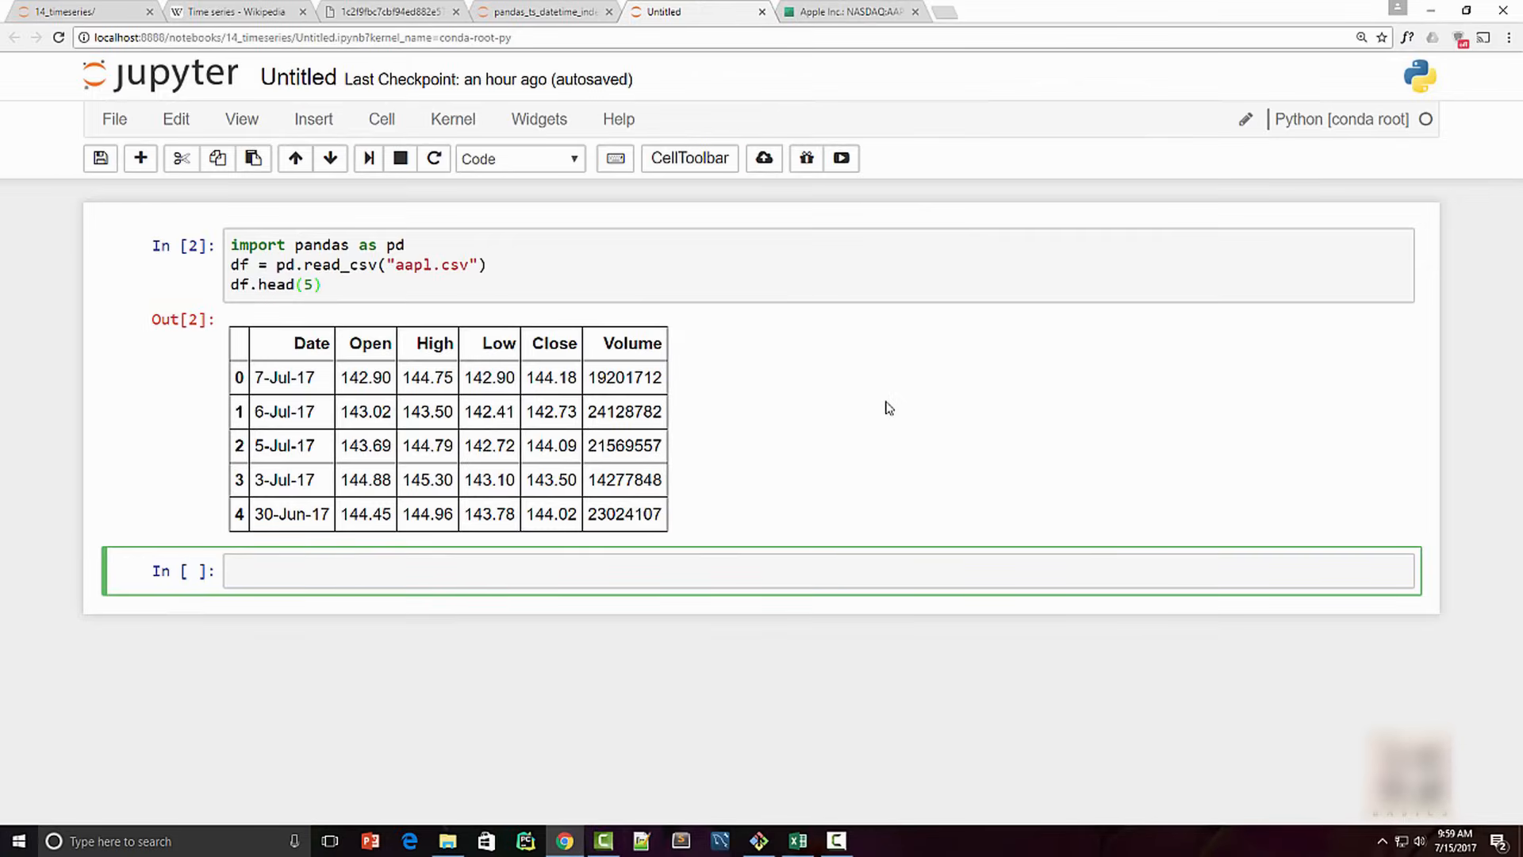
mouse_move(241, 395)
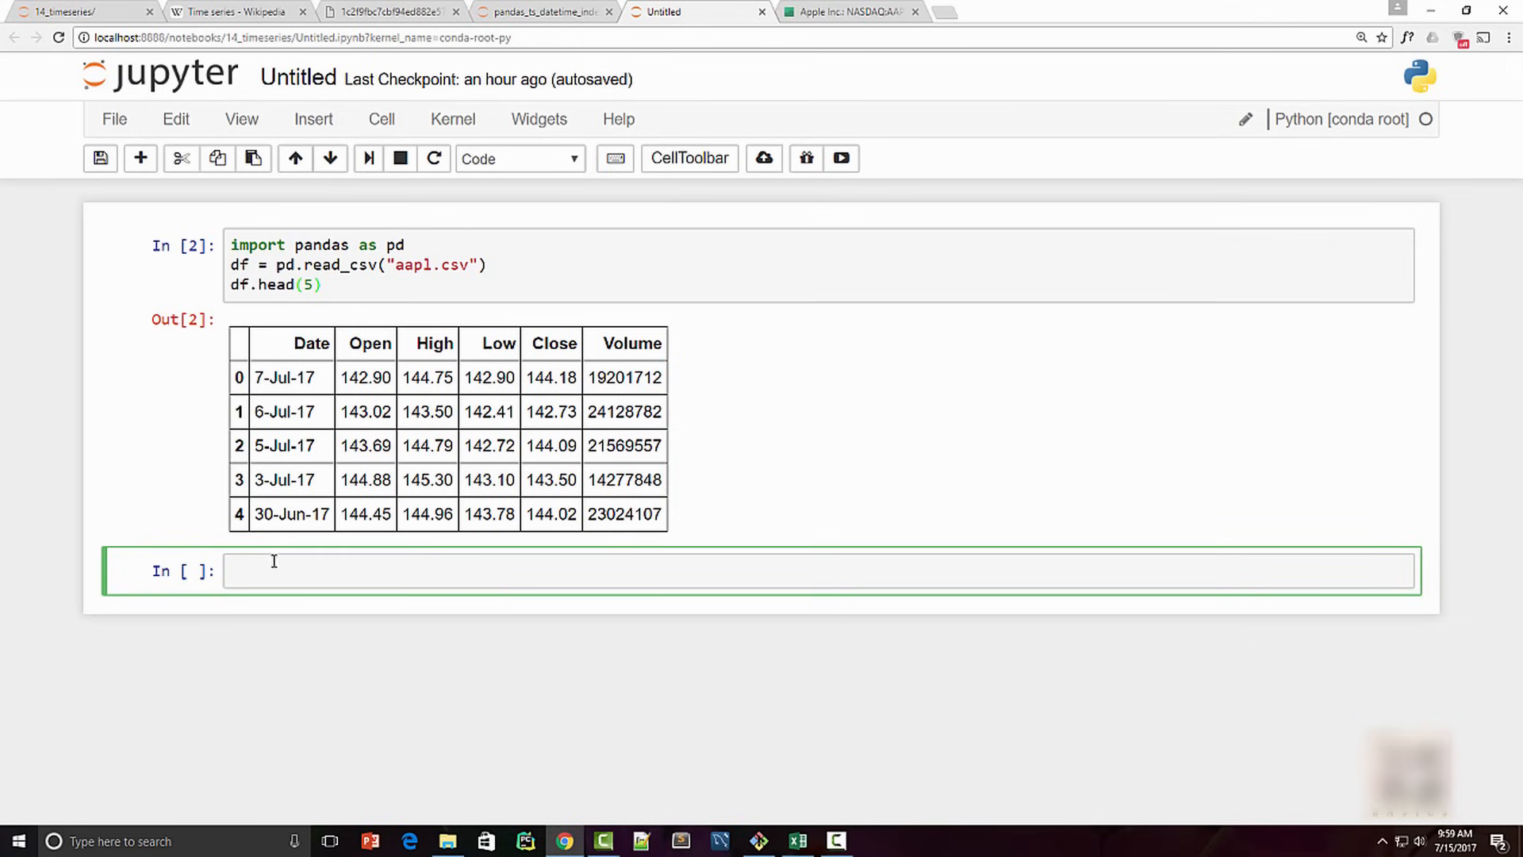
double_click(311, 343)
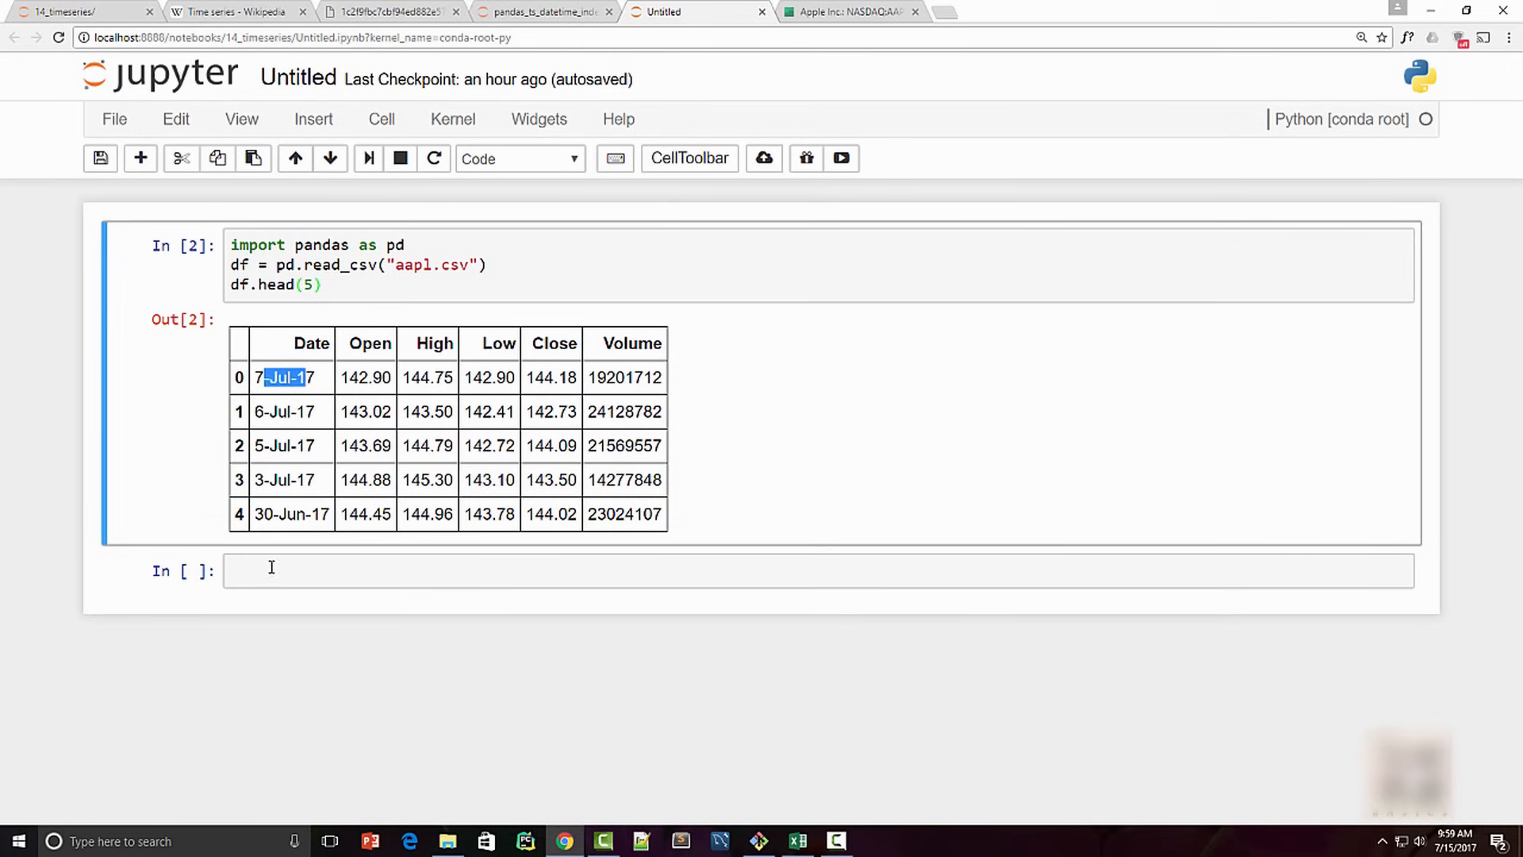
Enter type(df.Date[0]) in a new cell to check the first Date's type.
type("df.")
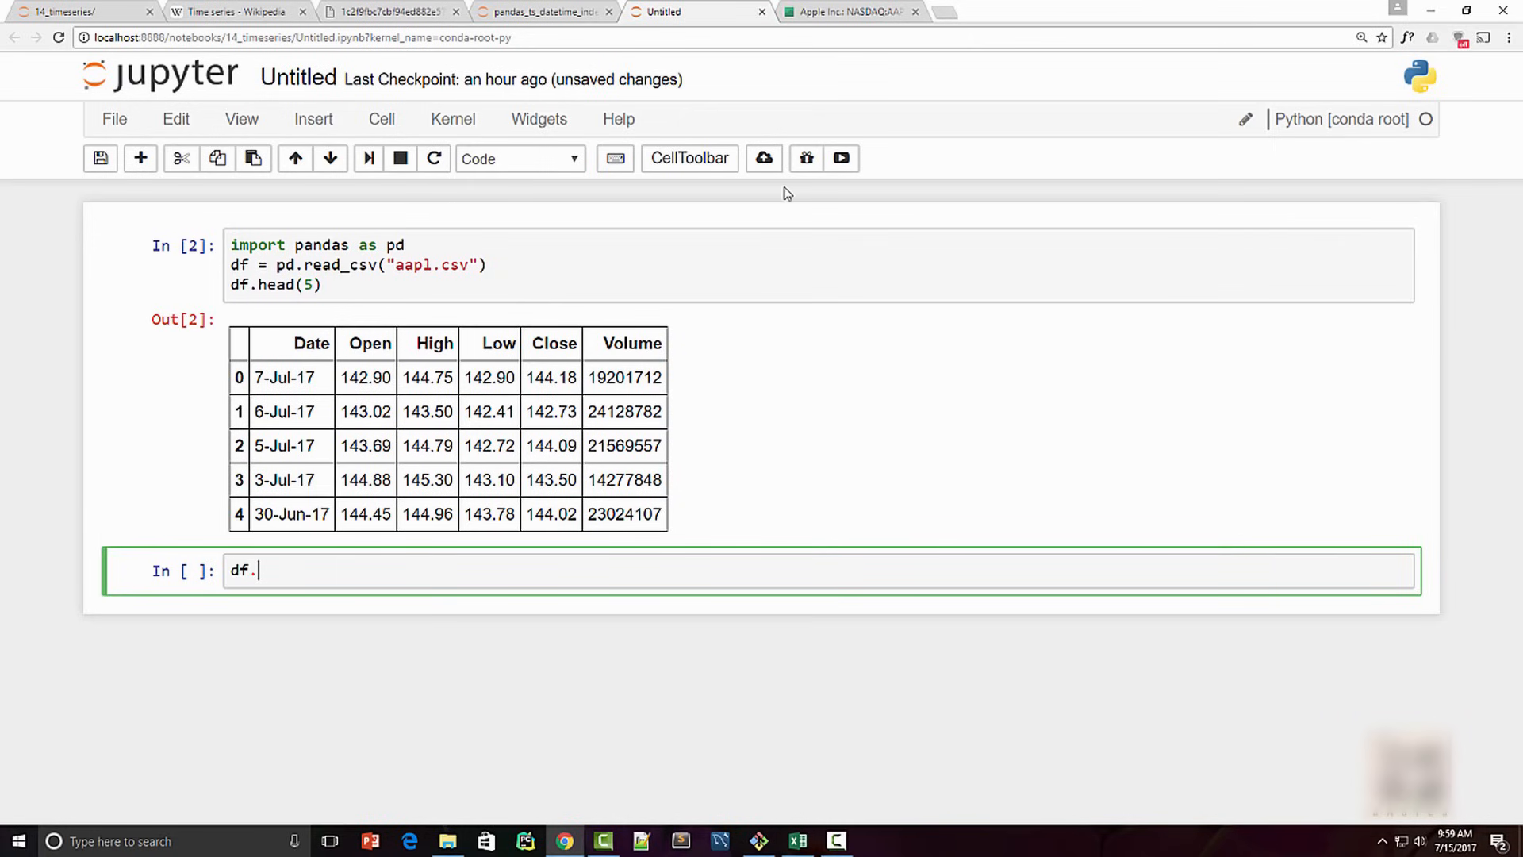
type("Date[")
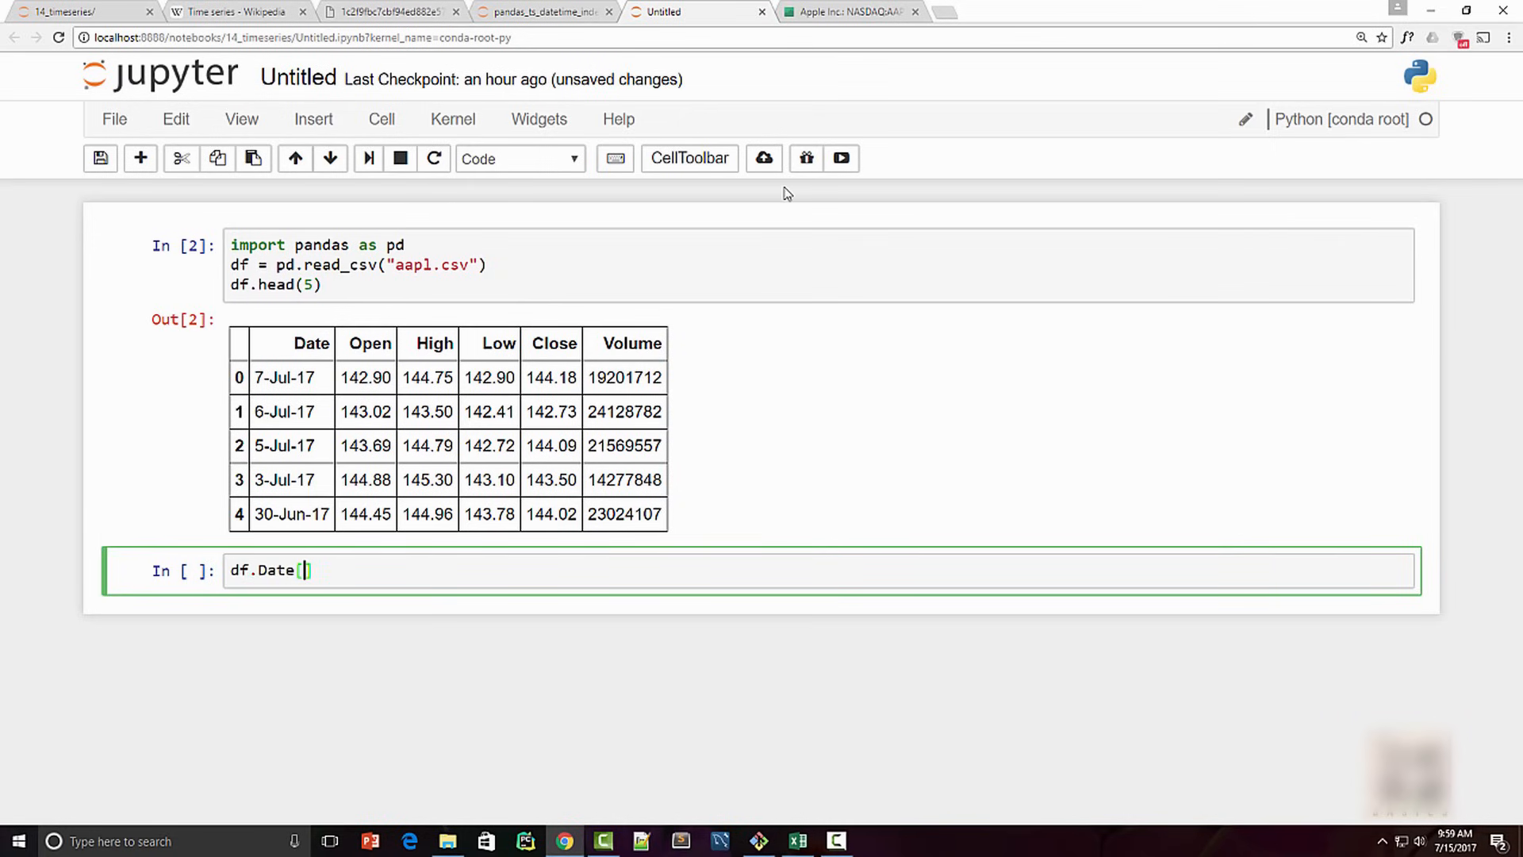
type("0")
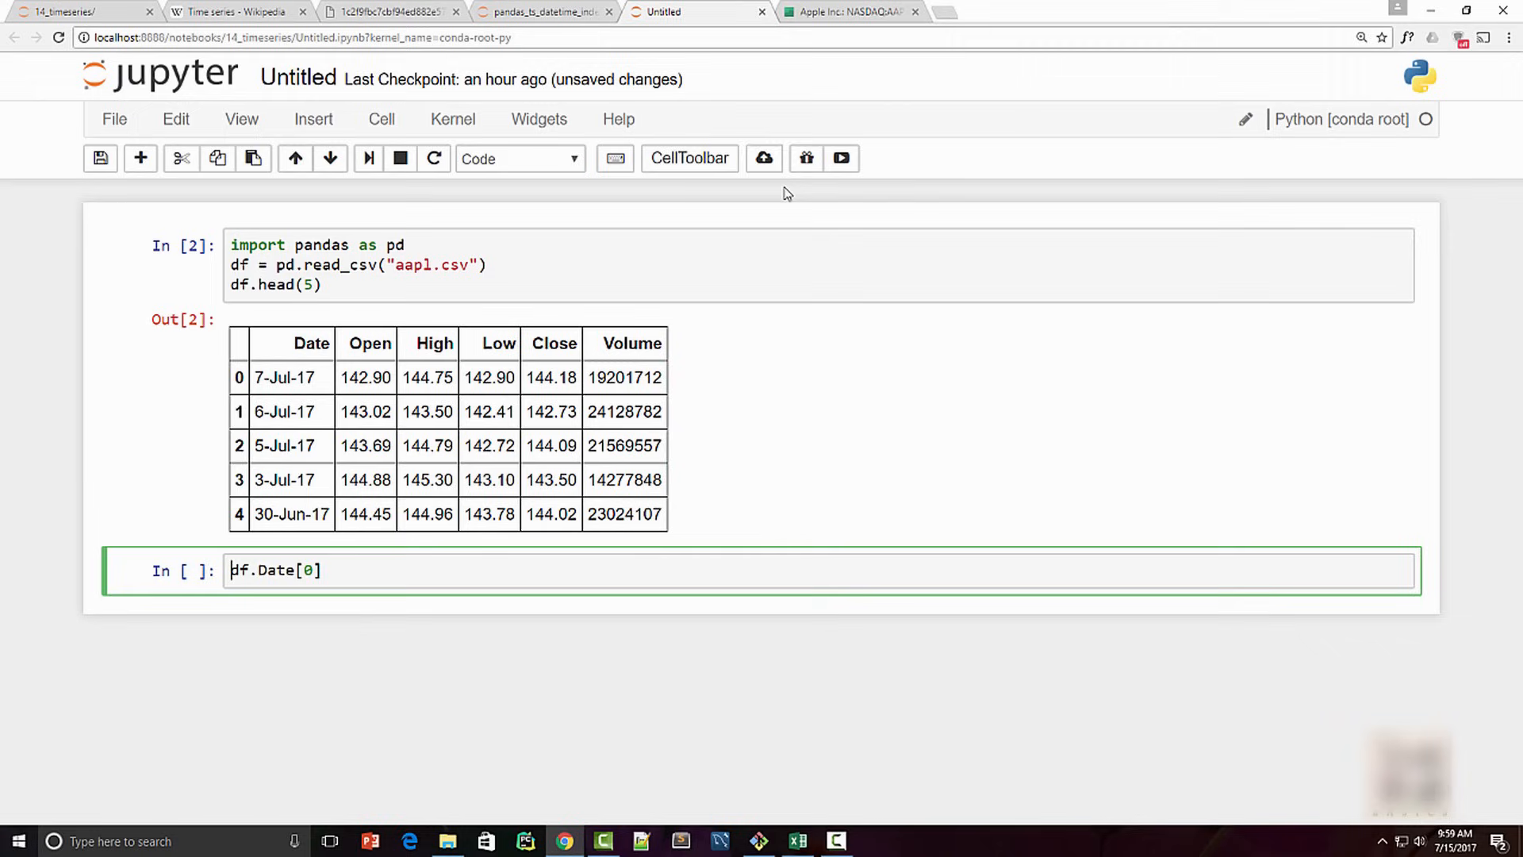
type("type(")
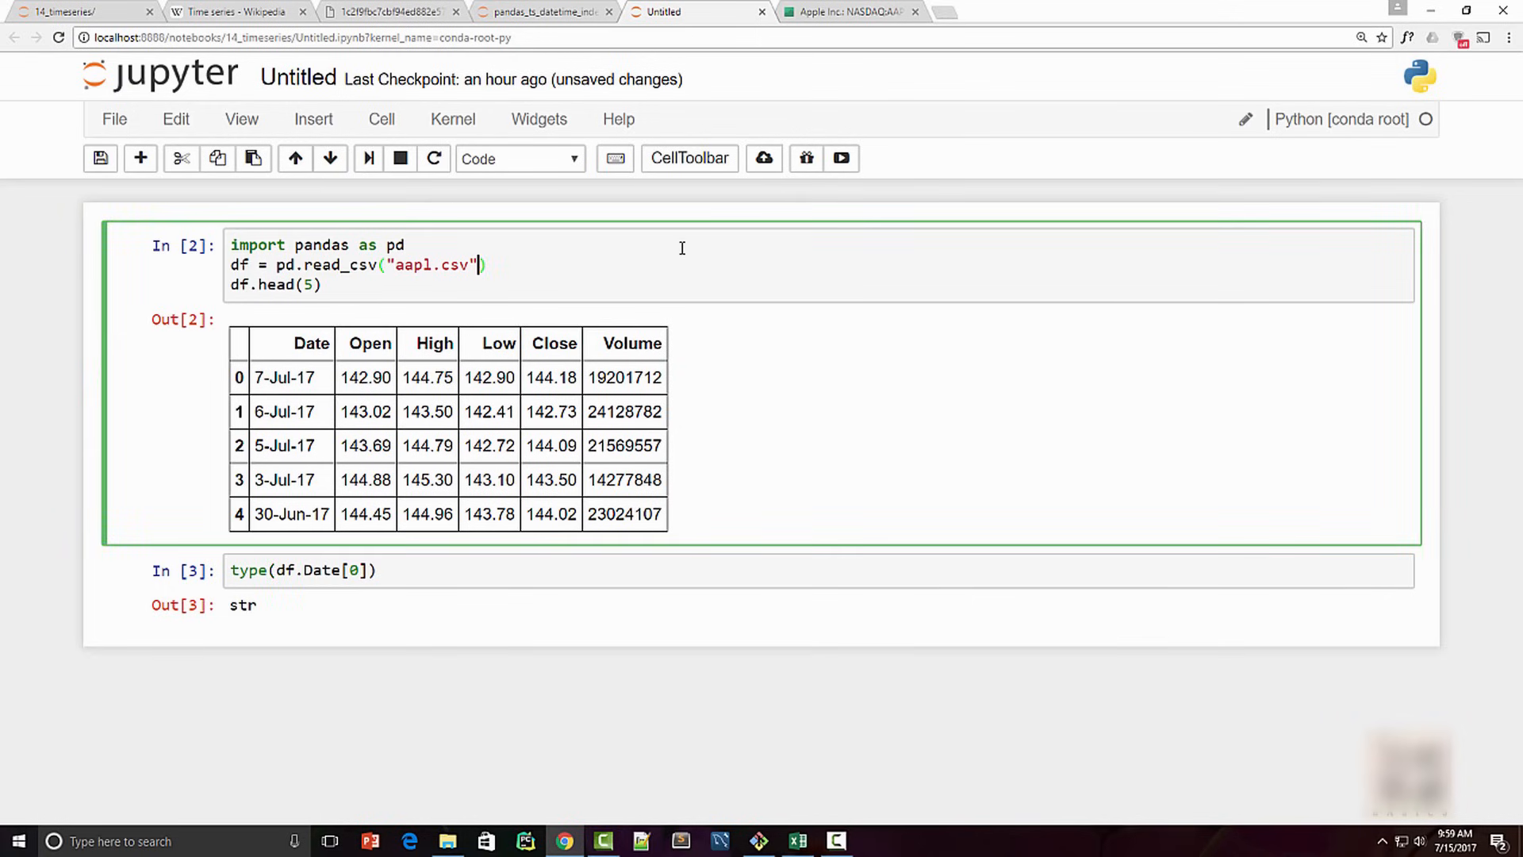
Add parse_dates=["Date"] to the CSV load and recheck the first Date's type.
type(", parse")
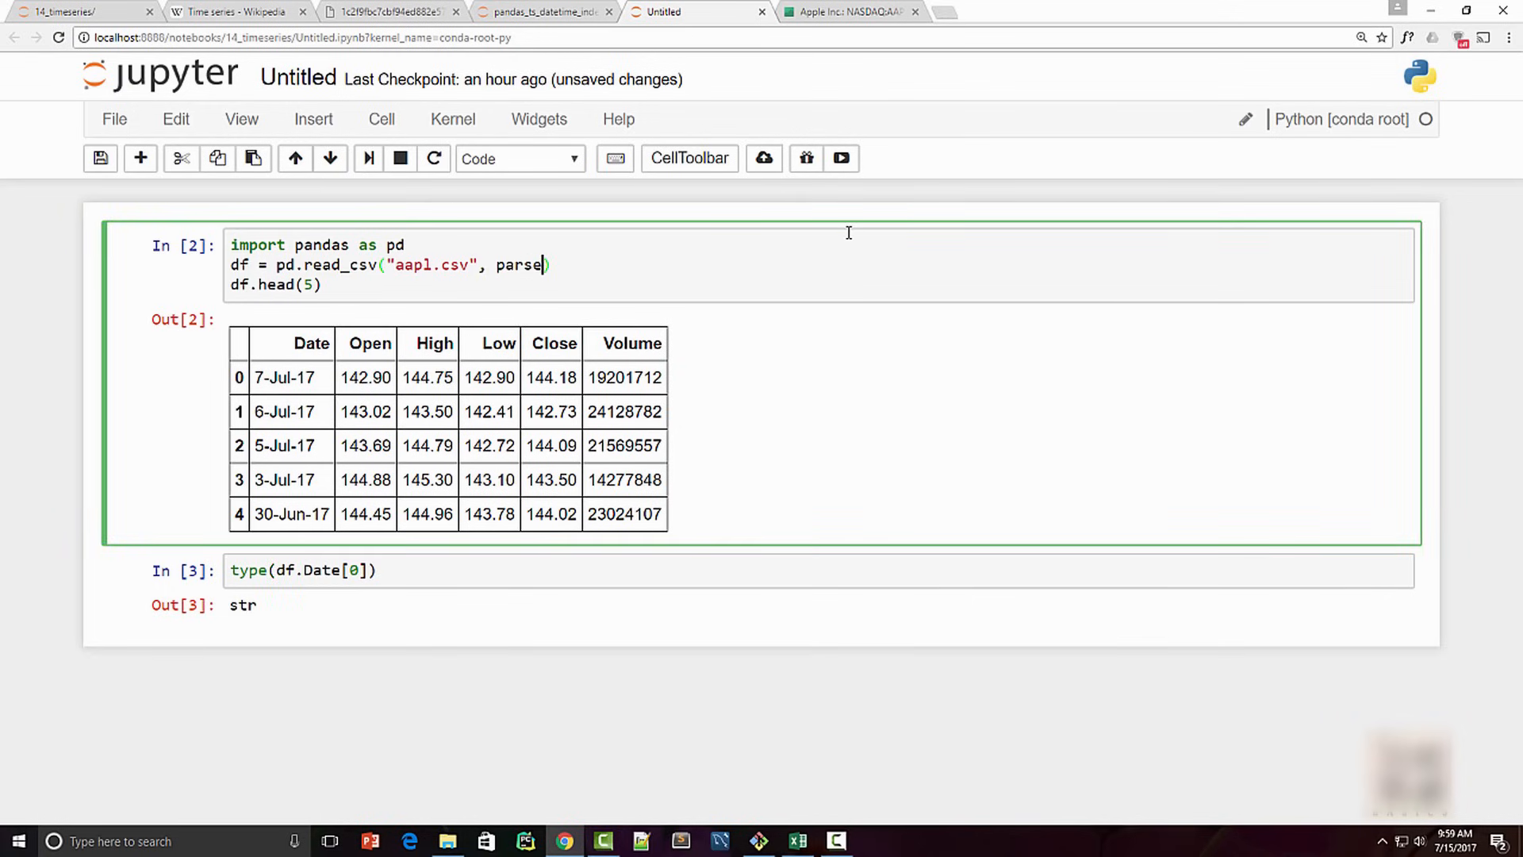
type("_dates=")
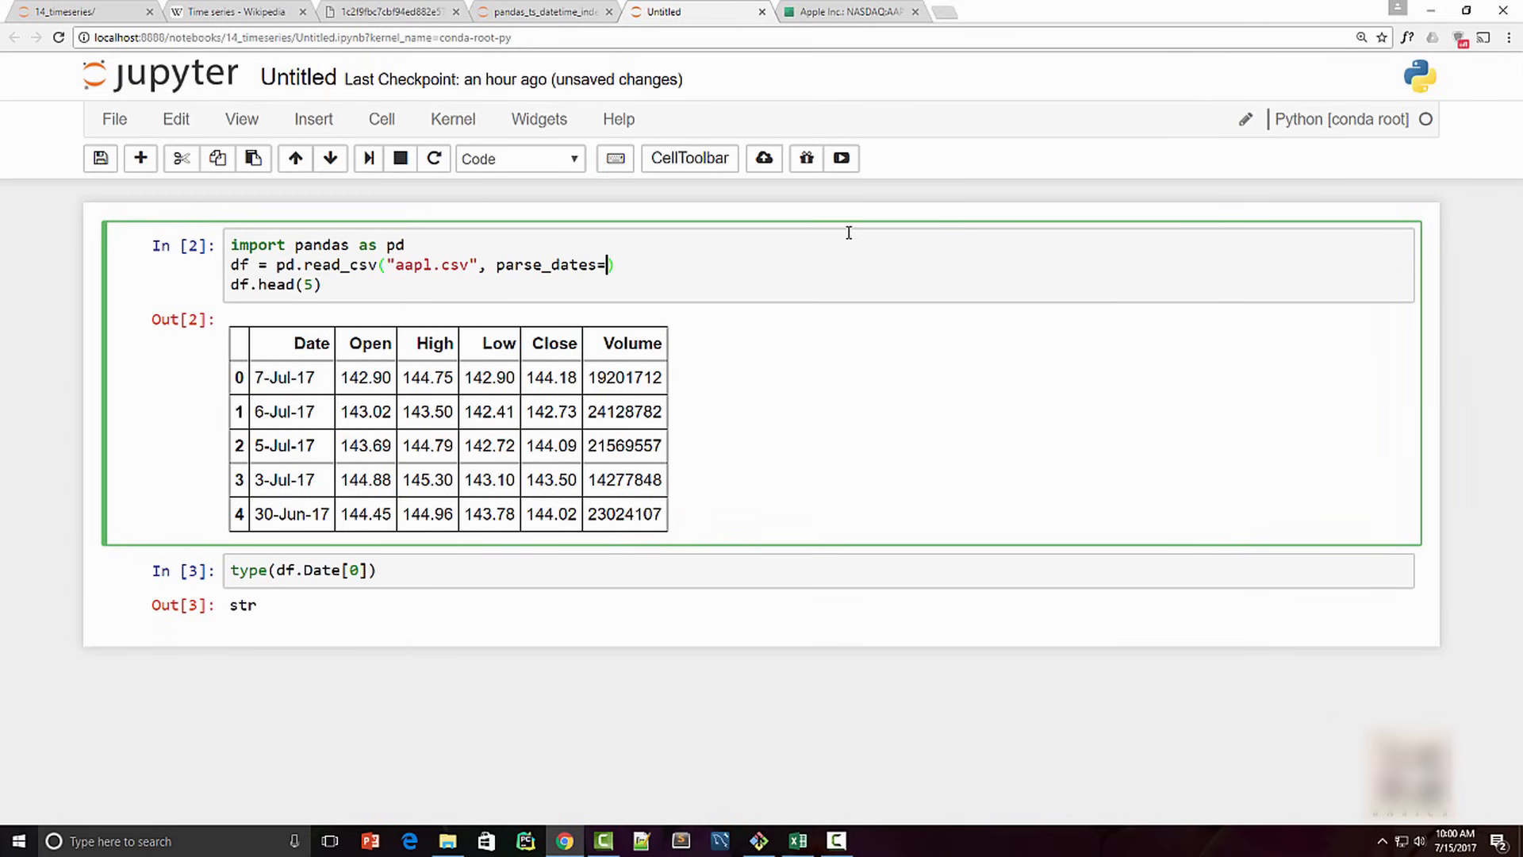
type("[\"Da\"]")
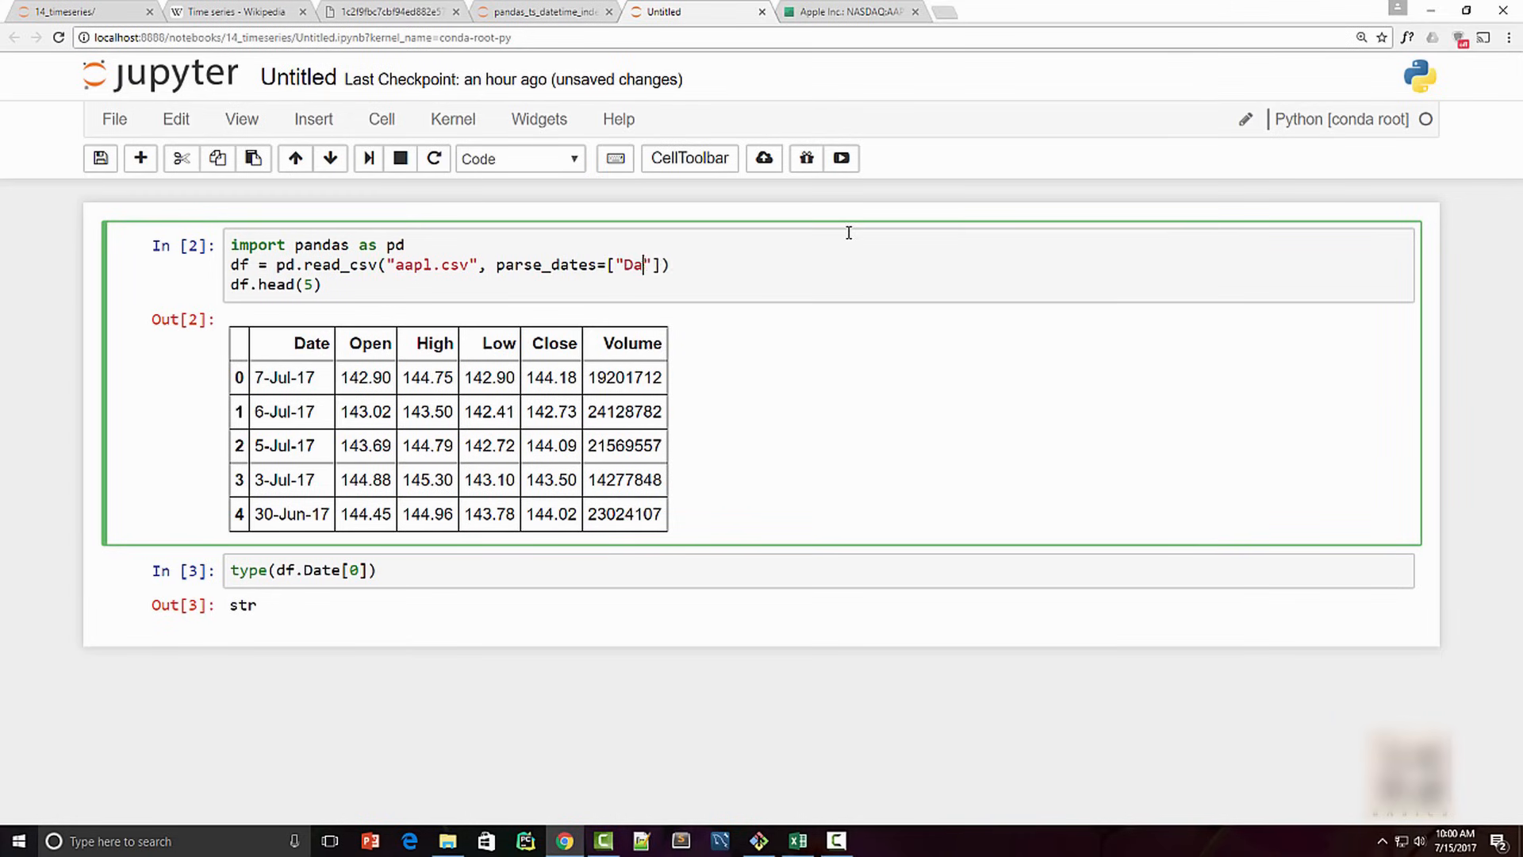
type("te")
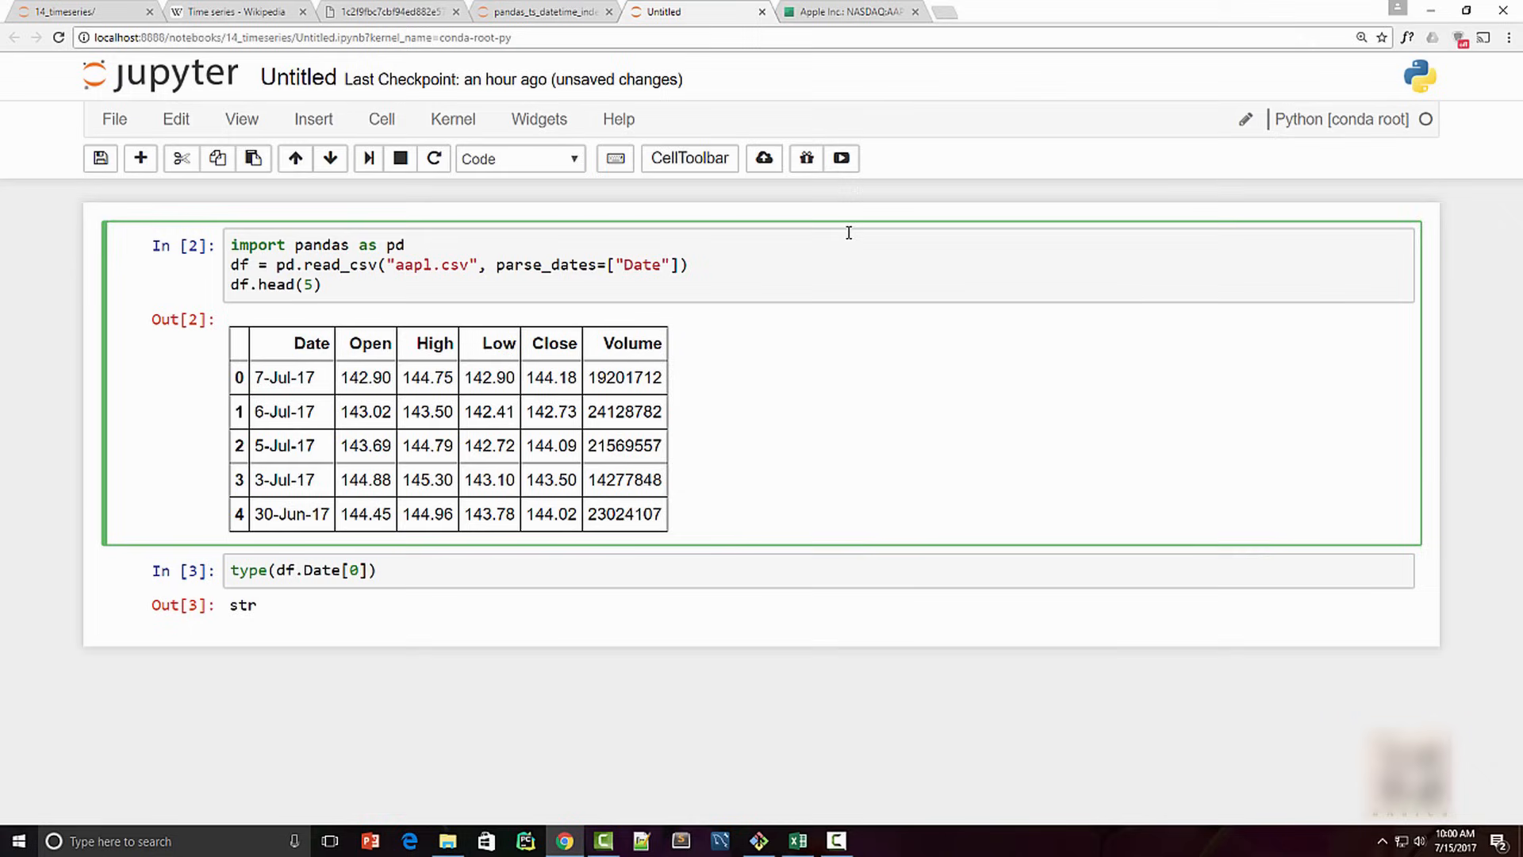
left_click(323, 285)
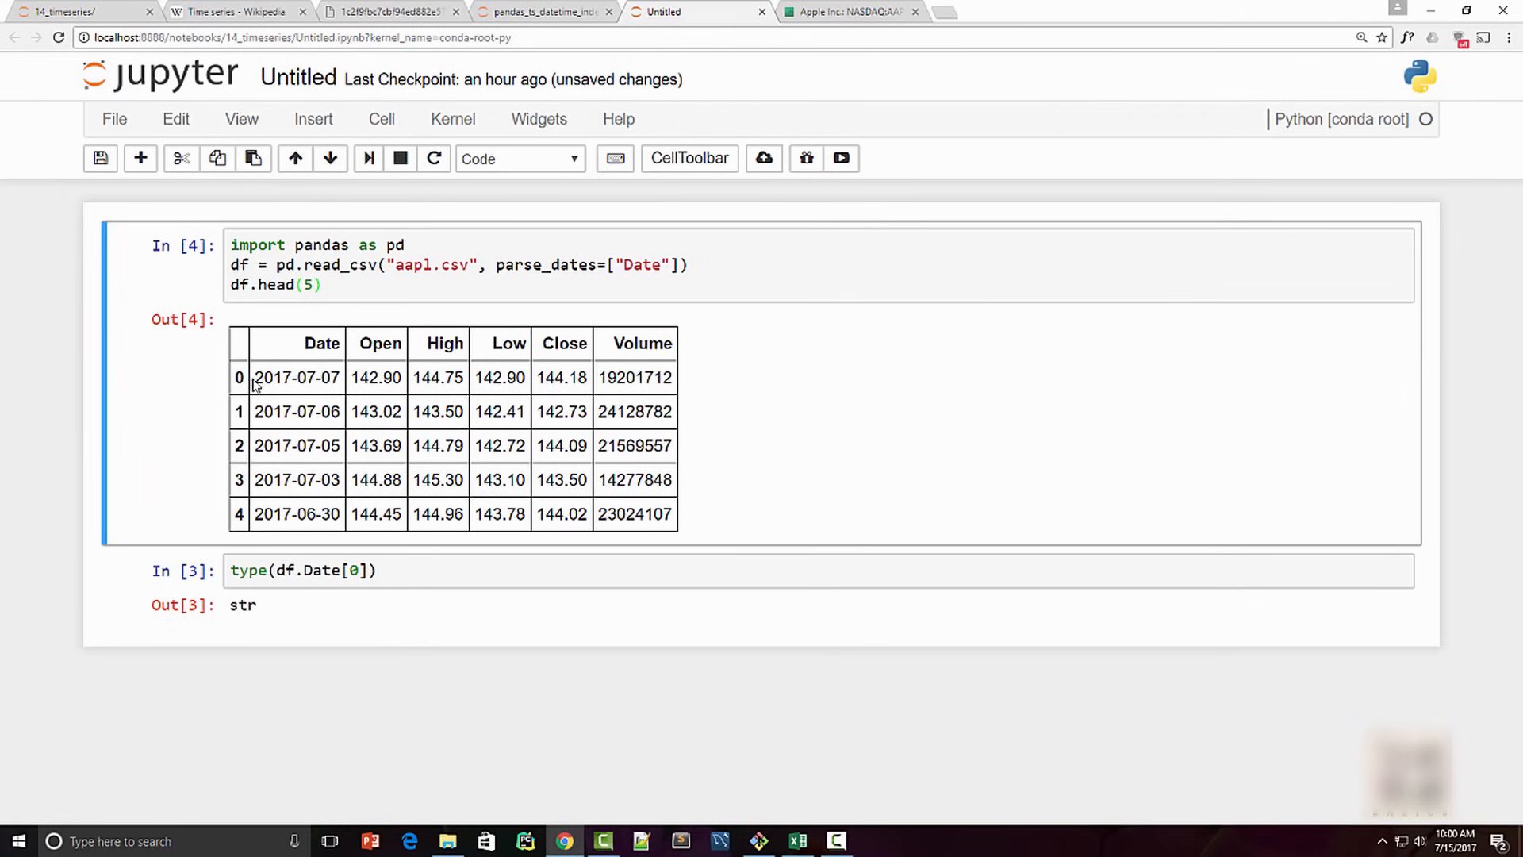
double_click(295, 377)
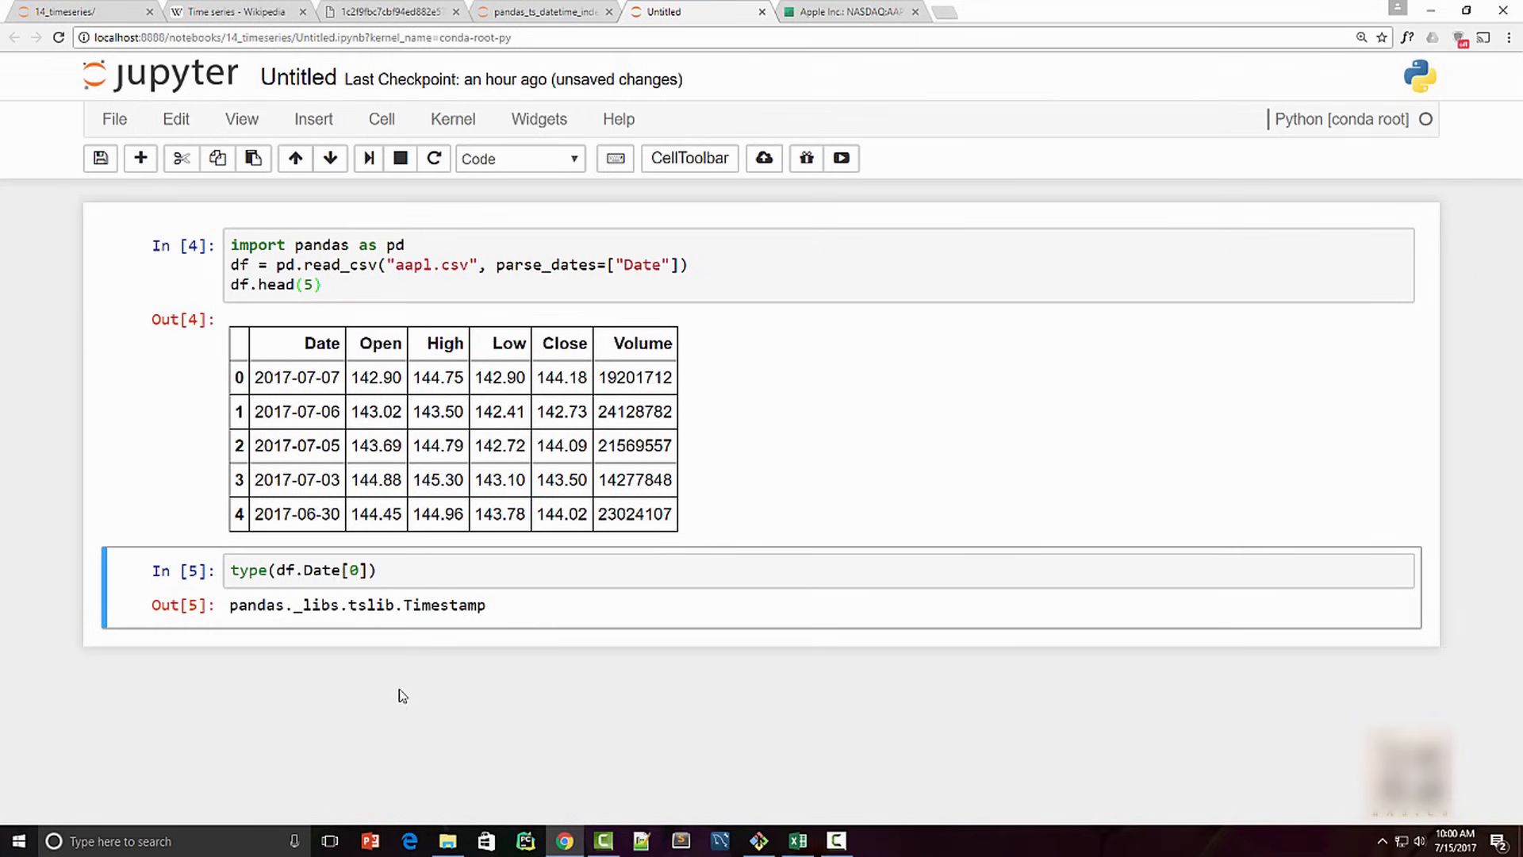
double_click(443, 605)
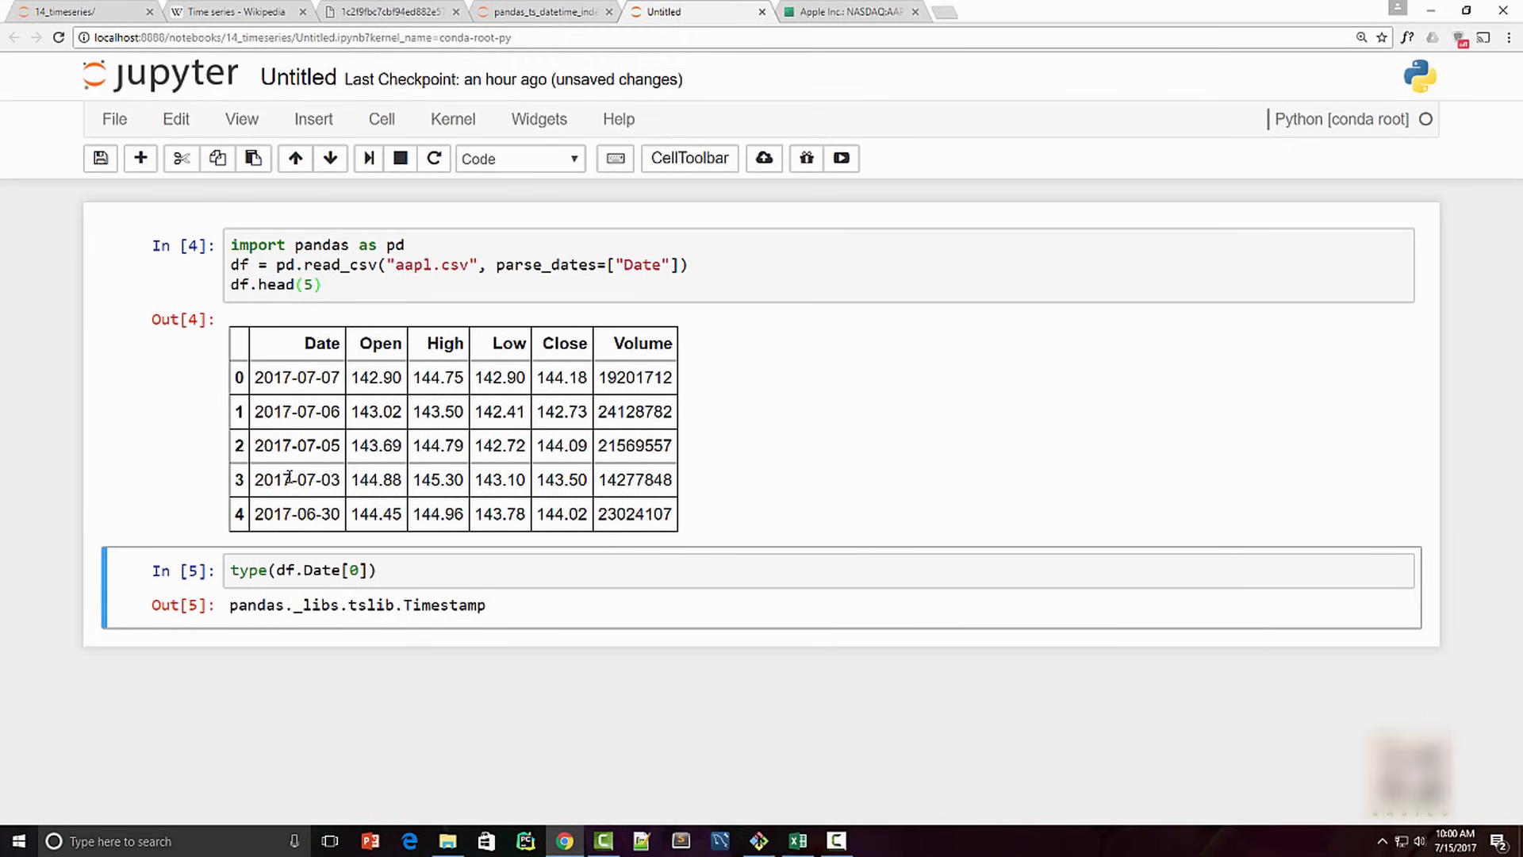
mouse_move(243, 505)
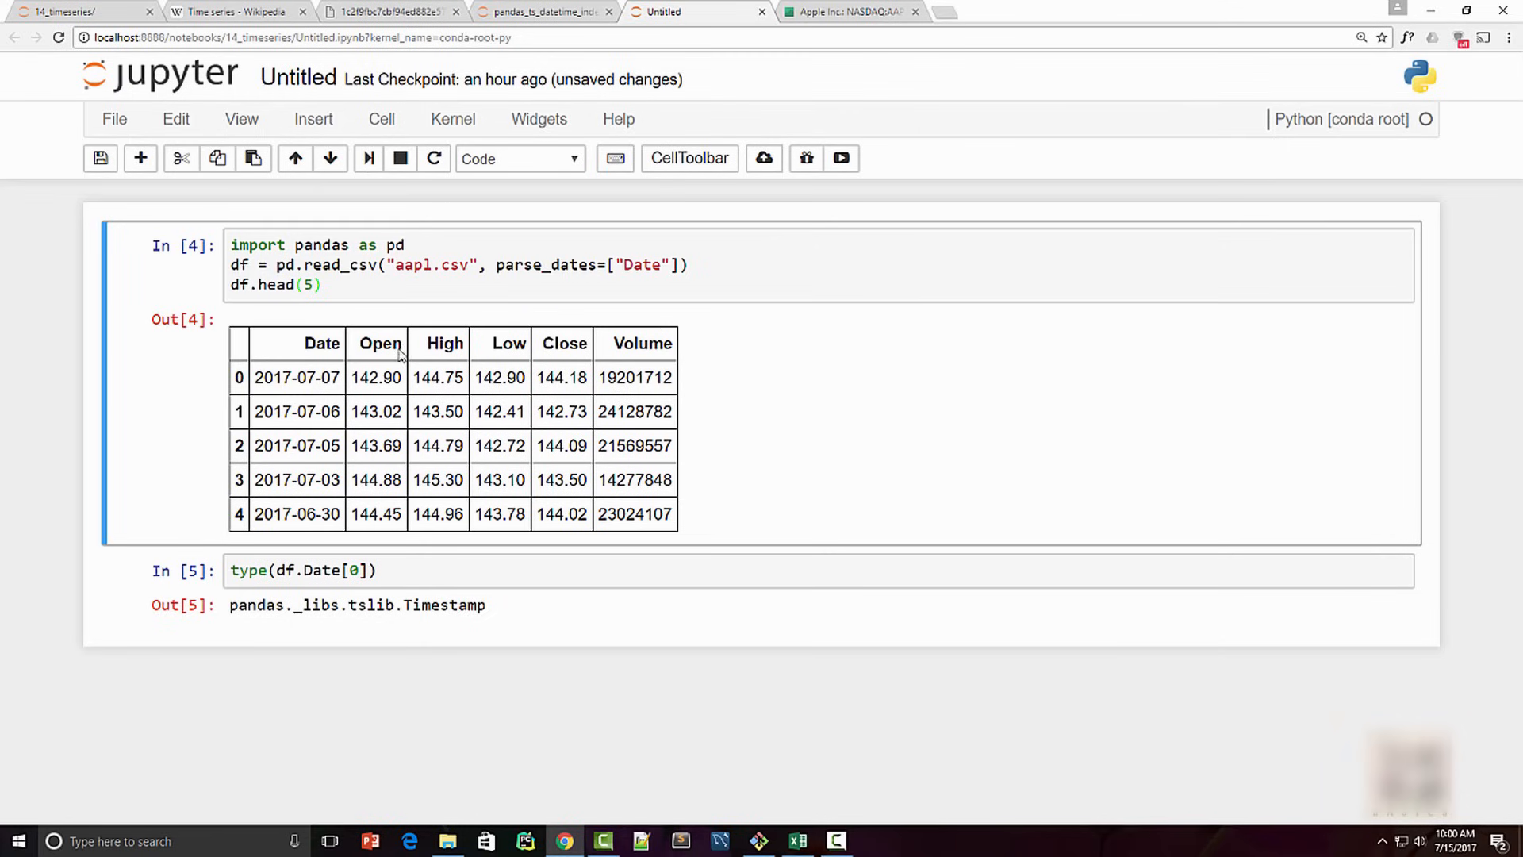
mouse_move(307, 362)
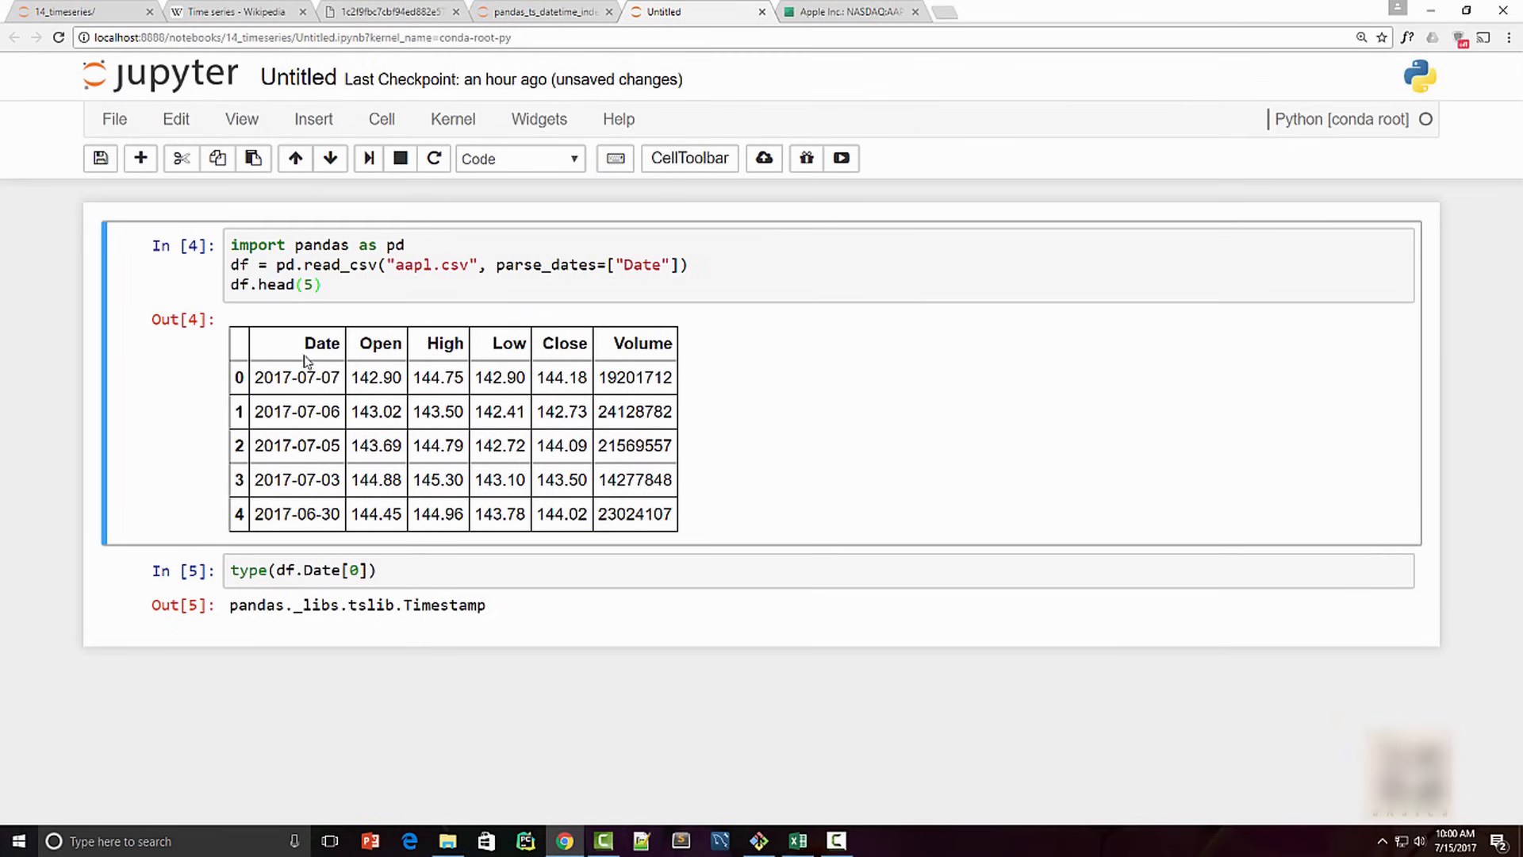
Add index_col="Date" to the read_csv call after parse_dates.
left_click(679, 264)
type(", ")
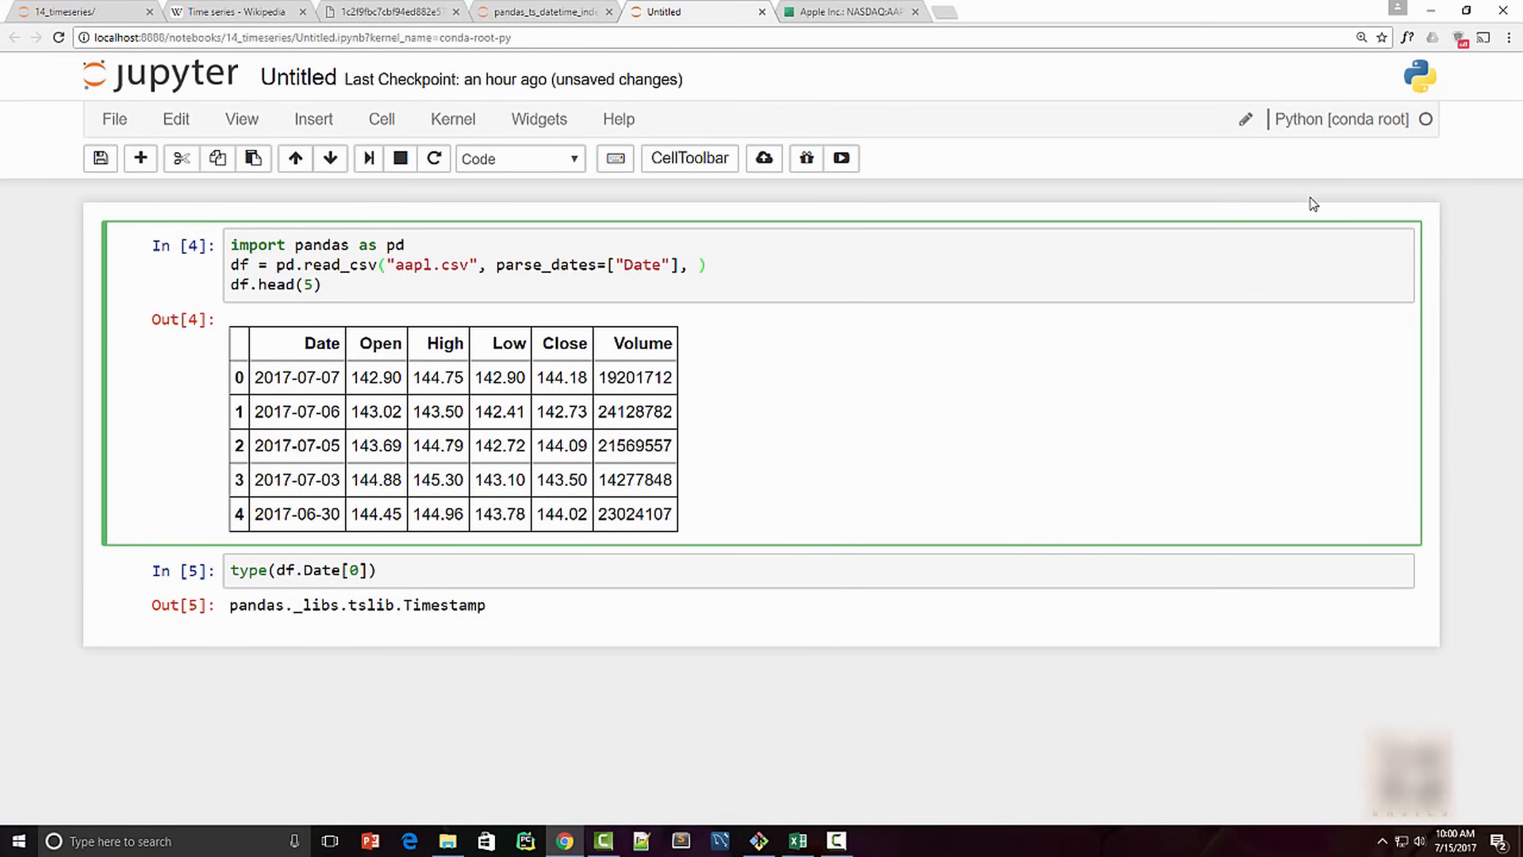
type("index_c")
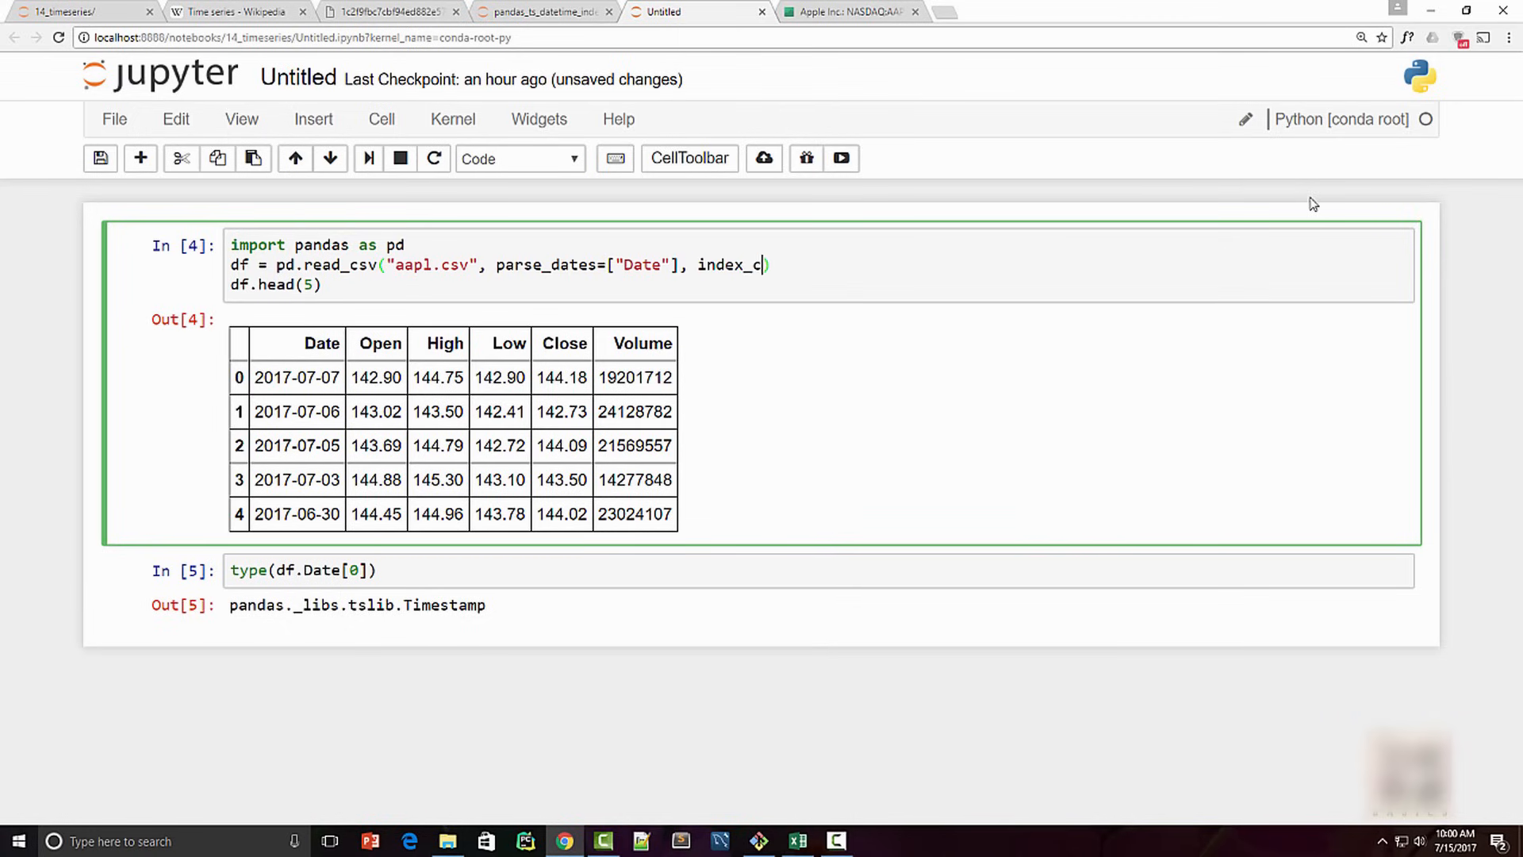
type("ol=\"D\"")
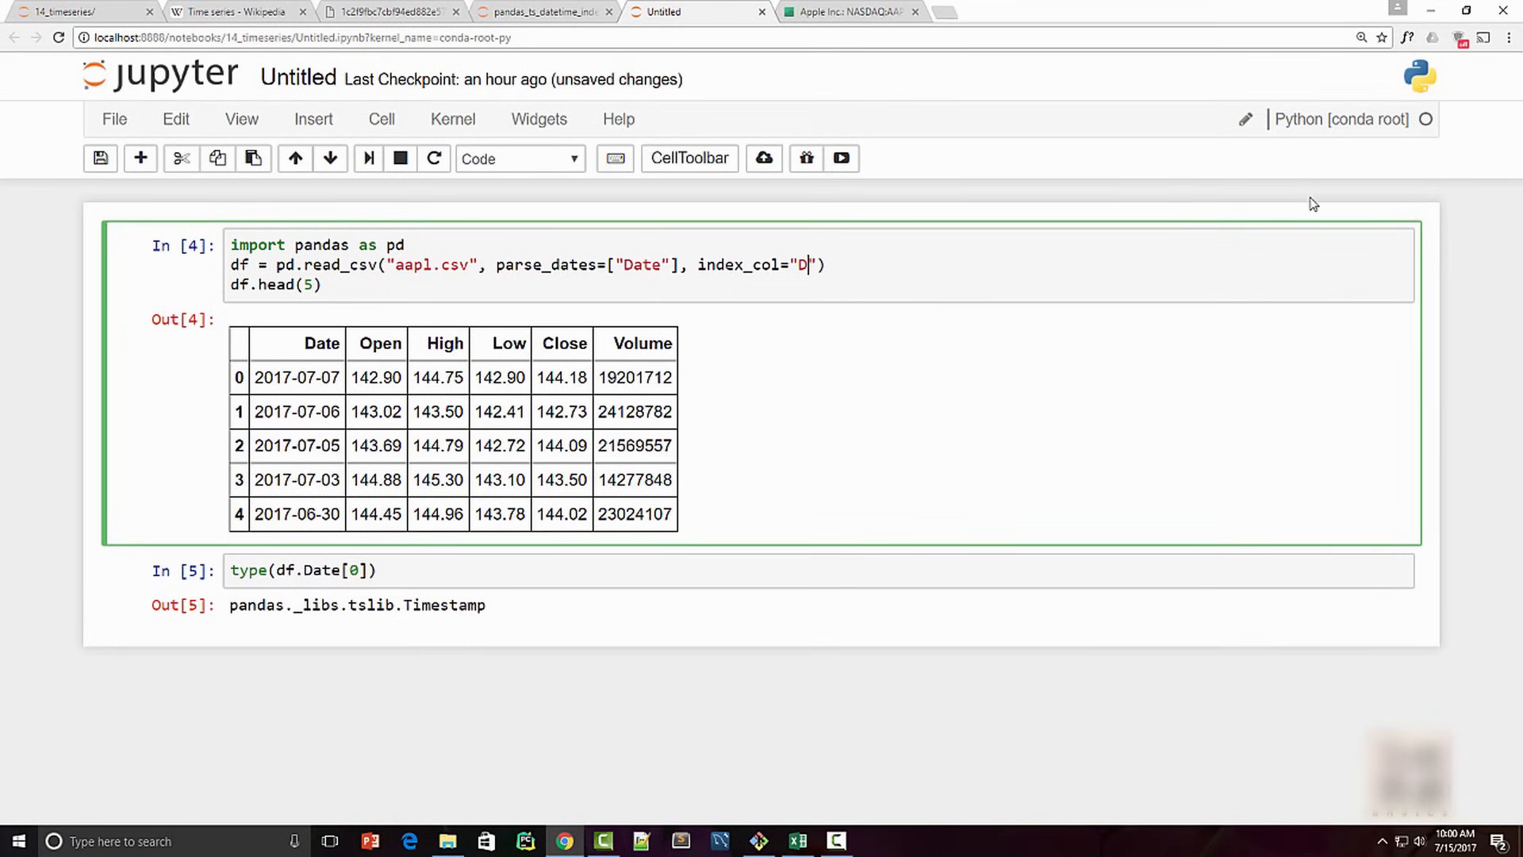
type("ate")
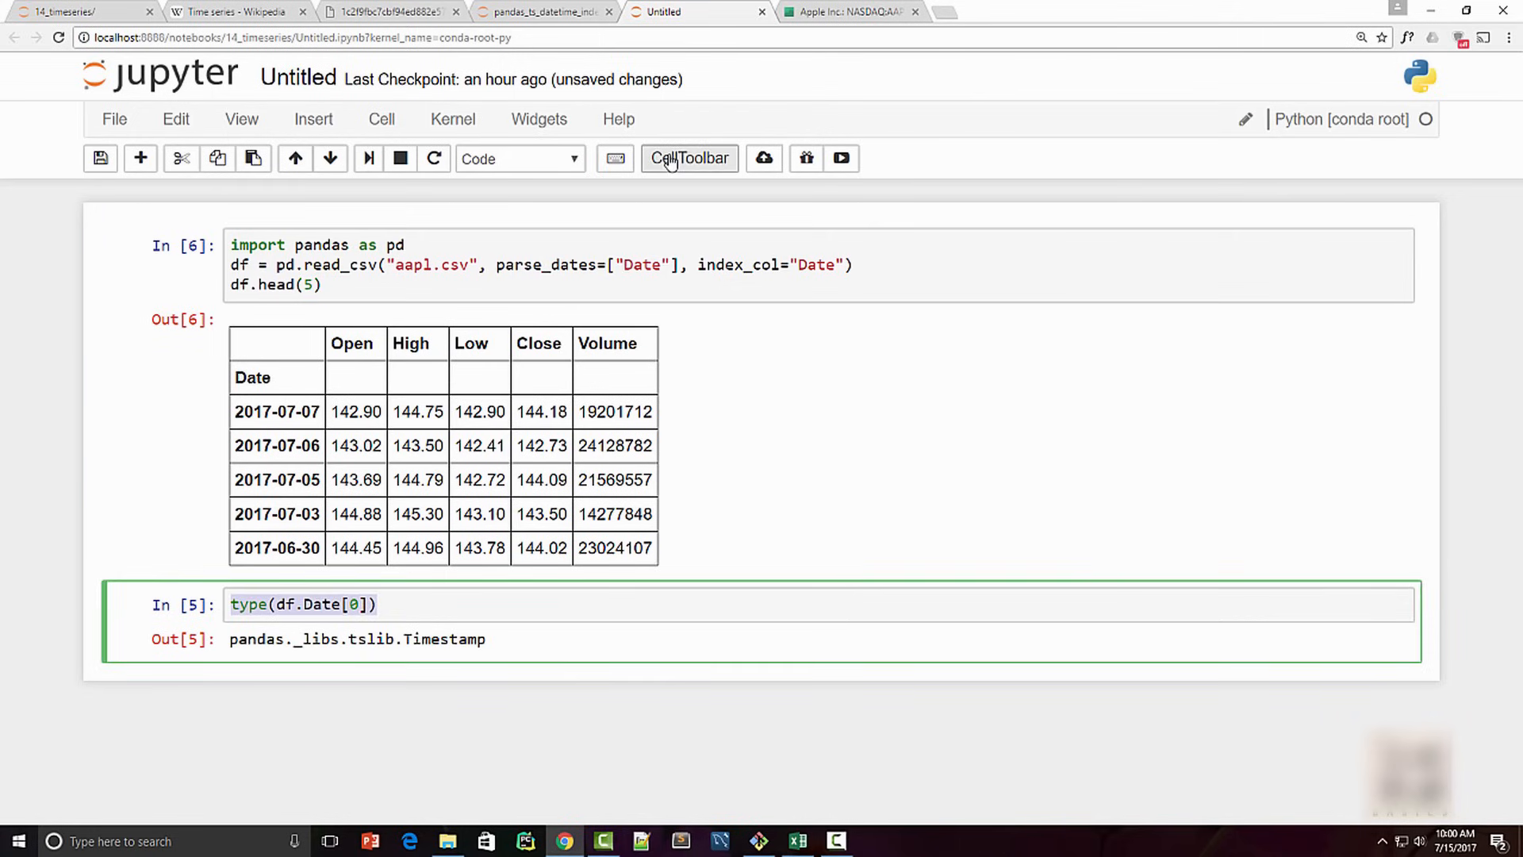
Display df.index, showing a DatetimeIndex of 251 dates.
type("df.index")
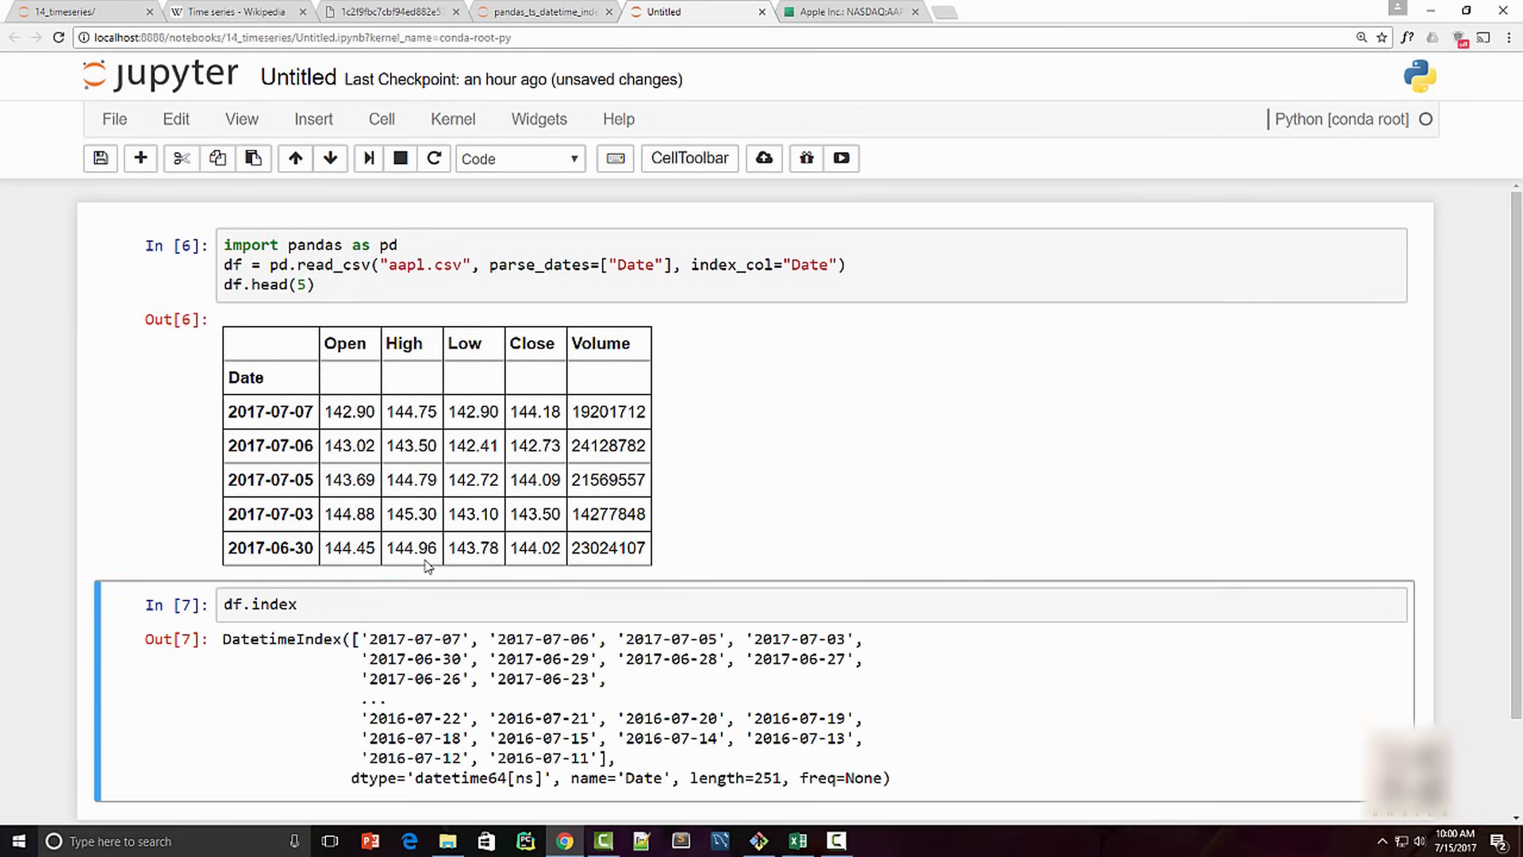
scroll("down", 3)
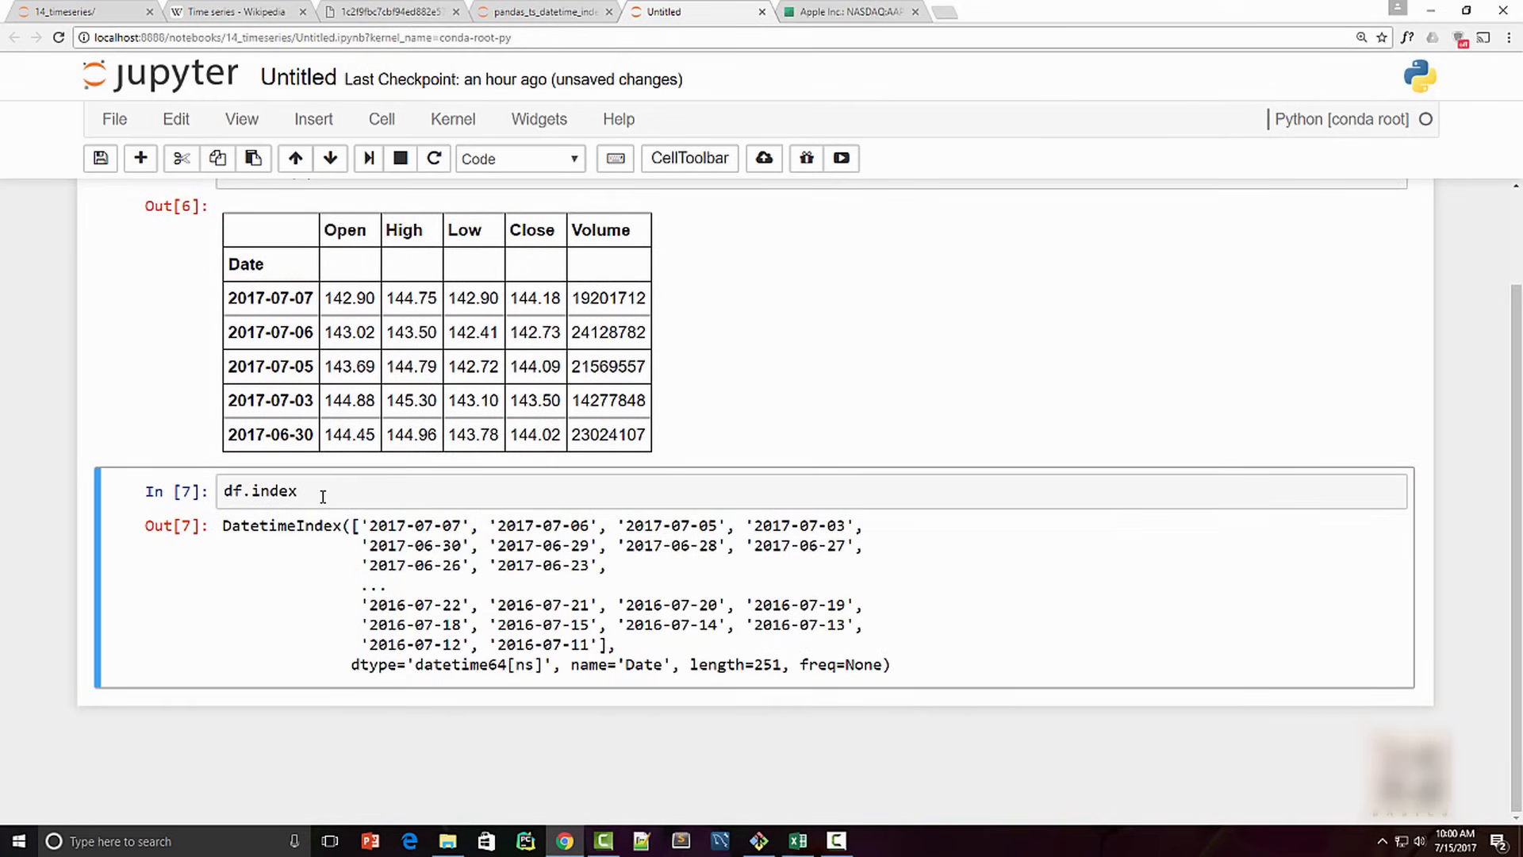
double_click(281, 525)
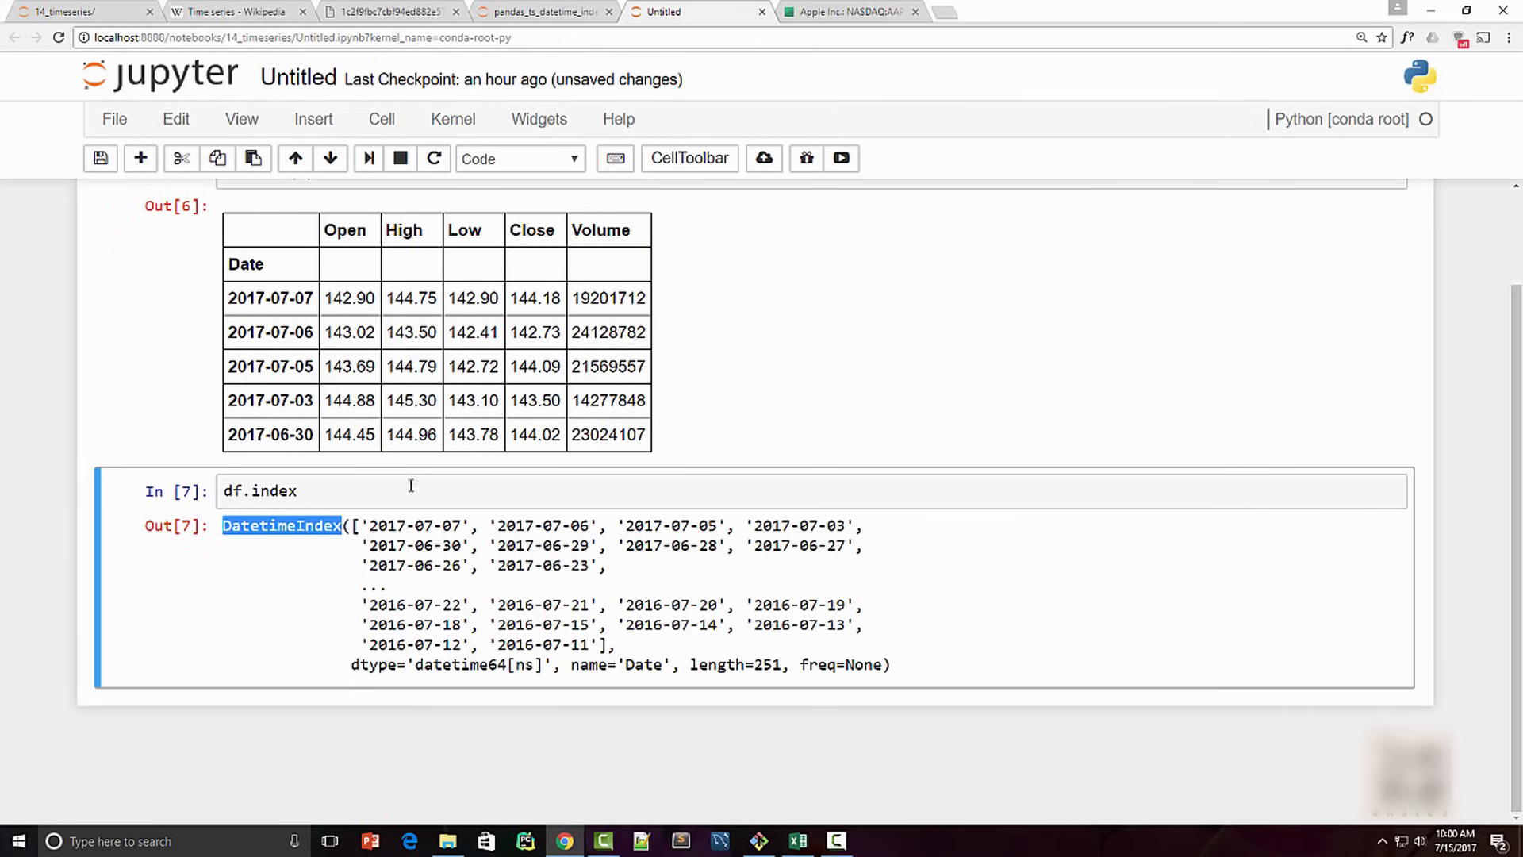
mouse_move(445, 477)
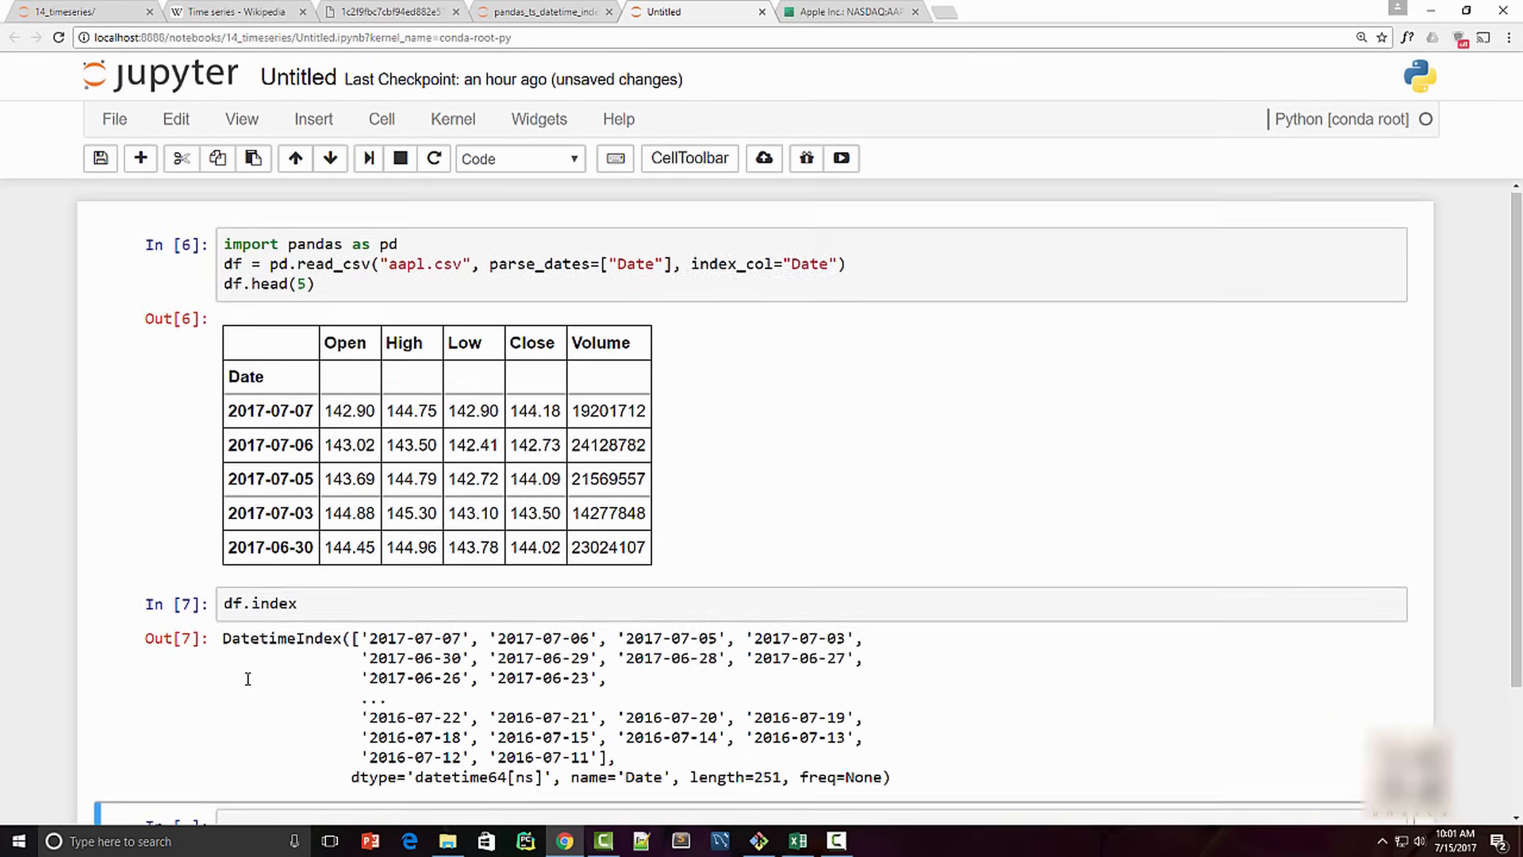
Query df["2017-01"] to list Apple's January 2017 daily prices.
scroll("down", 3)
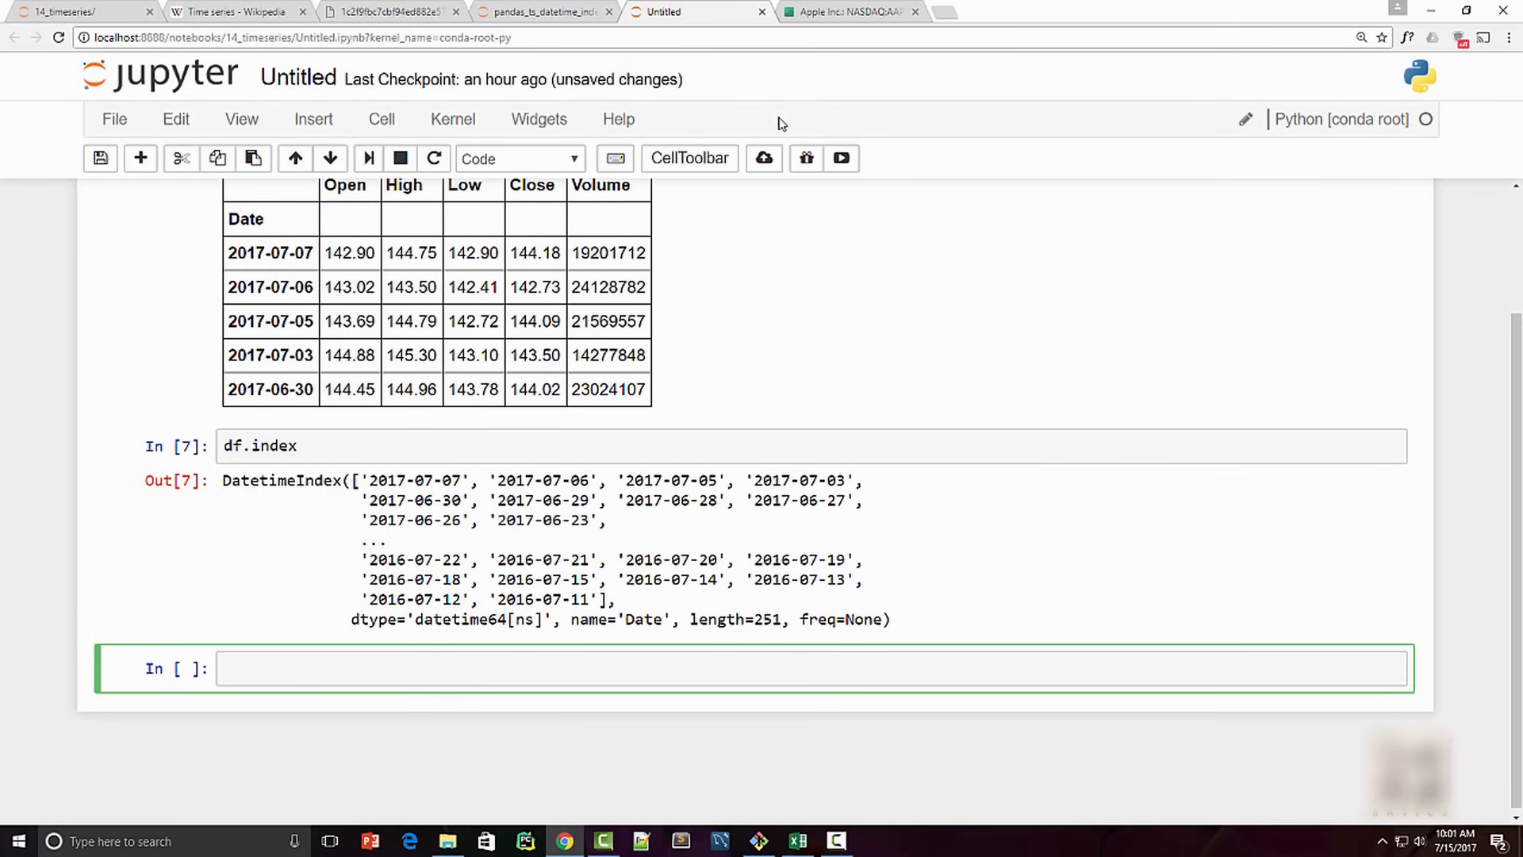
type("df[\"\"]")
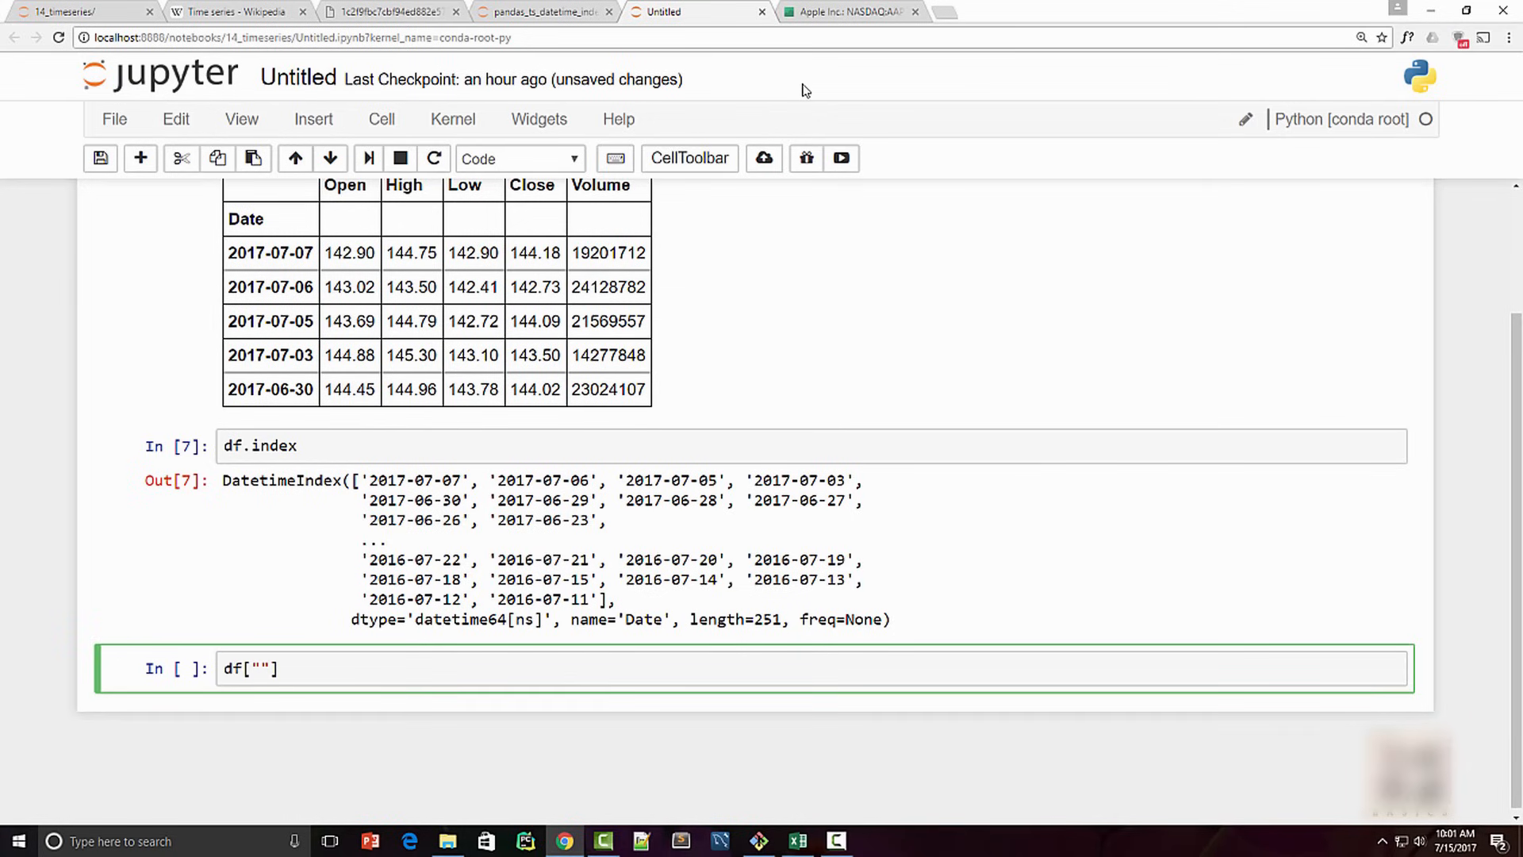
type("2017")
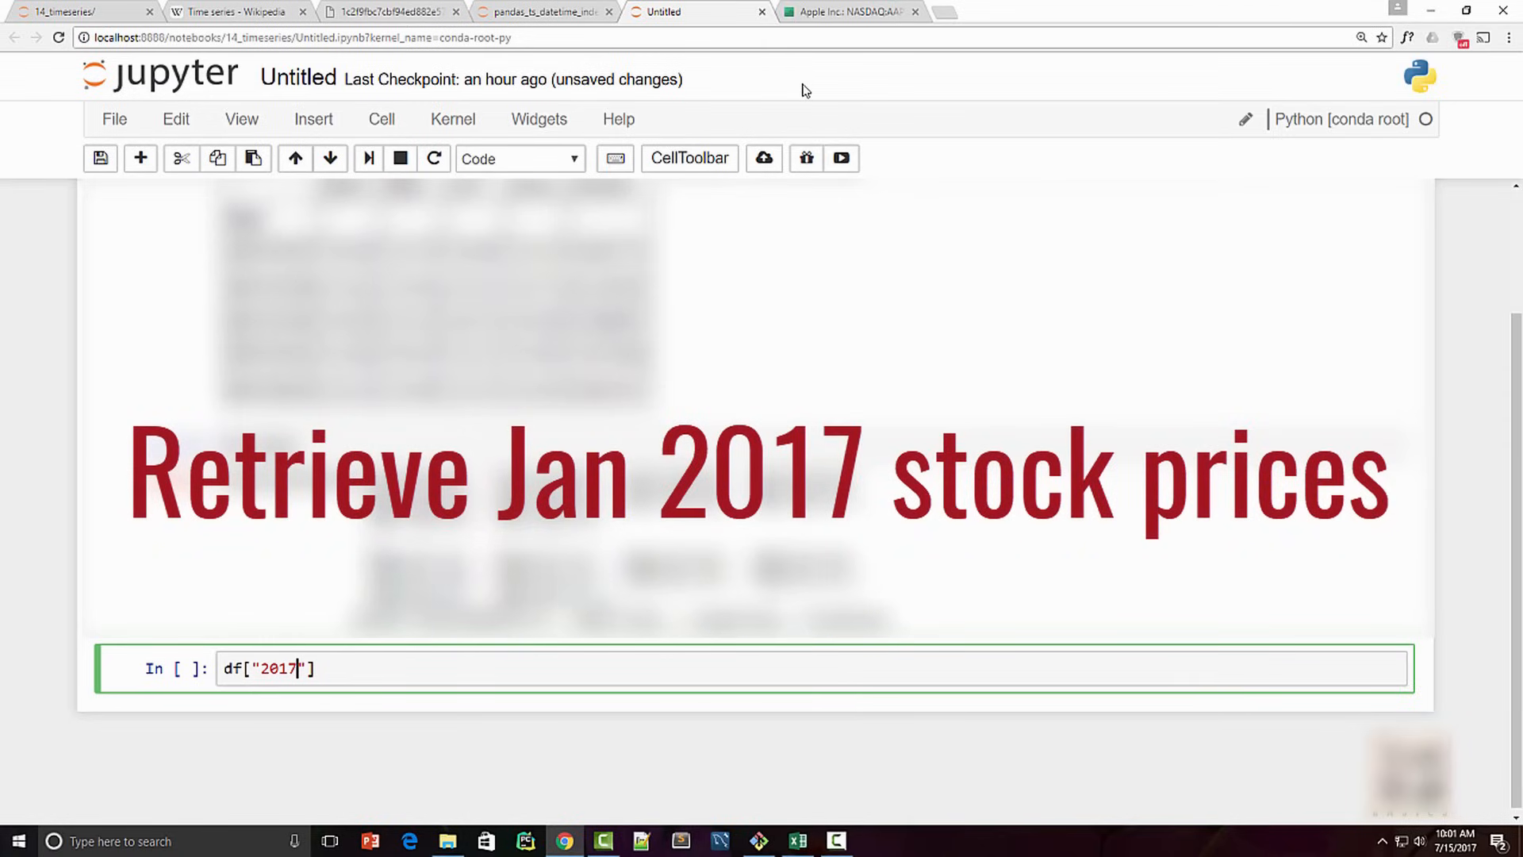
type("-01")
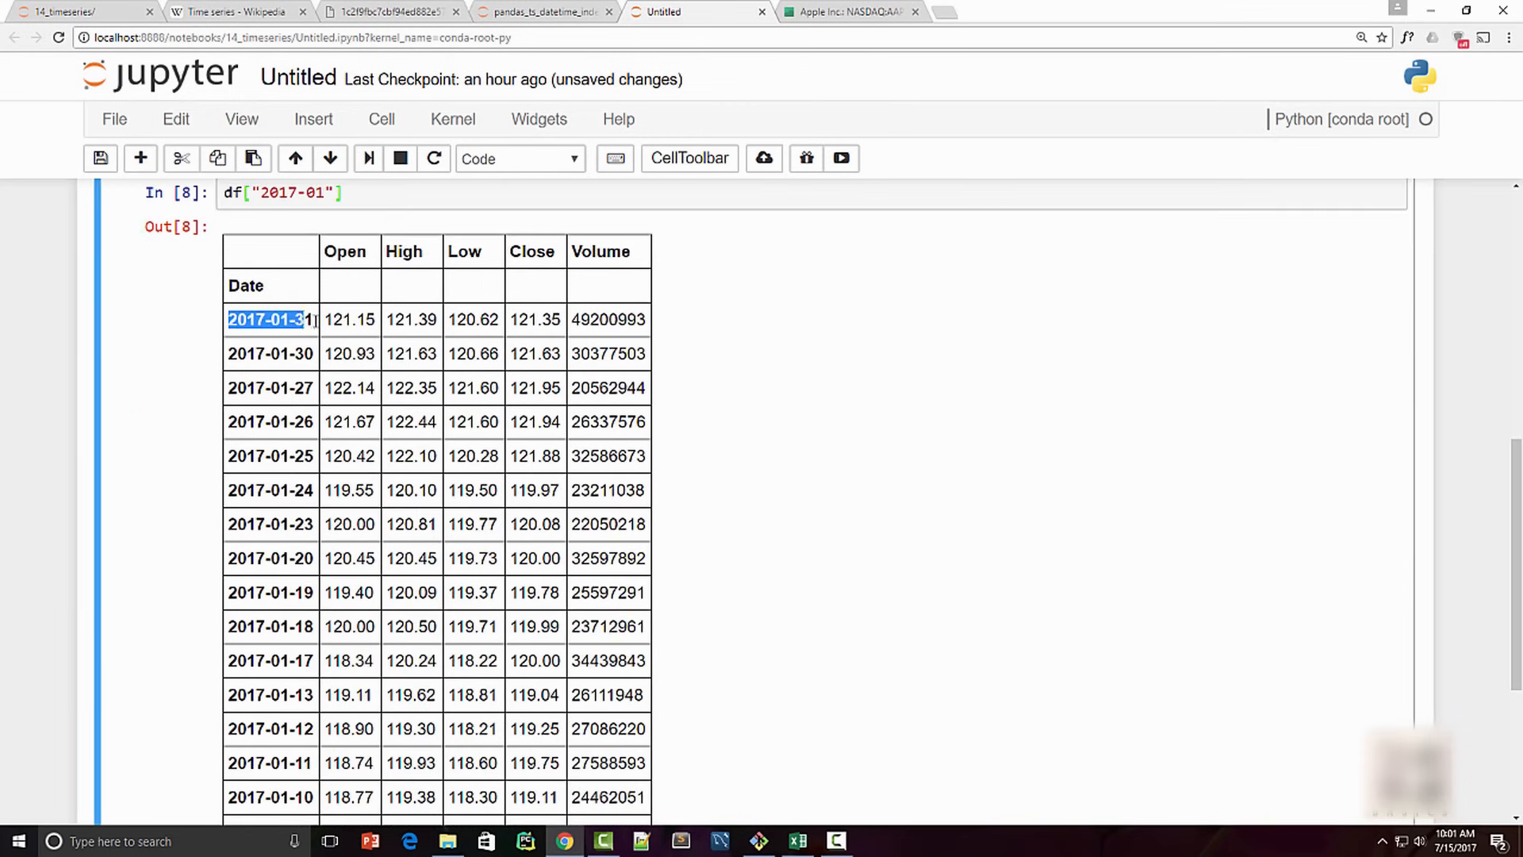
scroll("down", 3)
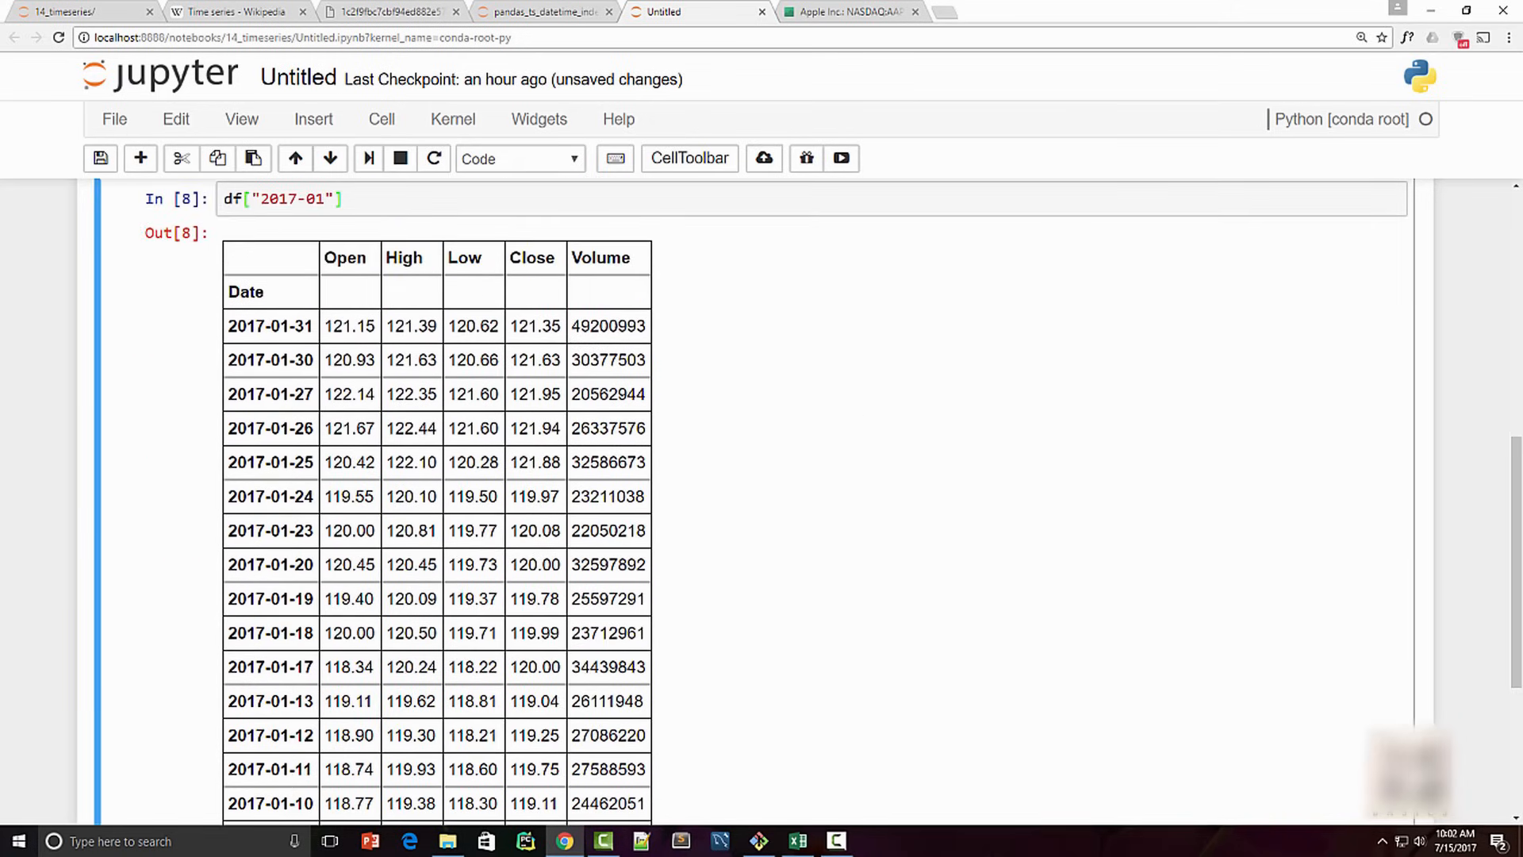
left_click(379, 199)
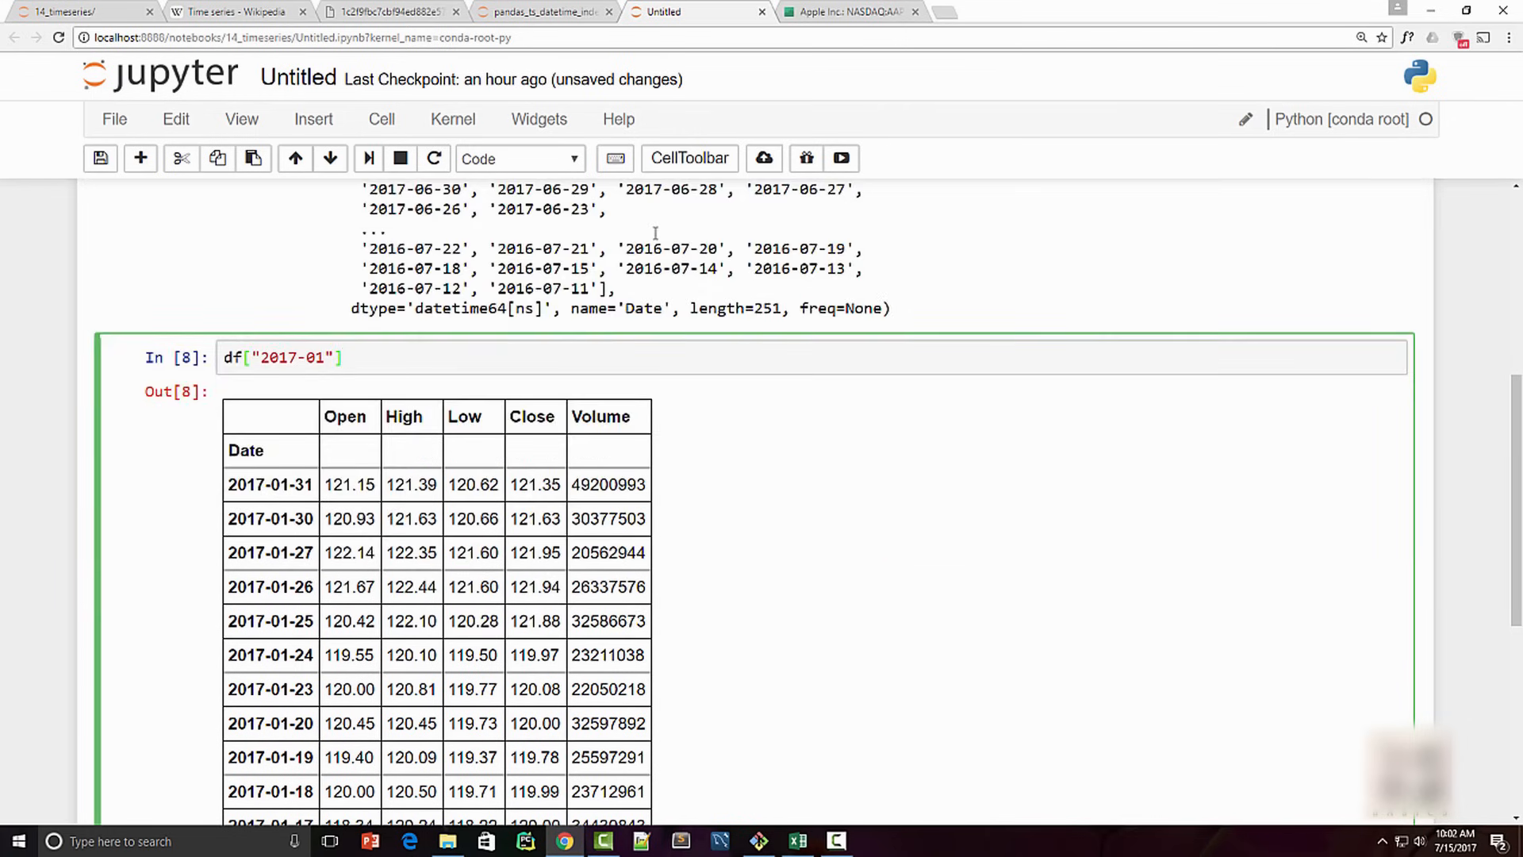
Extend the query to df["2017-01"].Close.mean(), giving about 119.57.
type(".Close")
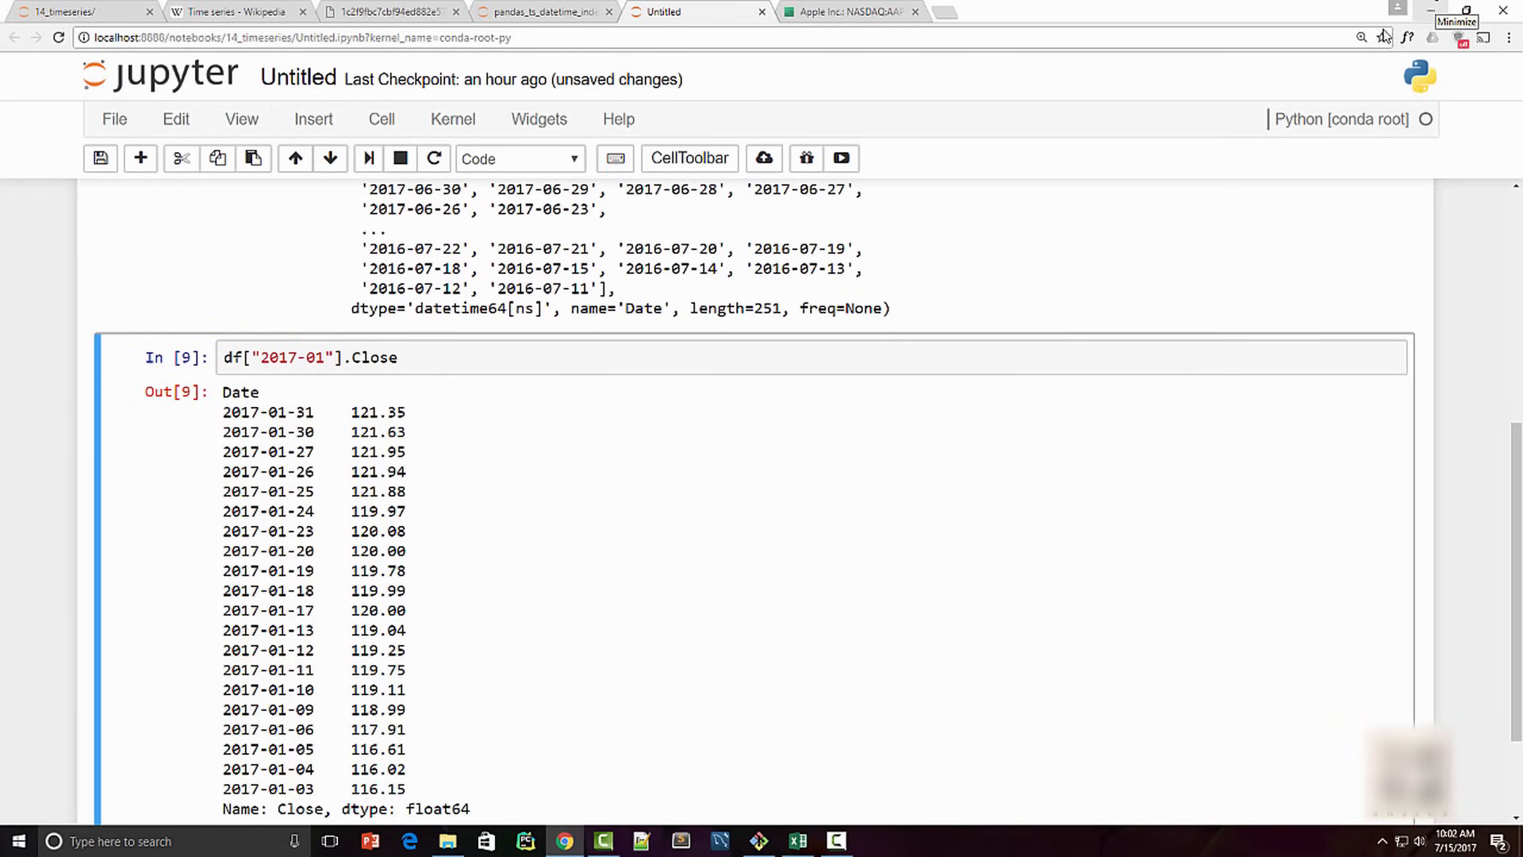
mouse_move(432, 482)
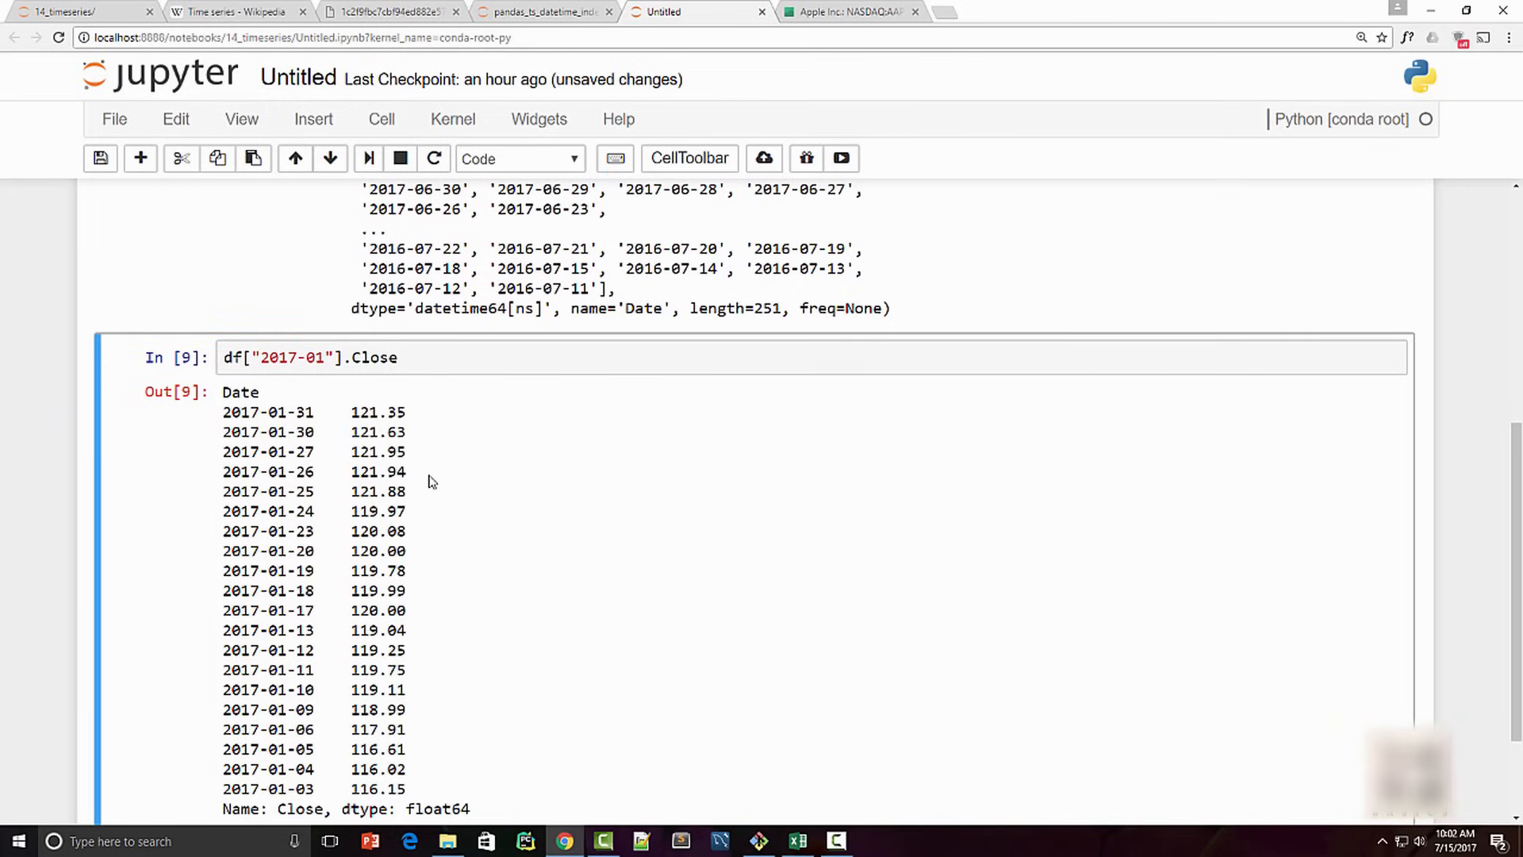
mouse_move(430, 472)
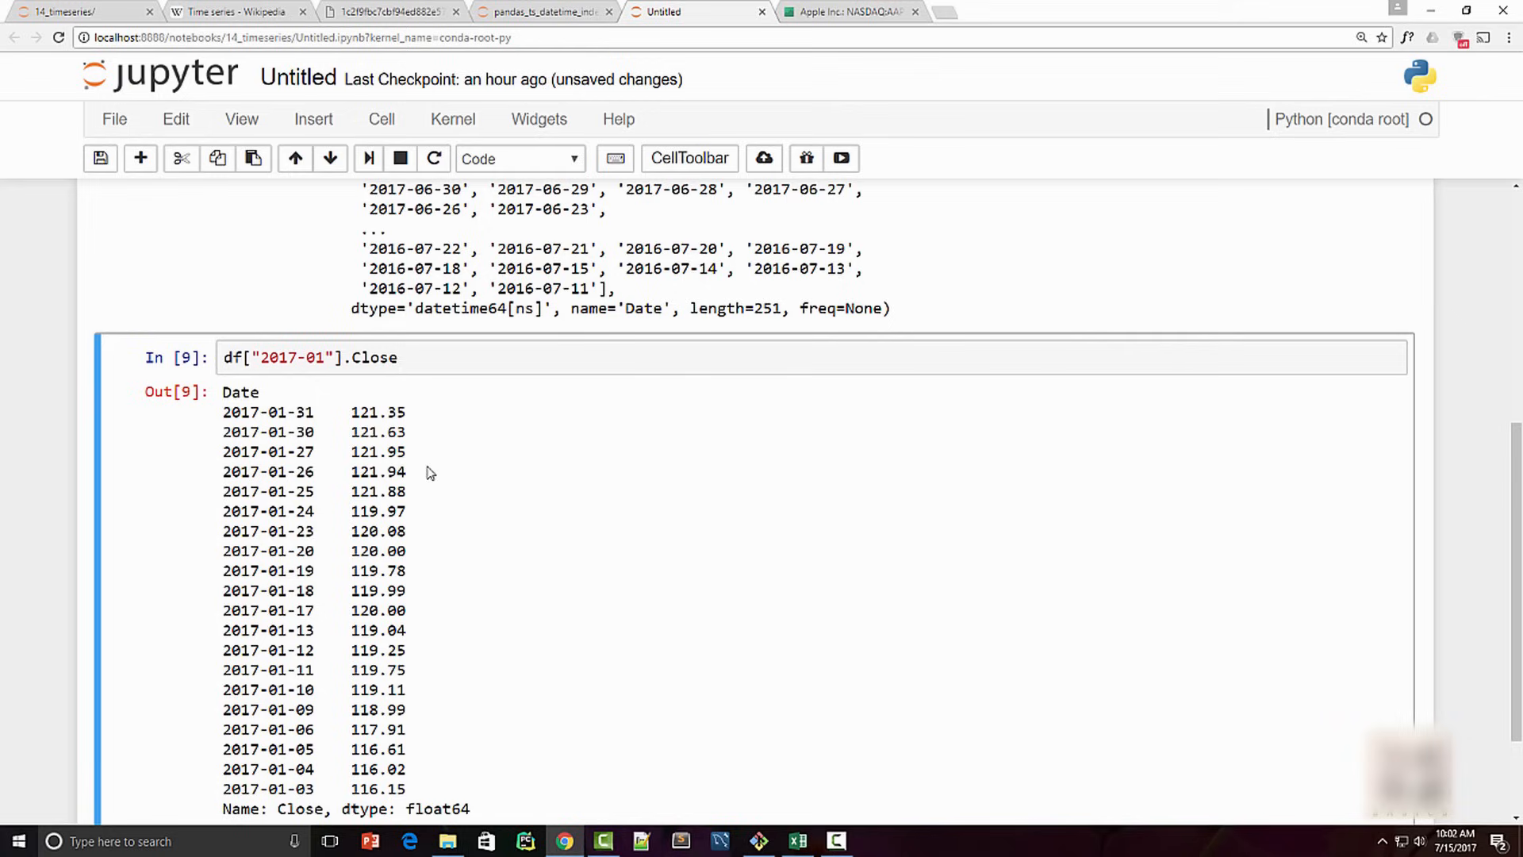
left_click(397, 356)
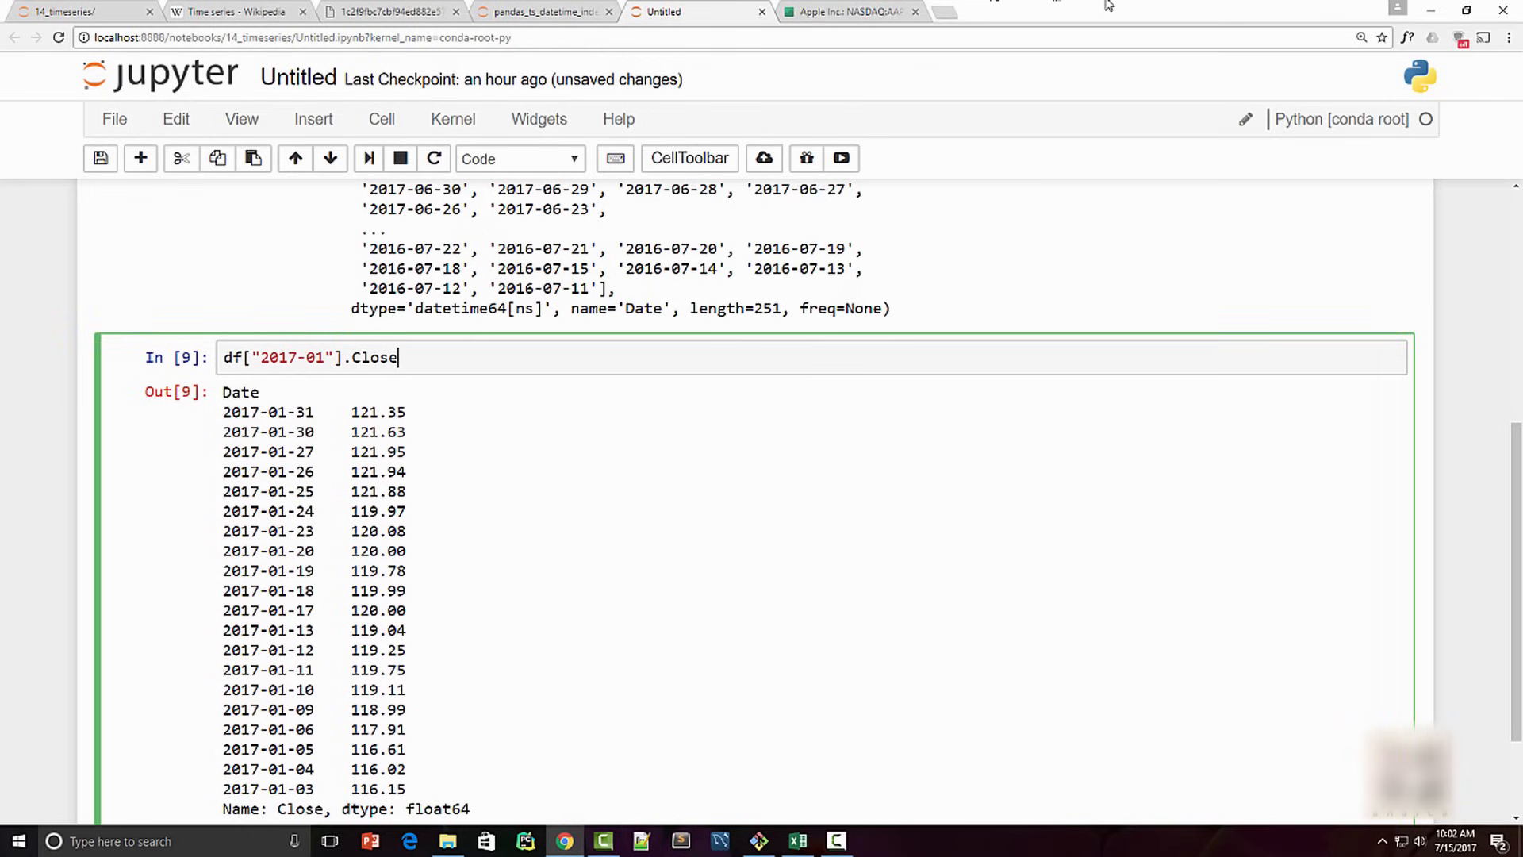
type(".mean()")
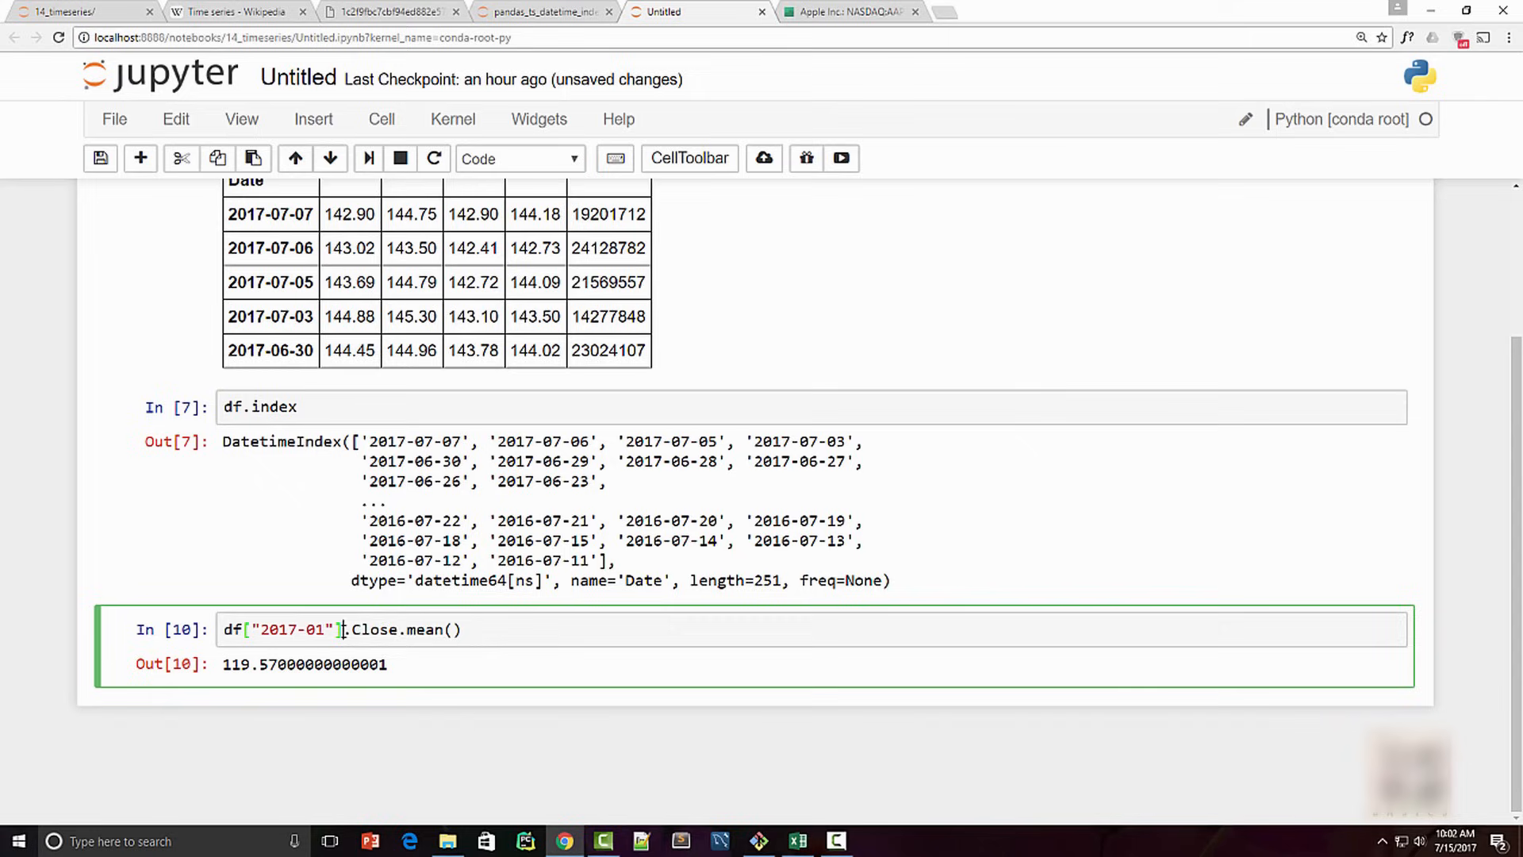
key("BackSpace")
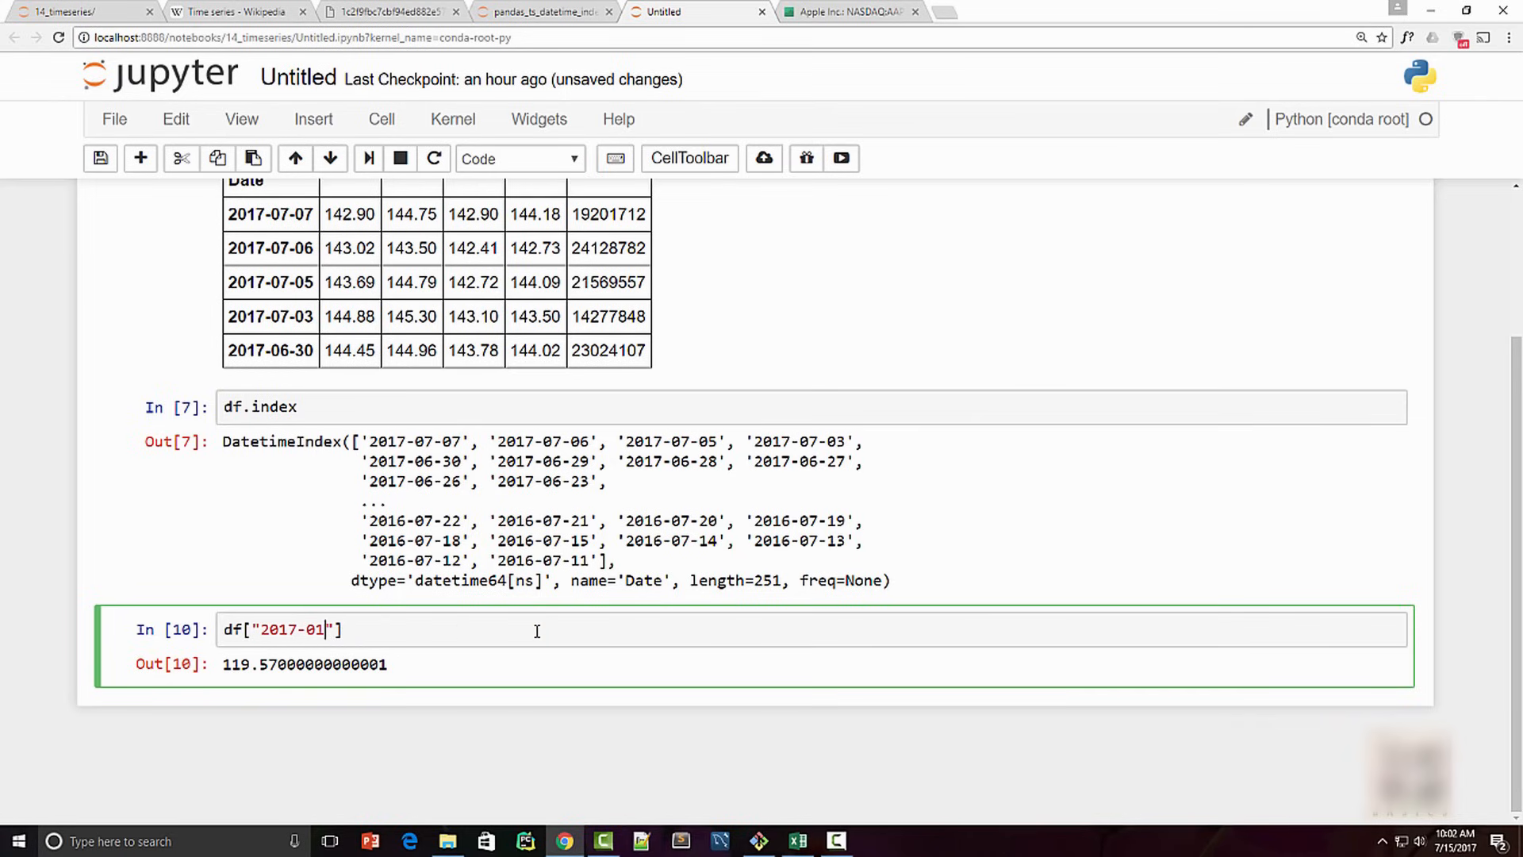
Narrow the lookup to df["2017-01-03"], returning the January 3 row closing at 116.15.
type("-03")
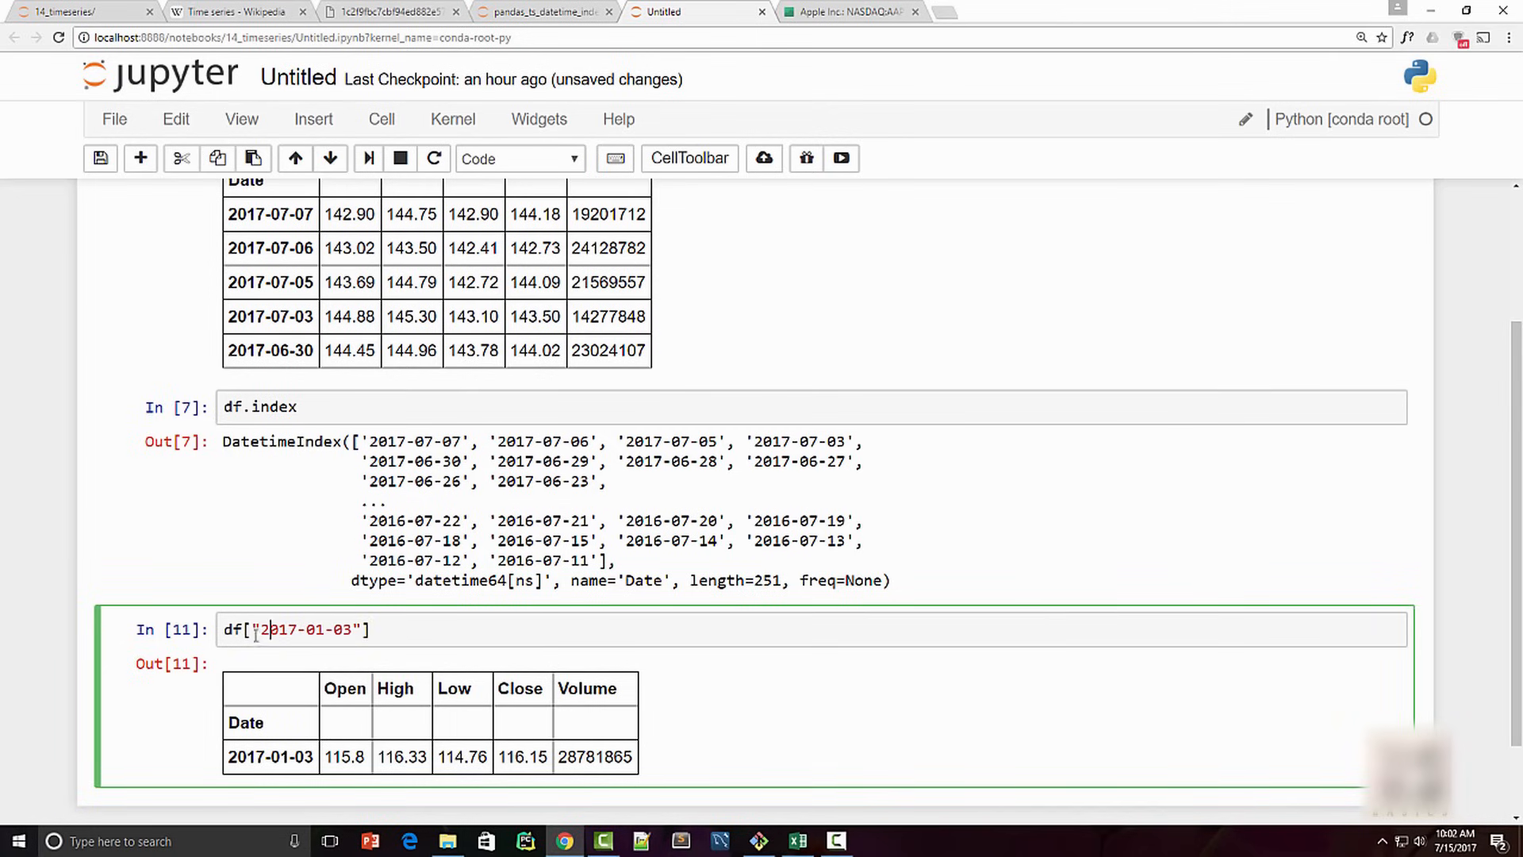
double_click(306, 630)
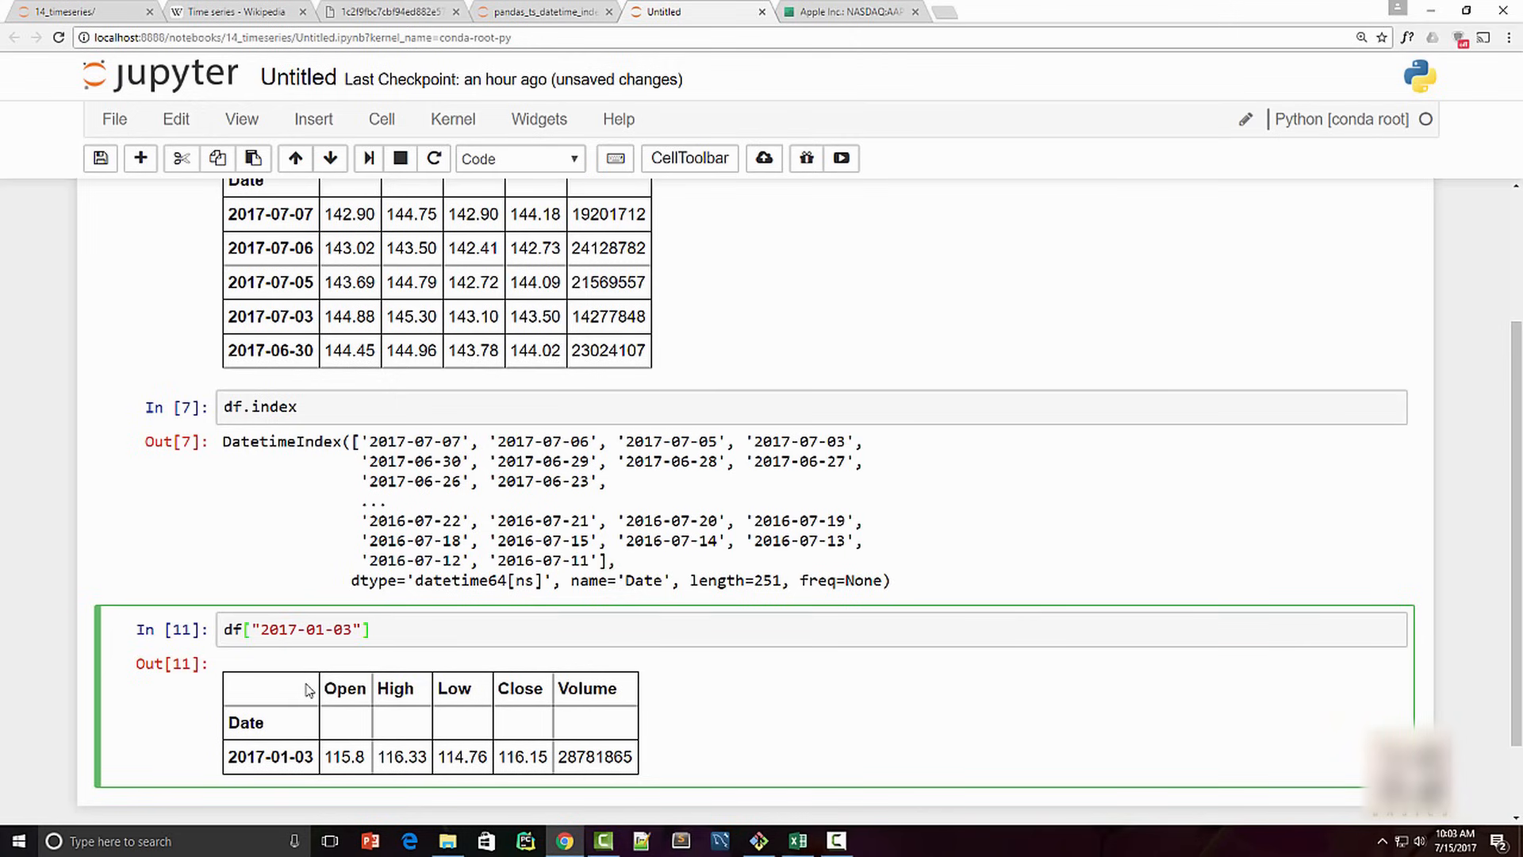
mouse_move(318, 687)
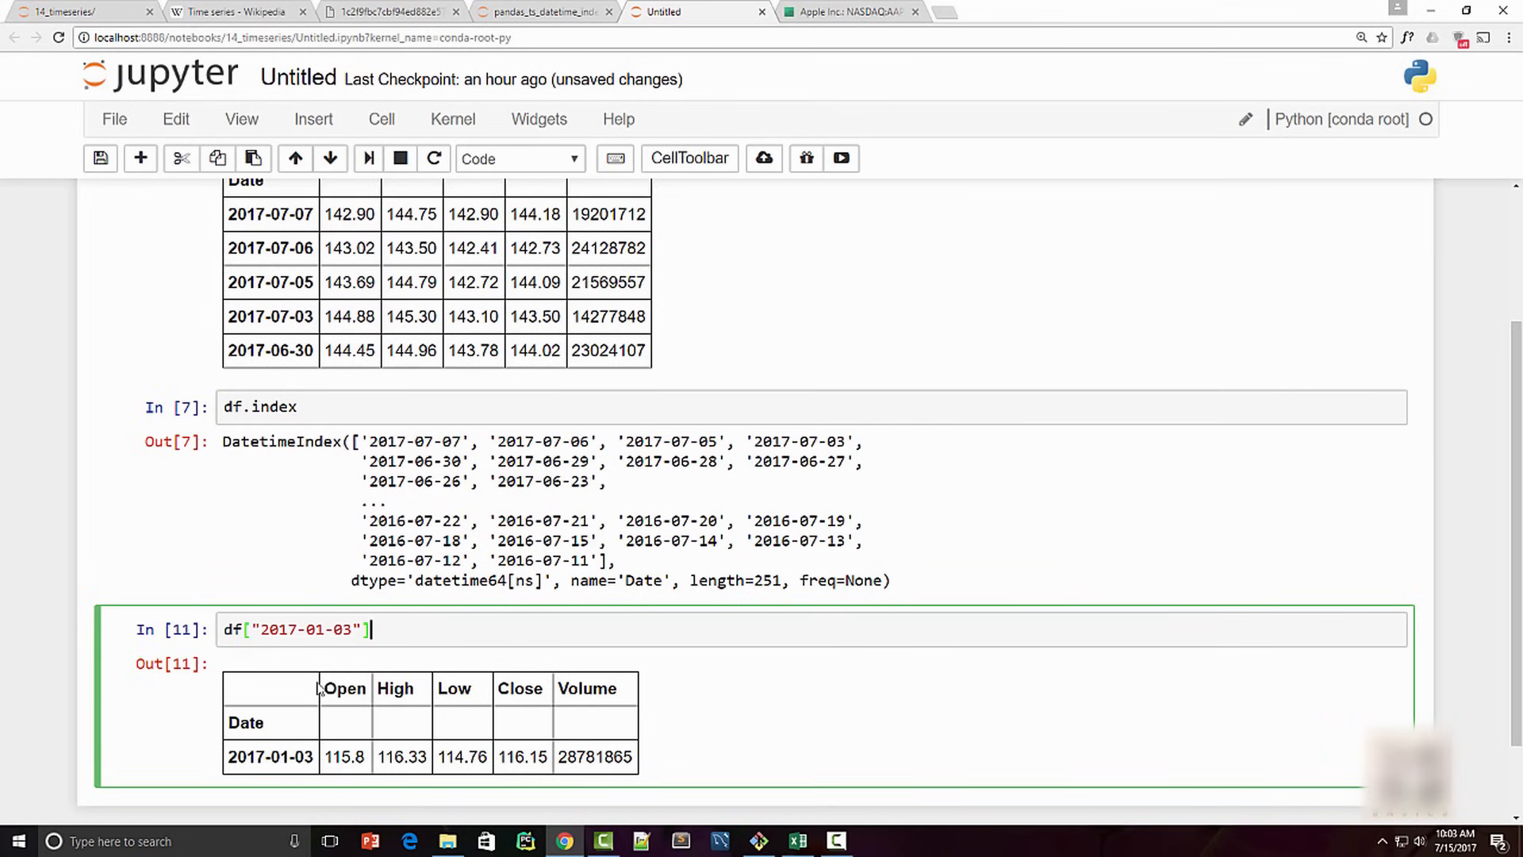
mouse_move(358, 709)
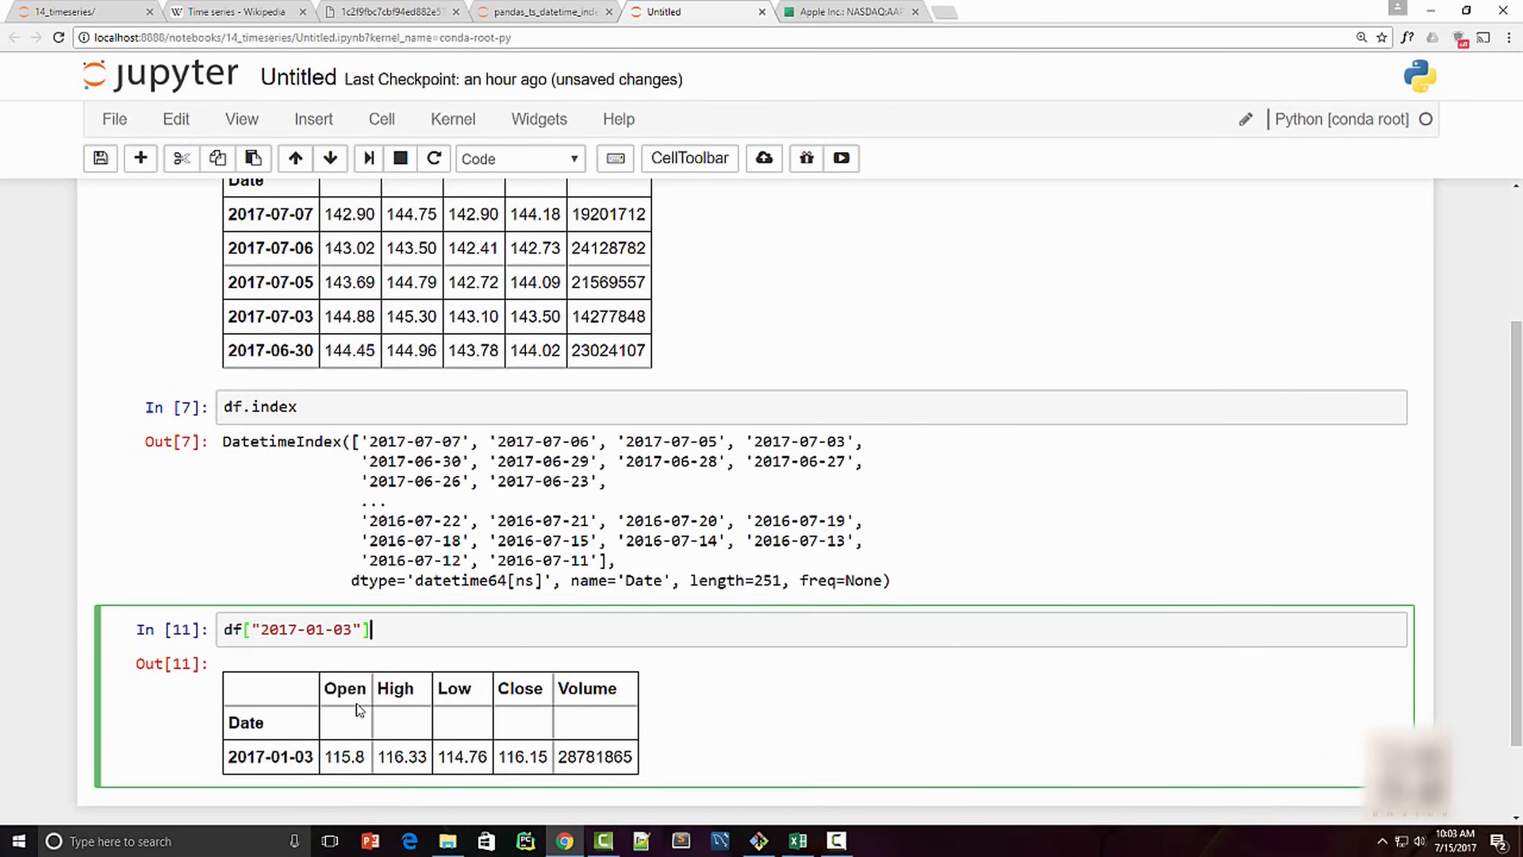
mouse_move(488, 639)
type("7")
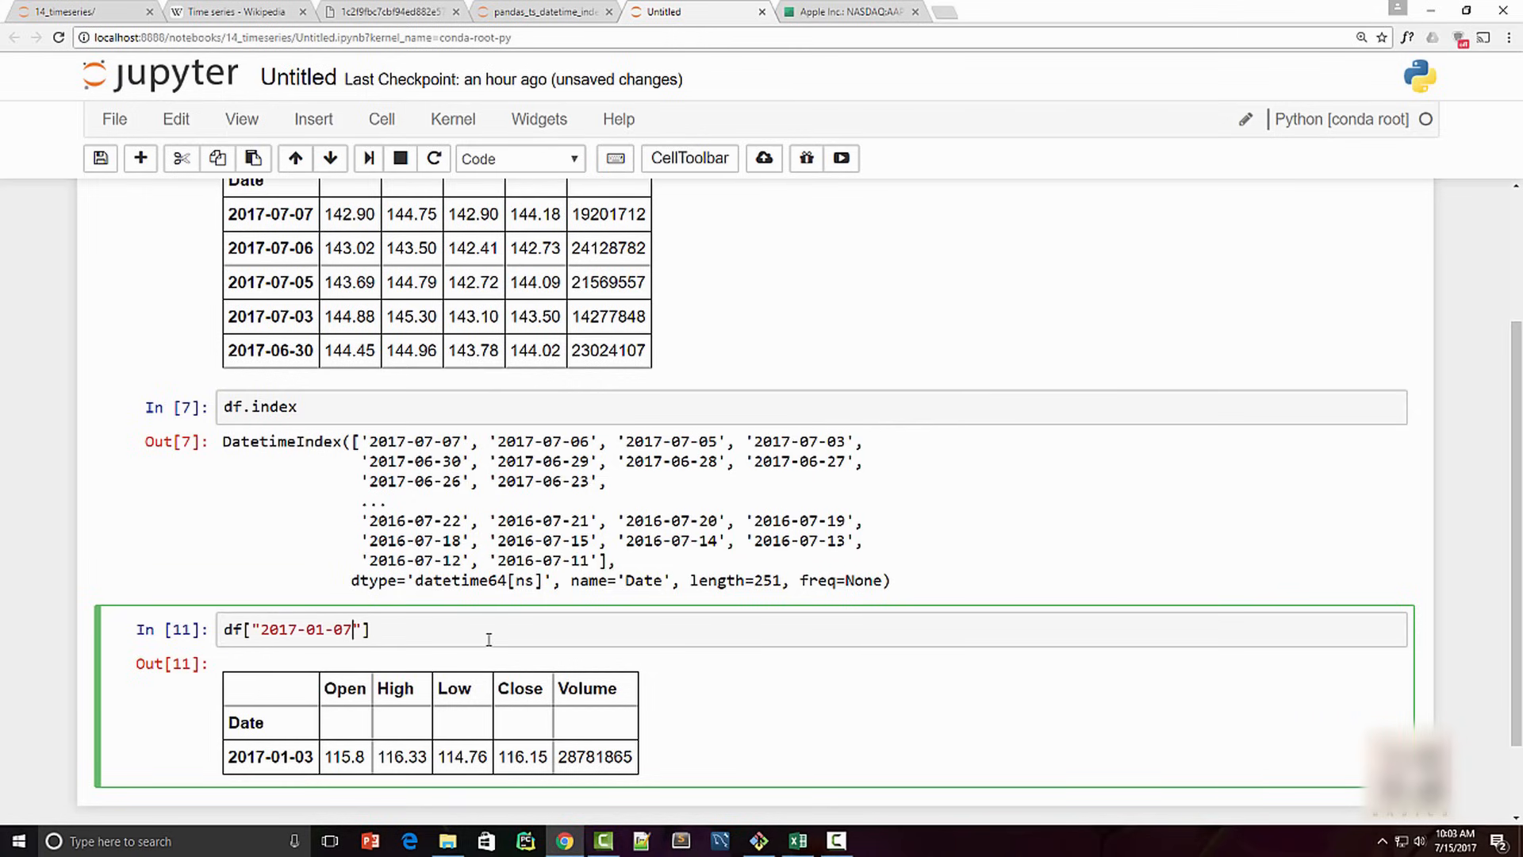
Slice df["2017-01-07":"2017-01-01"] to return the four rows for January 3–6.
type(":")
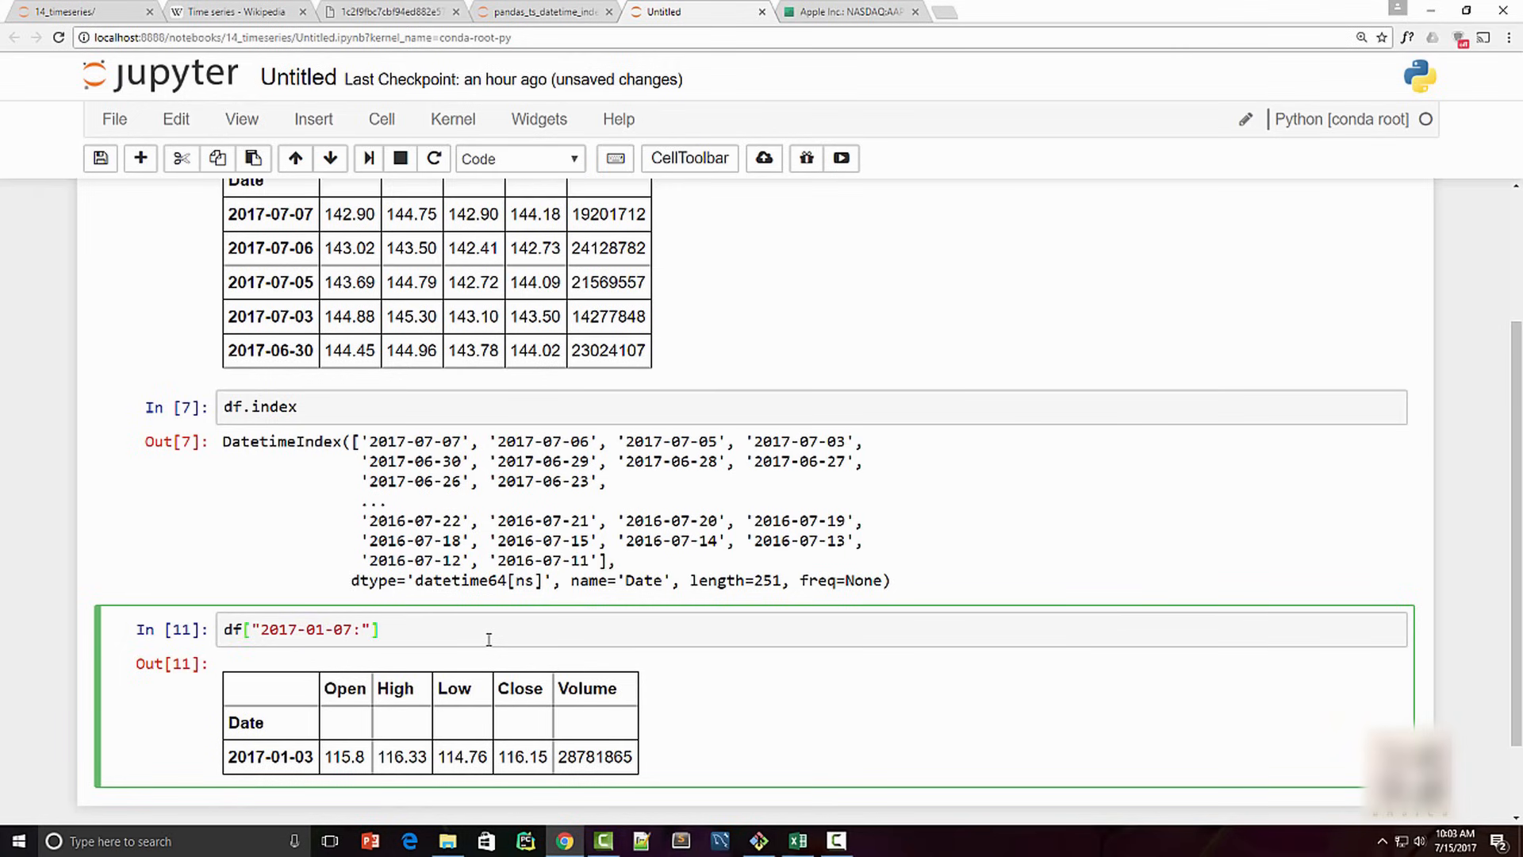
type("2017-01-07\"")
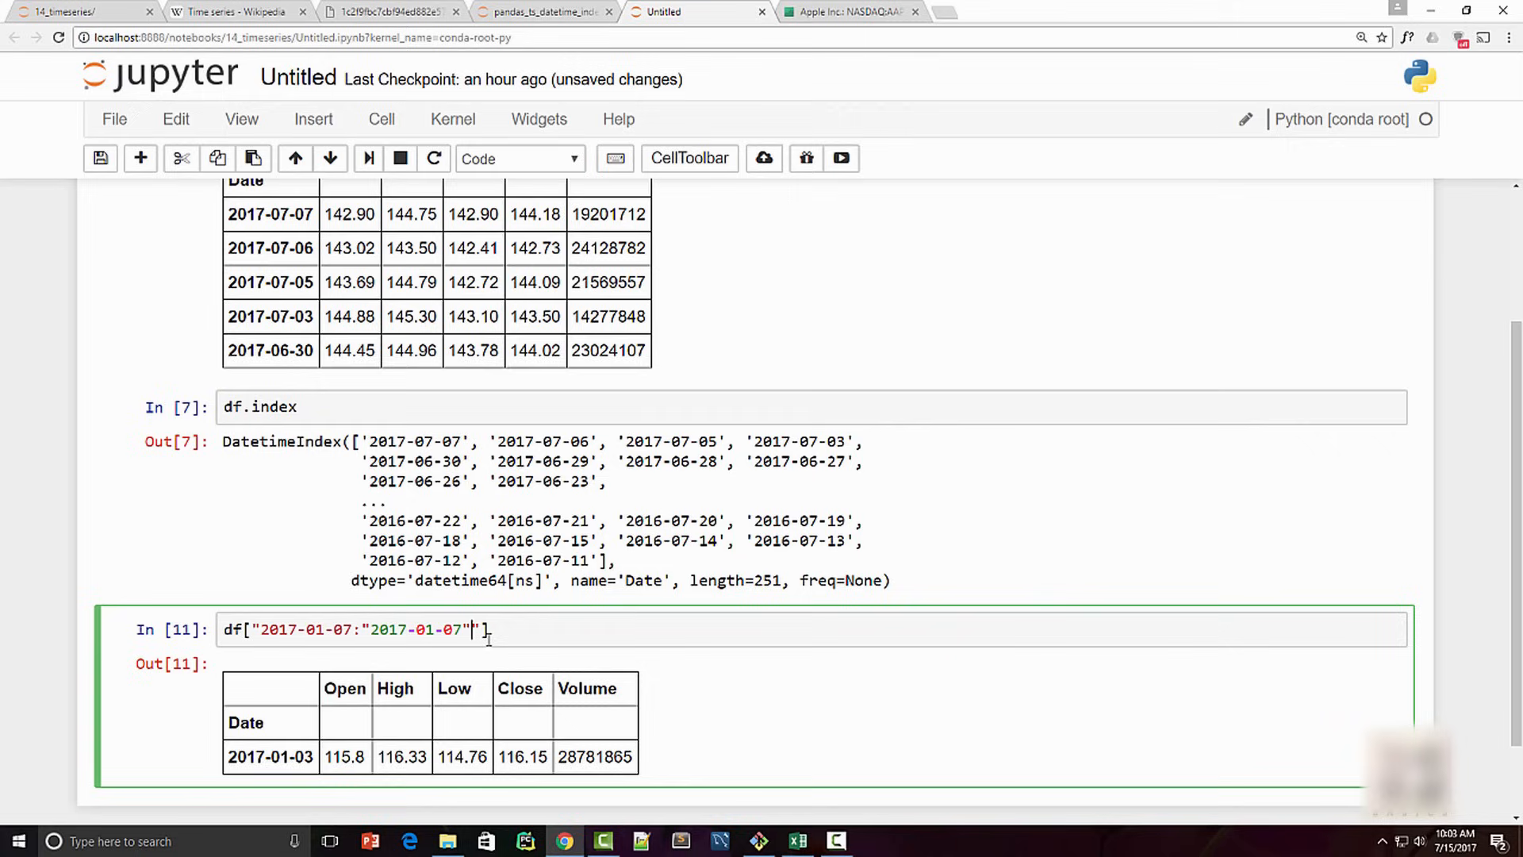
key("Backspace")
type("\"")
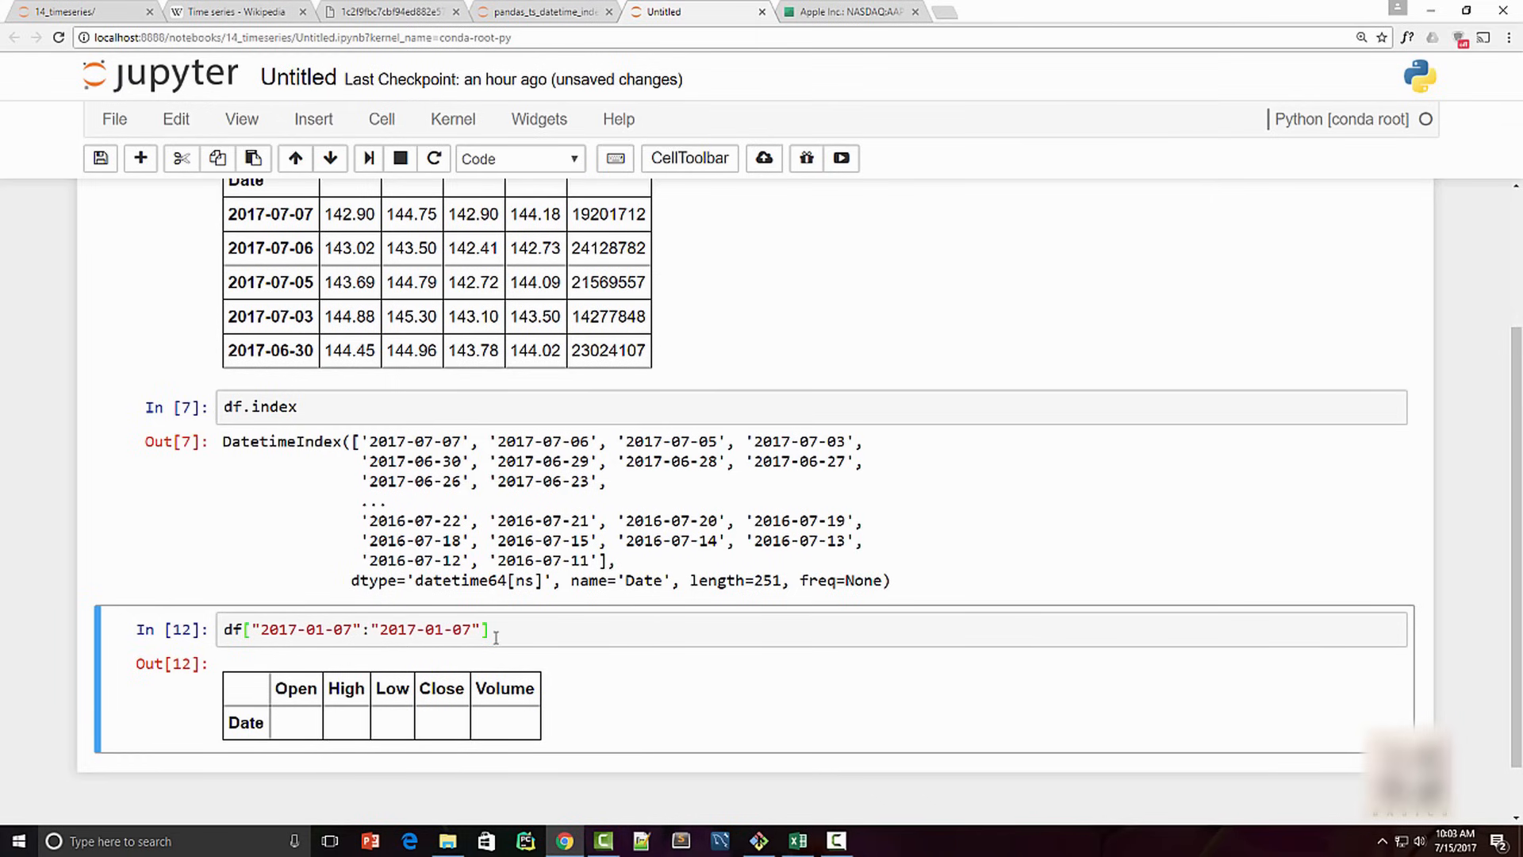
key("backspace")
type("1")
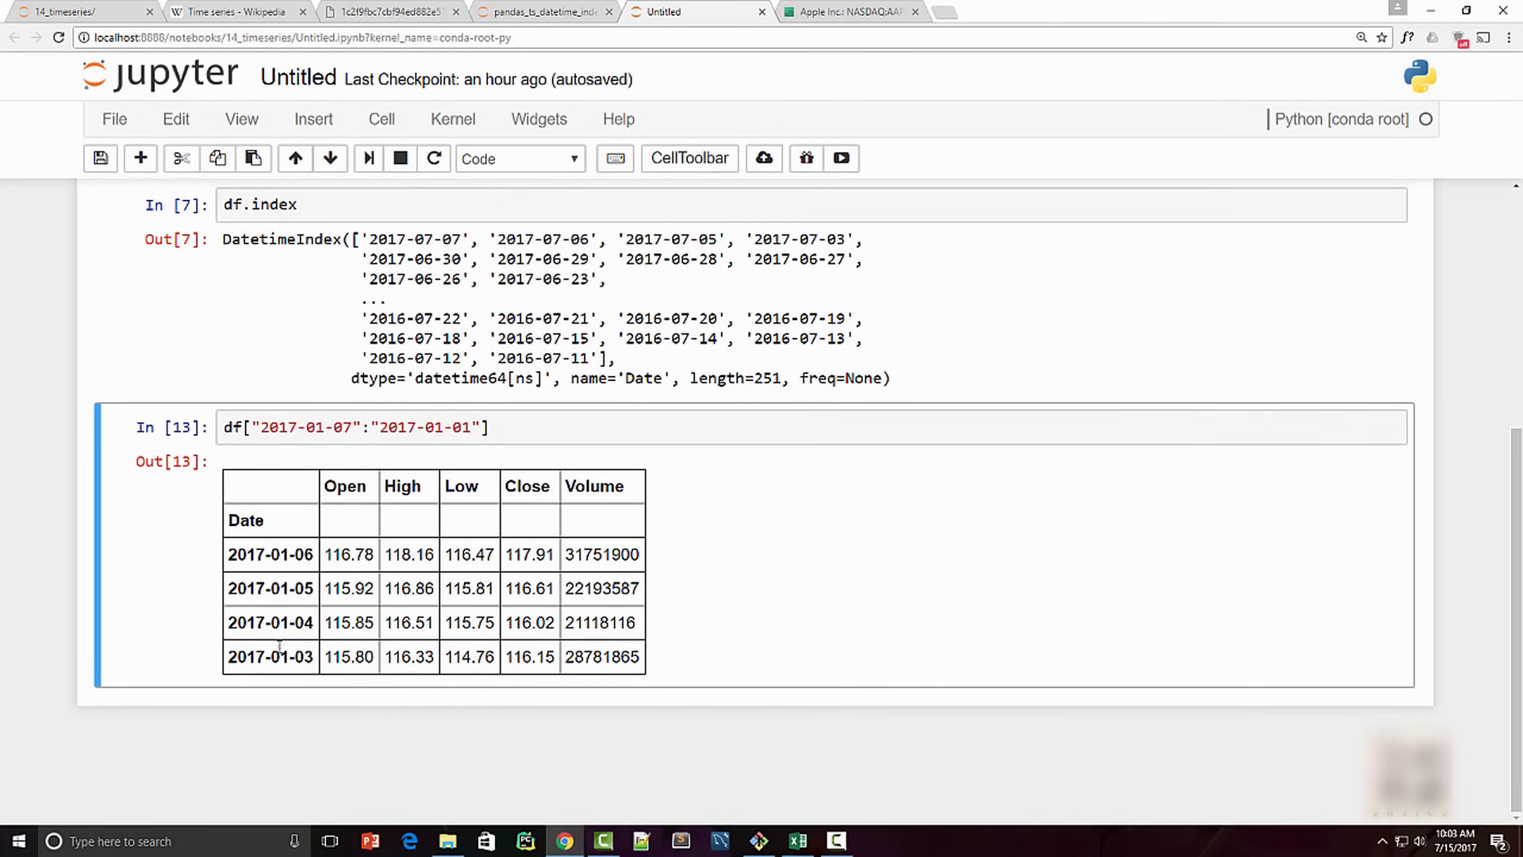
mouse_move(251, 640)
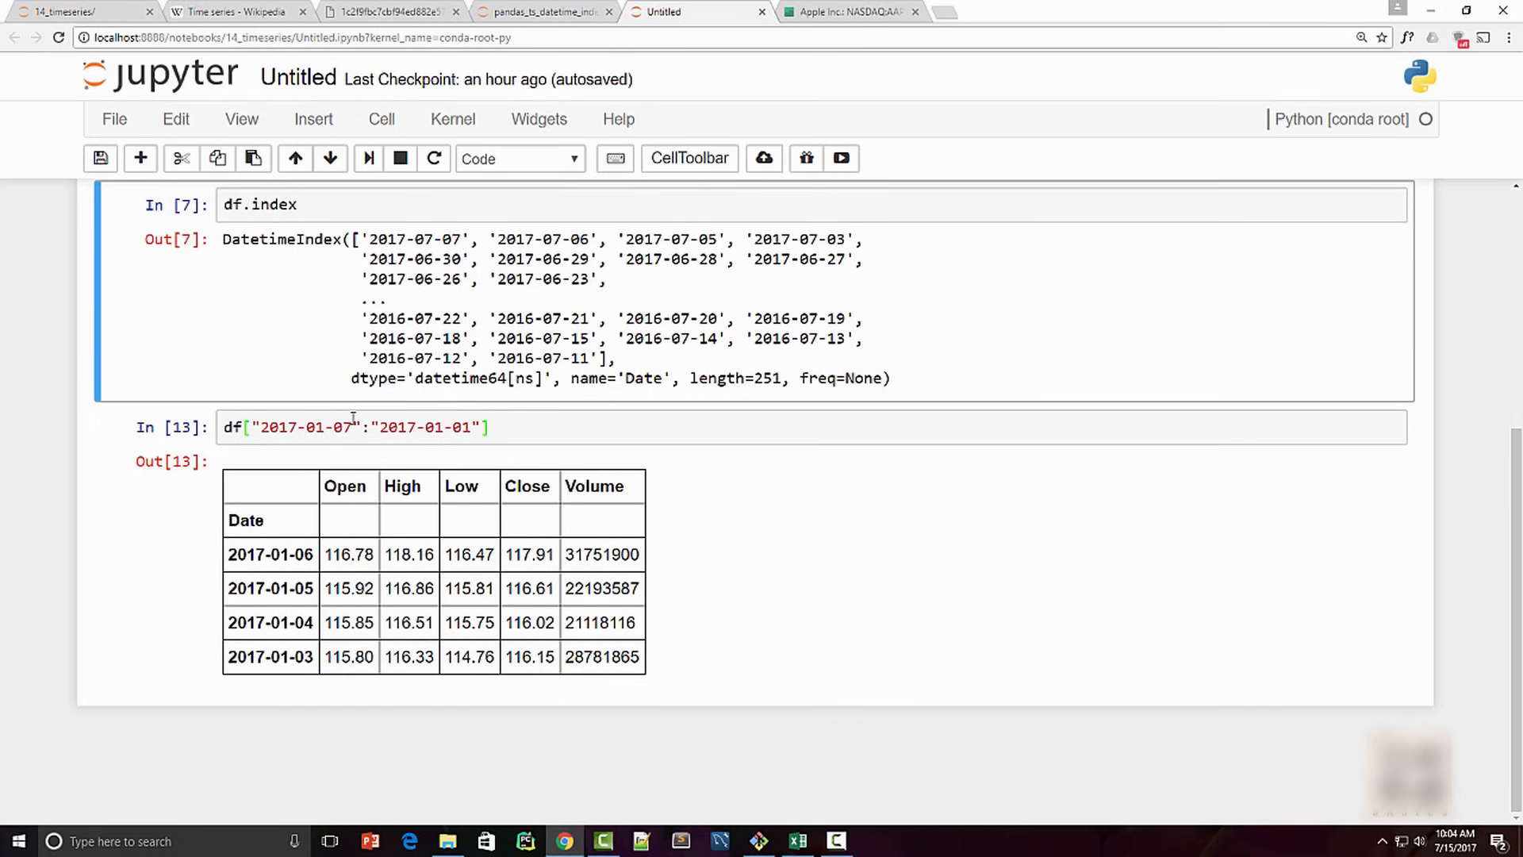
mouse_move(363, 466)
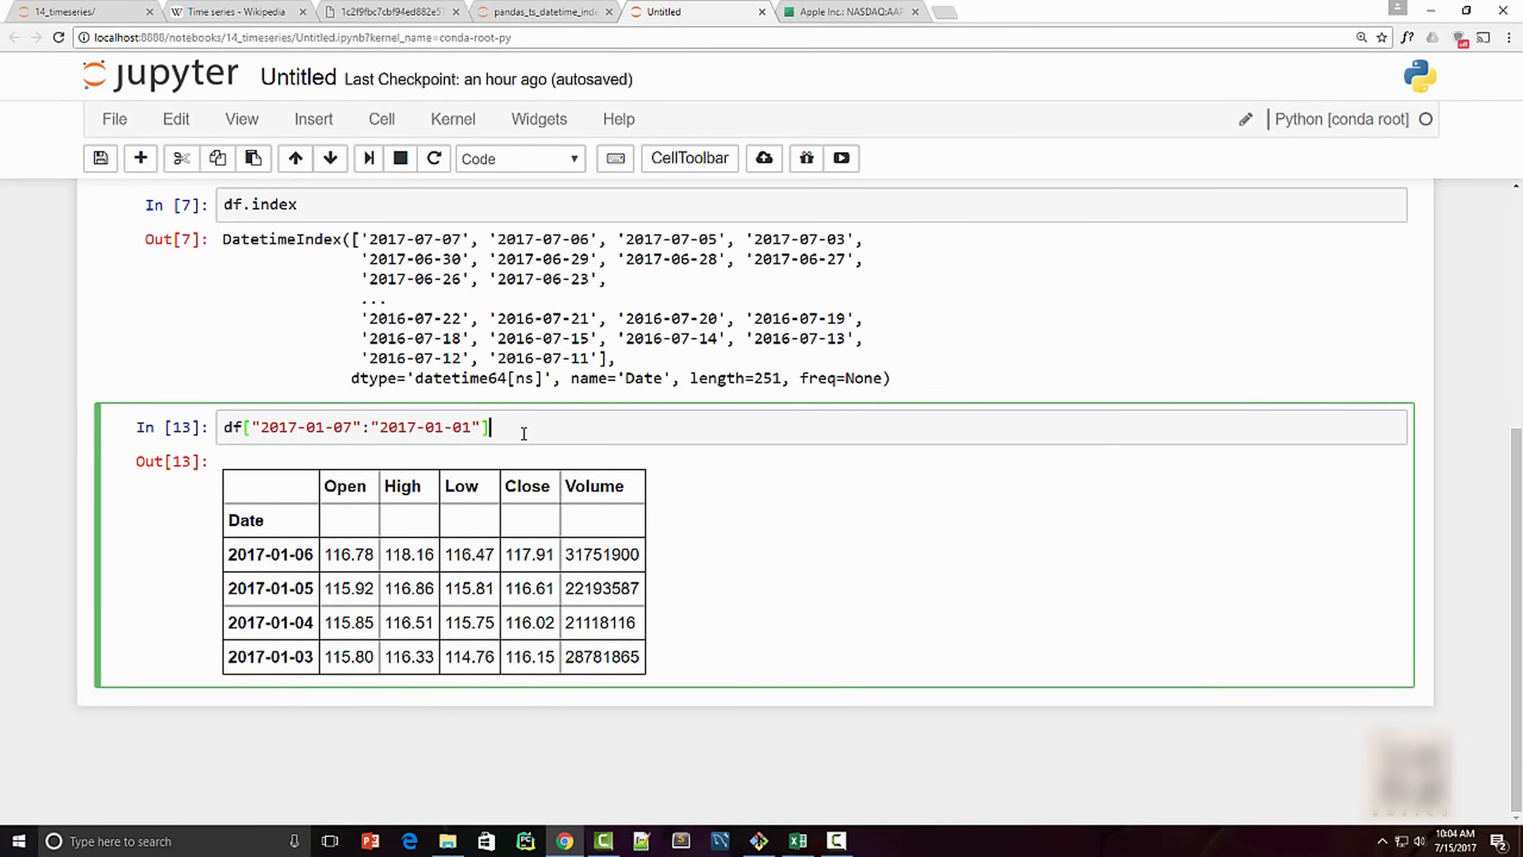
mouse_move(626, 524)
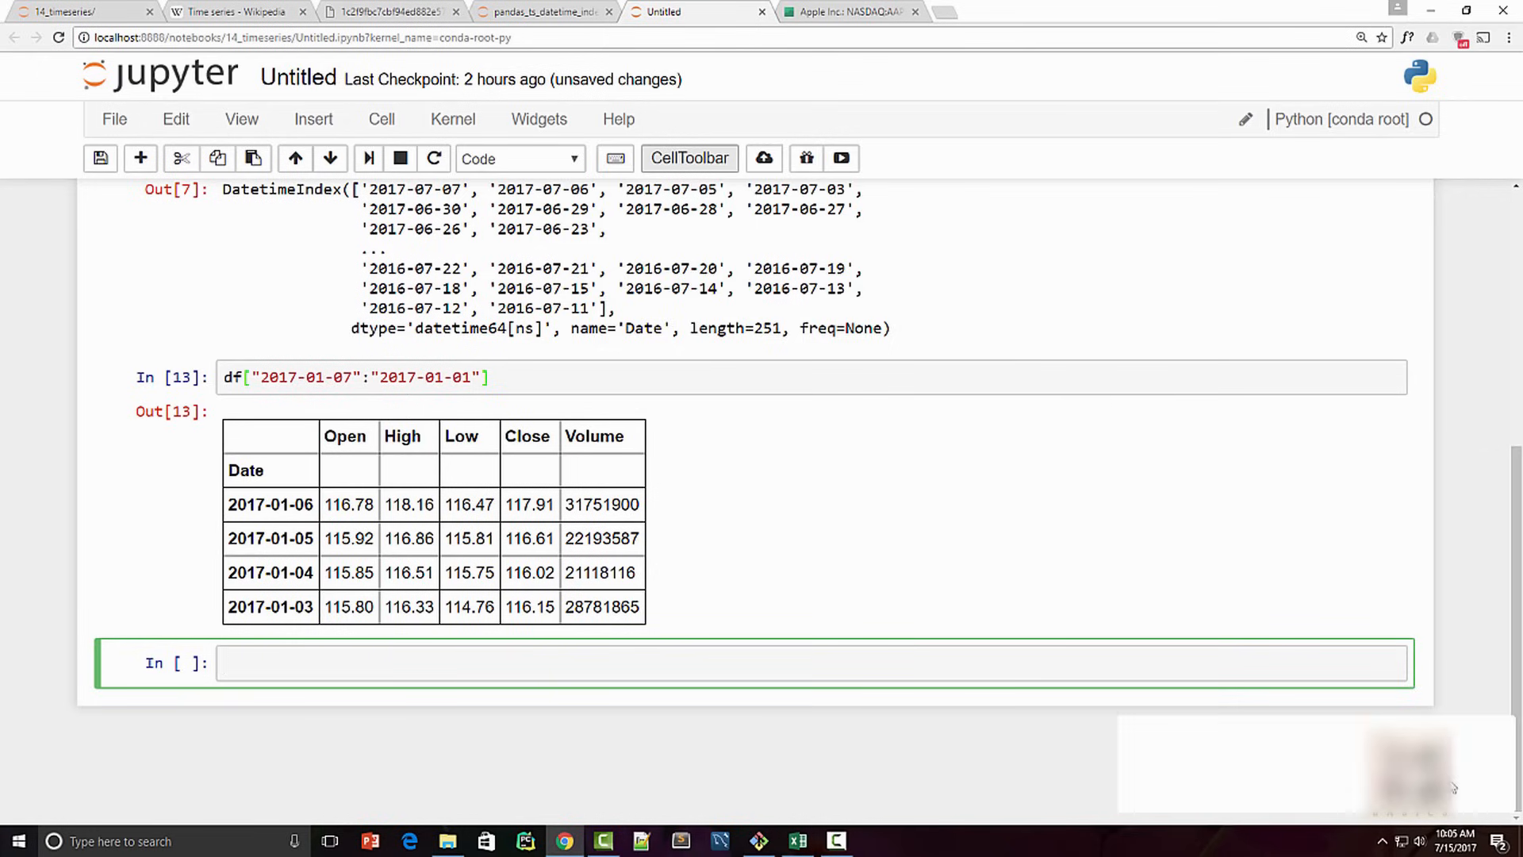
Run df.Close.resample('M').mean() for monthly average closes, July 2016 to July 2017.
type("df.")
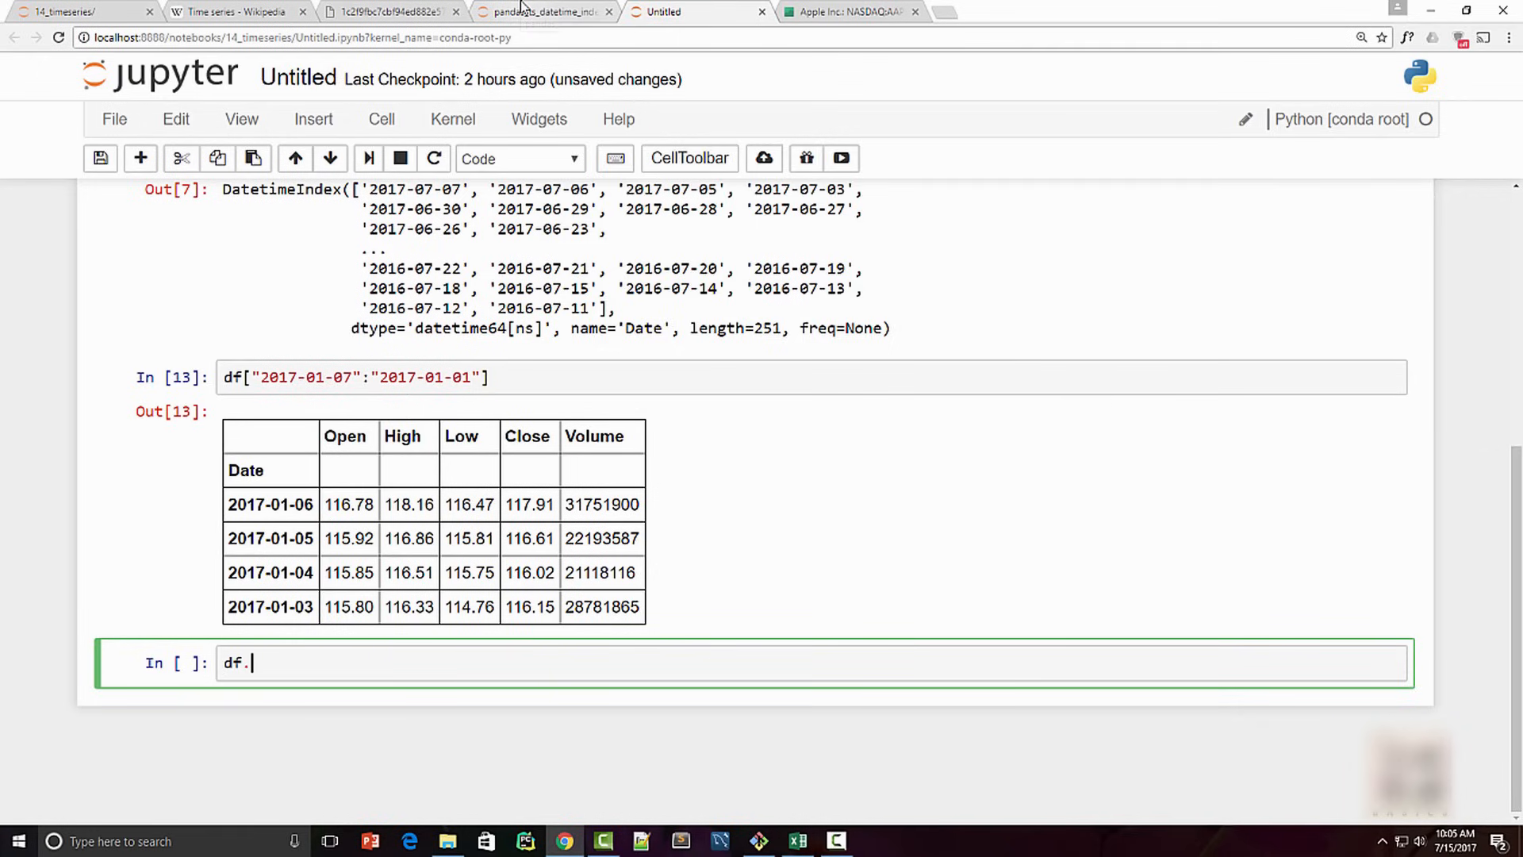
type("Close.r")
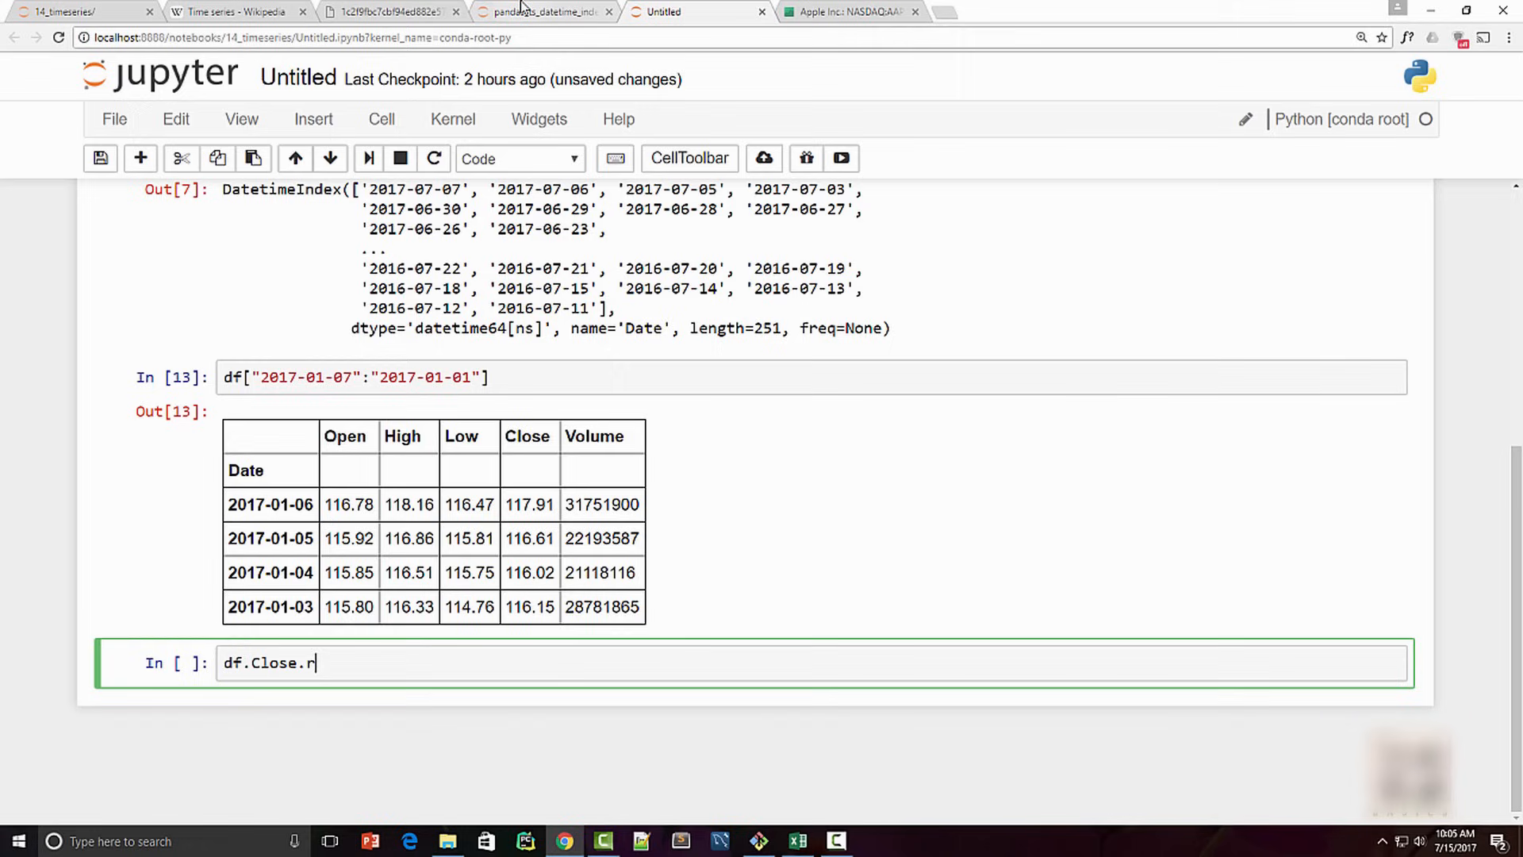
type("esample")
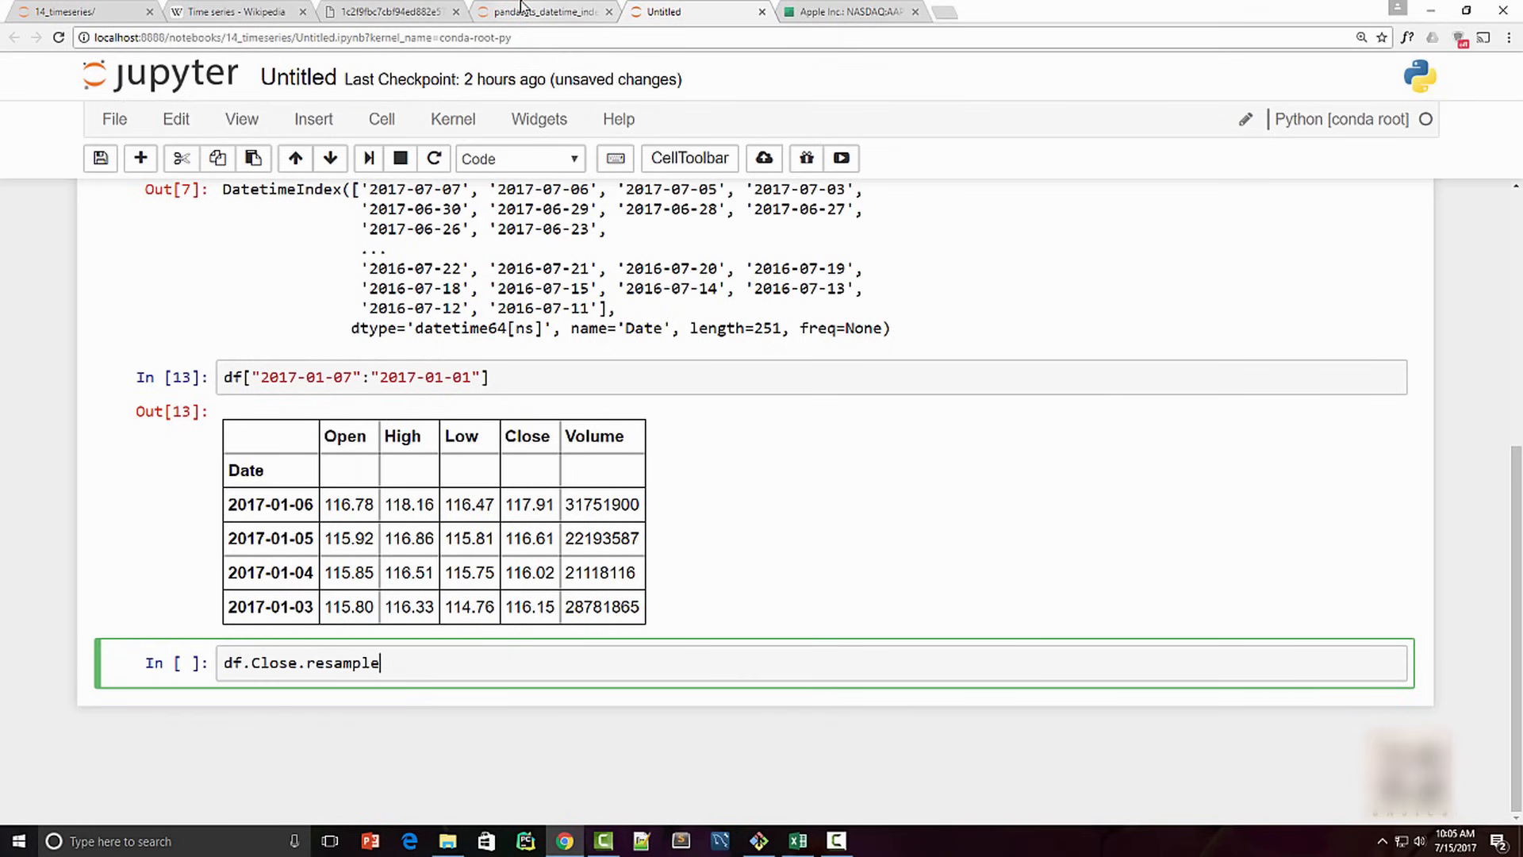
type("('M')")
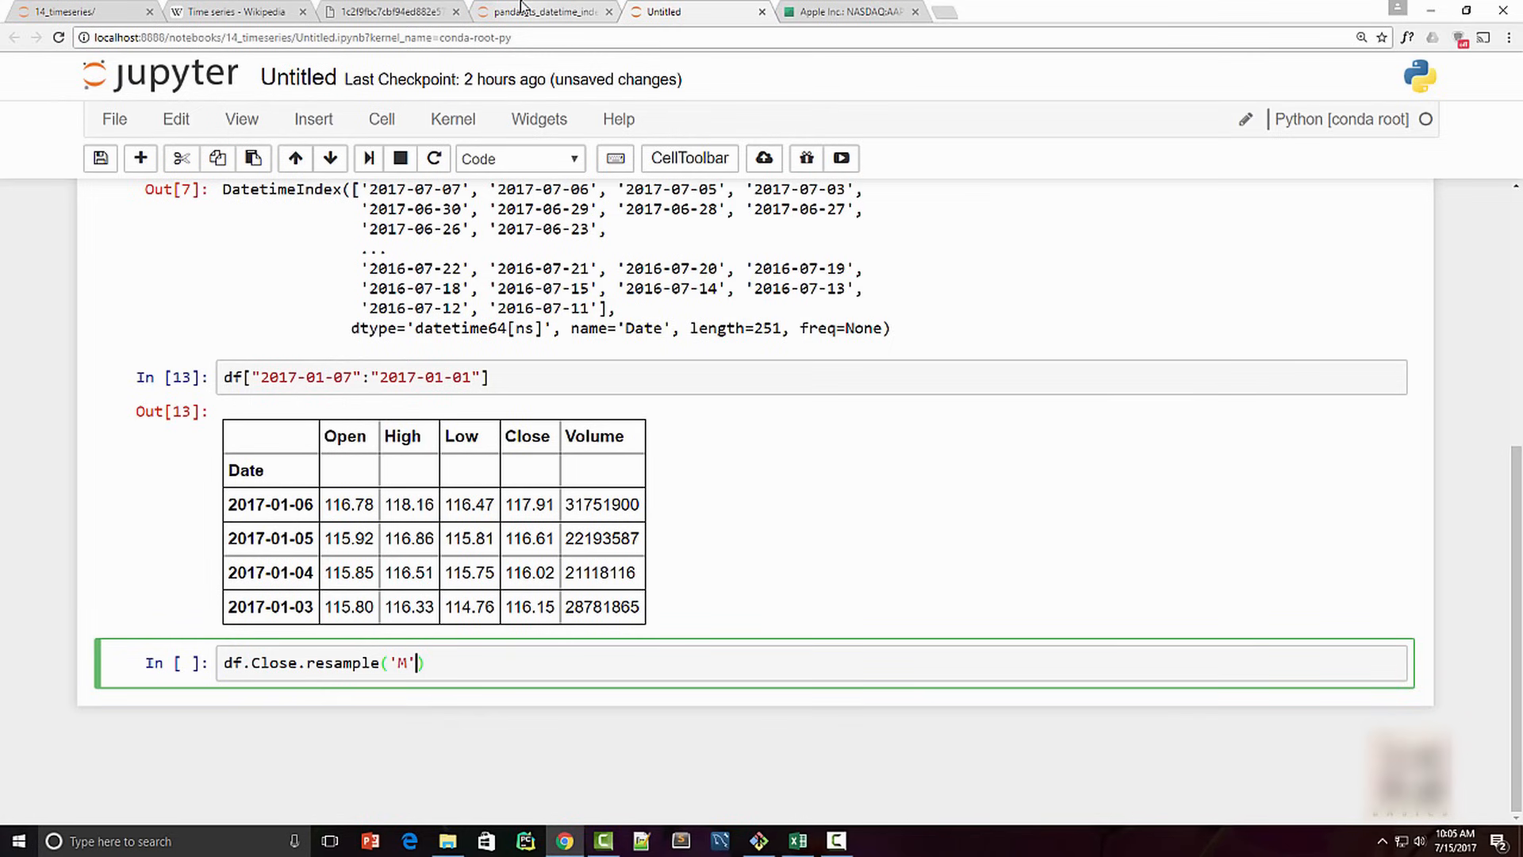
type(".")
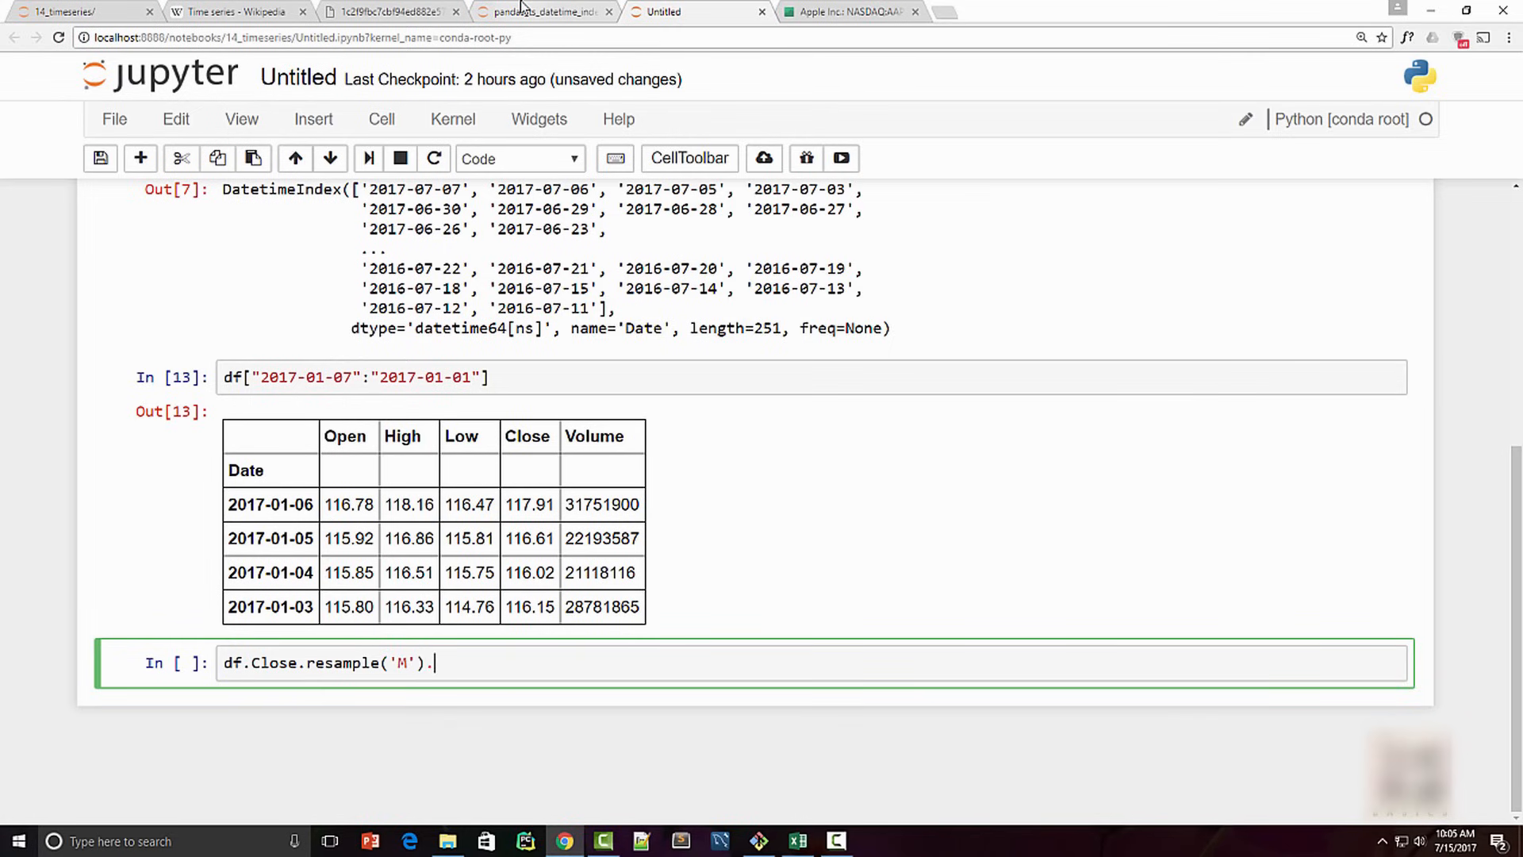
type("mean()")
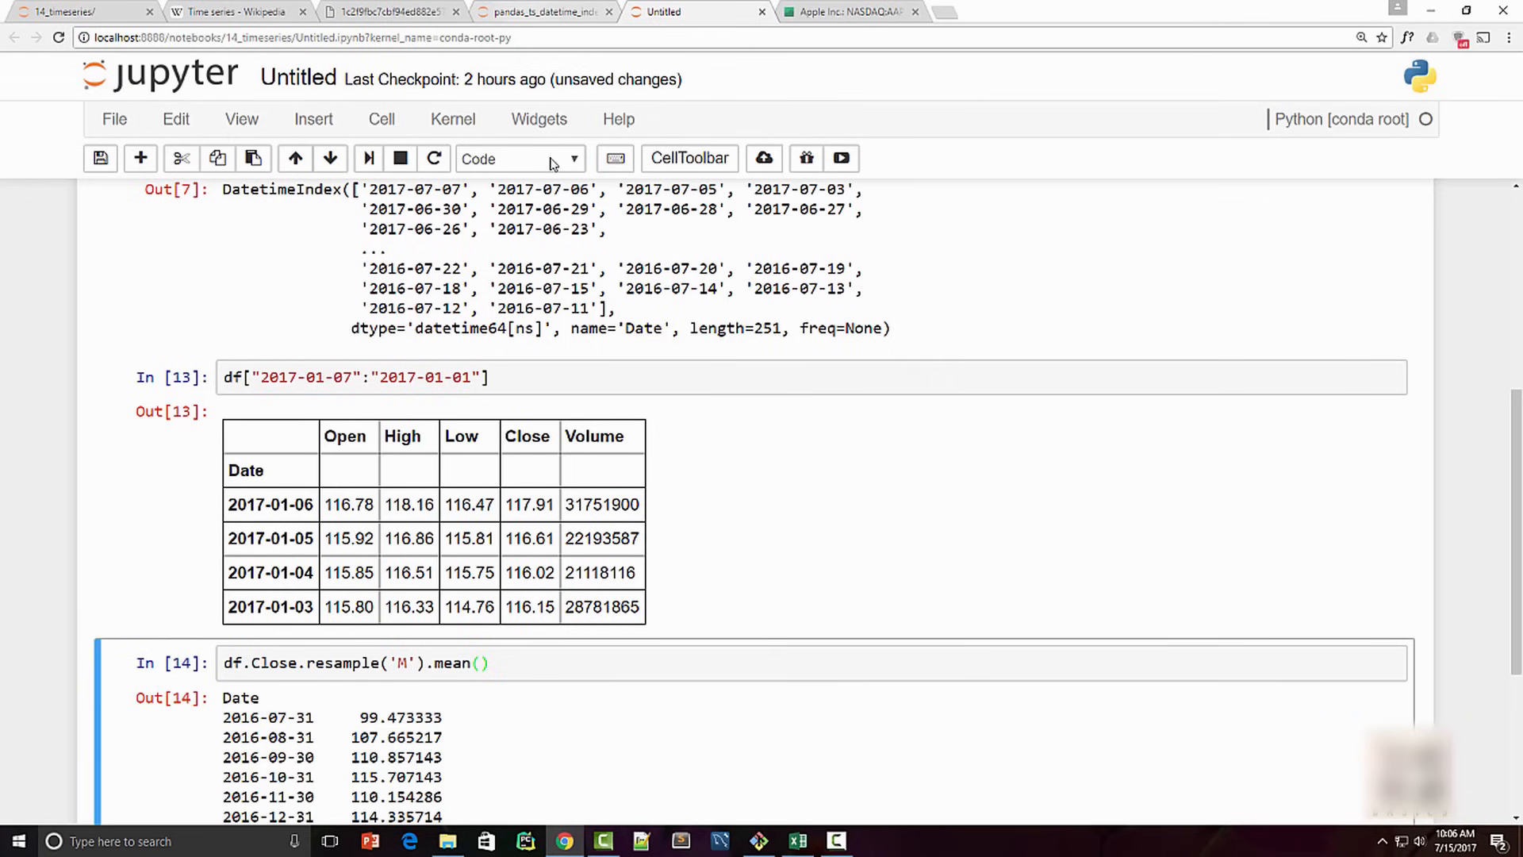
scroll("down", 3)
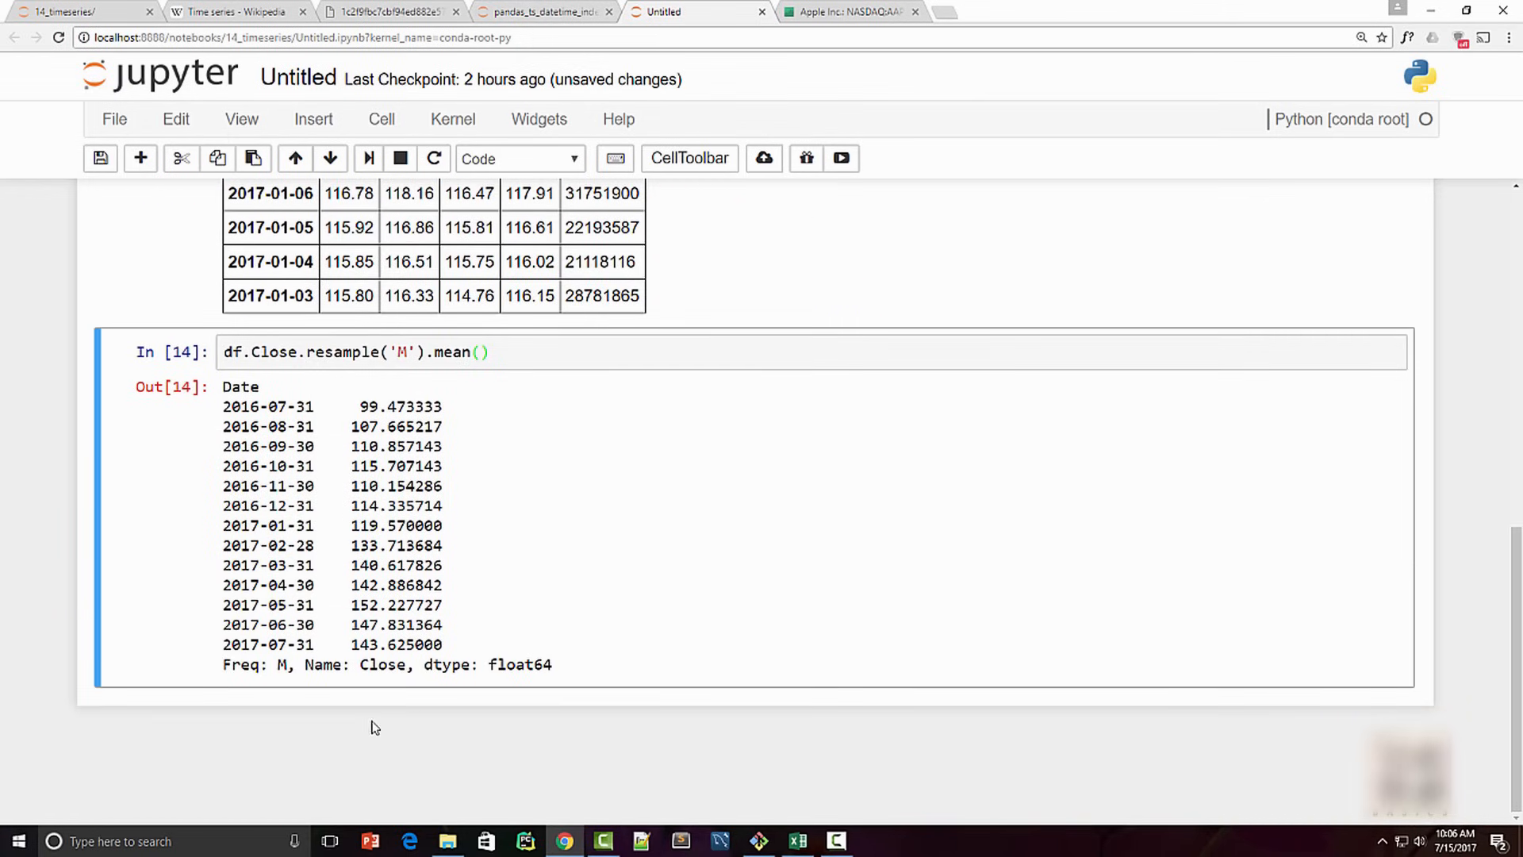
Highlight the Close column and df names in the resampling code.
double_click(250, 407)
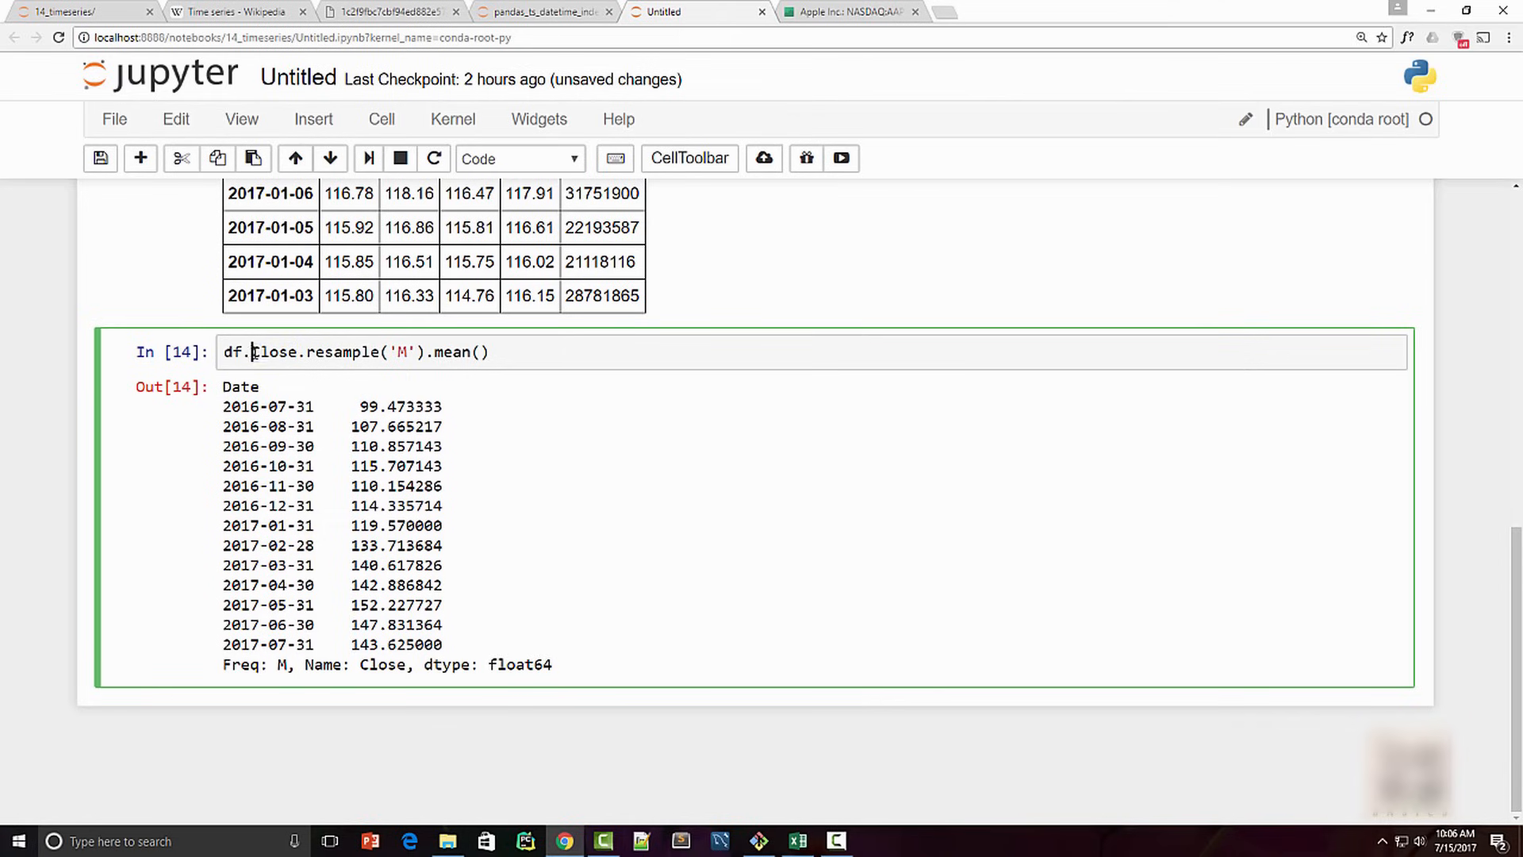
left_click(224, 351)
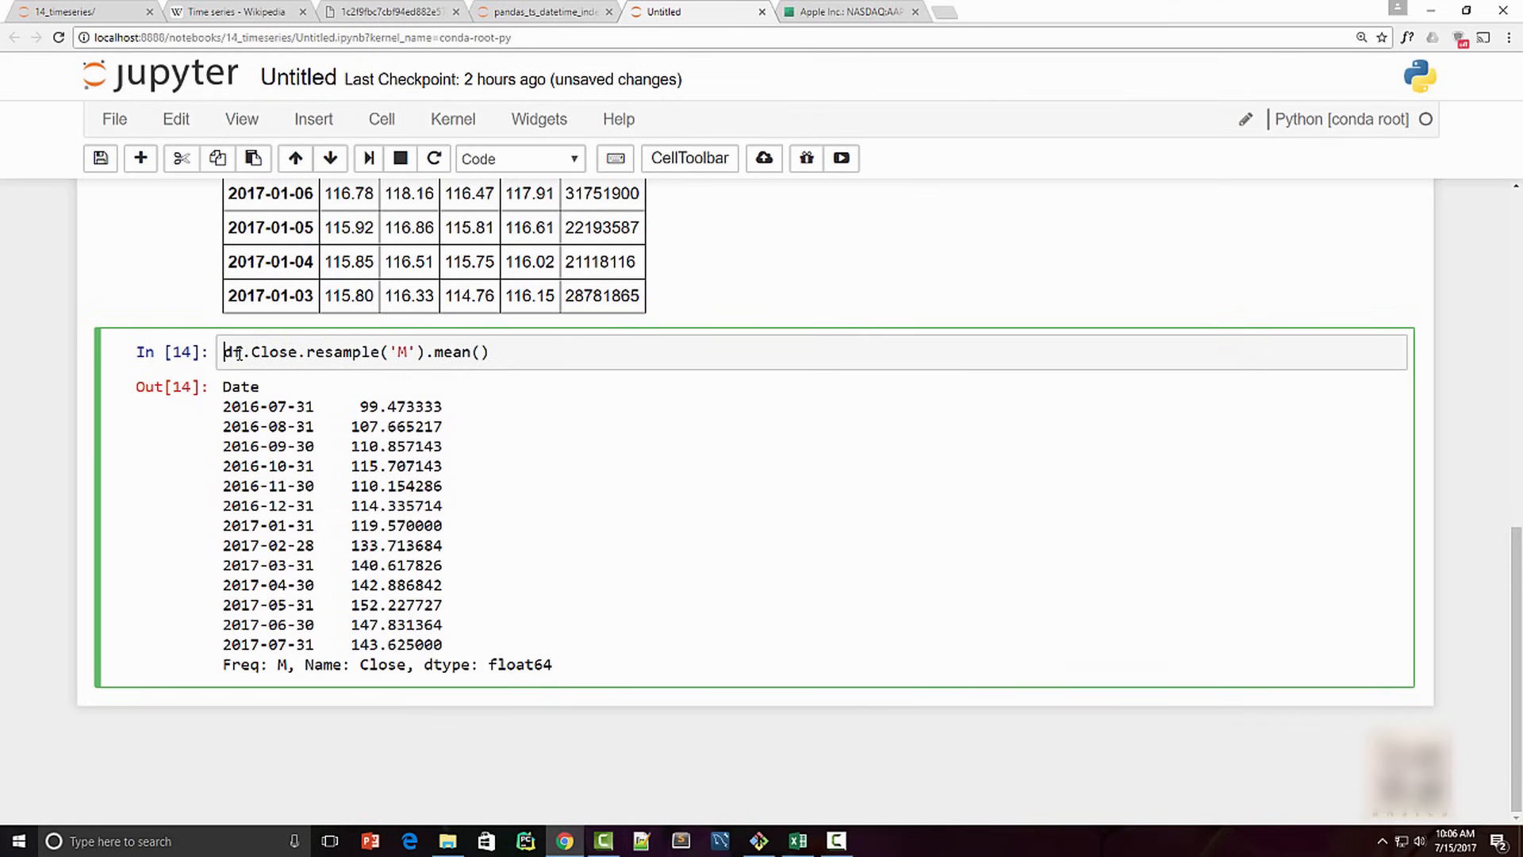
double_click(259, 351)
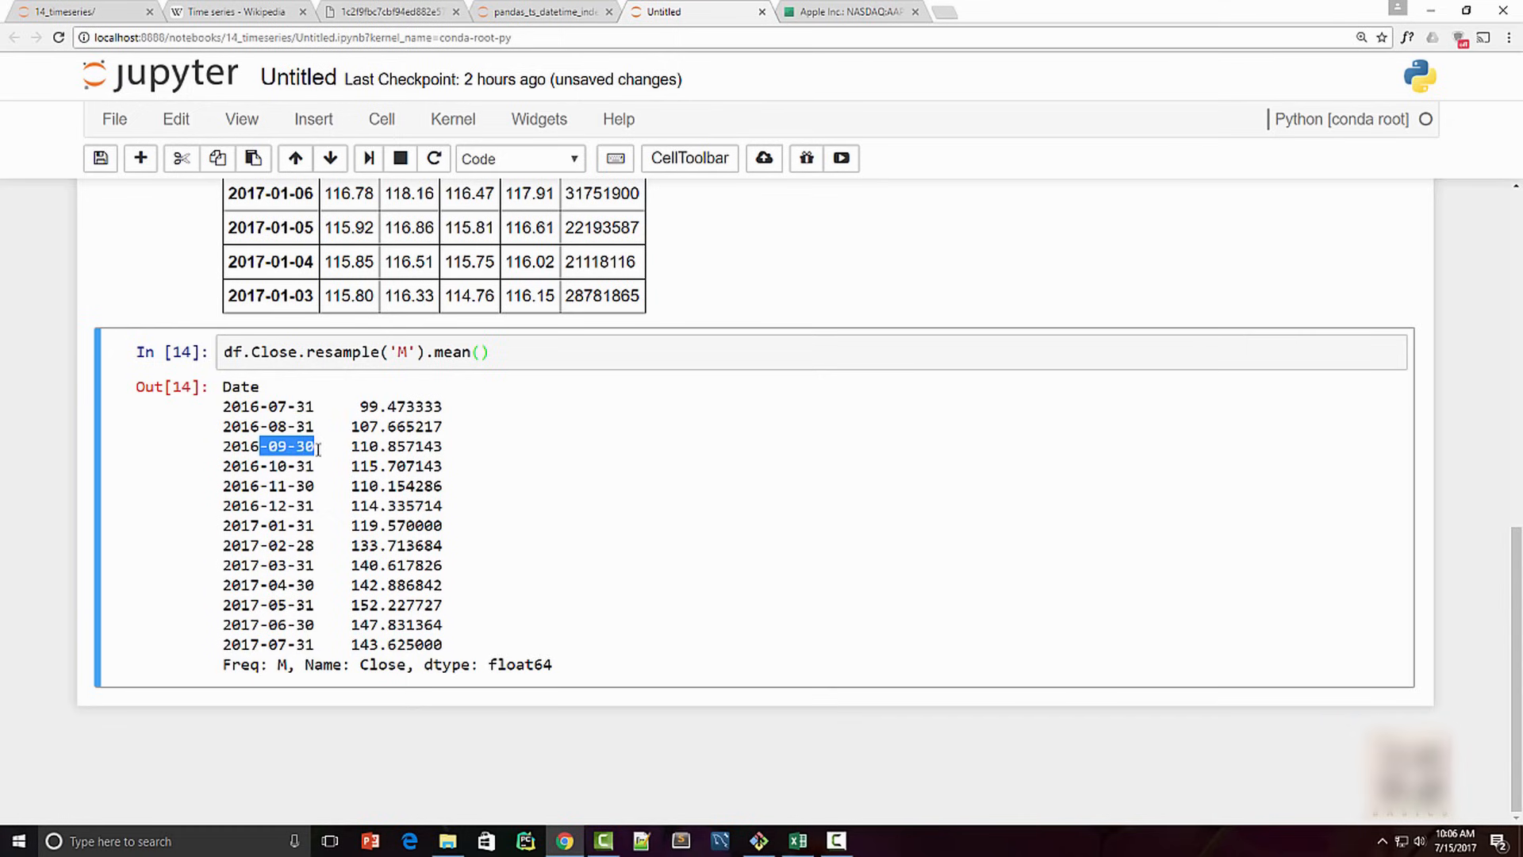
mouse_move(327, 554)
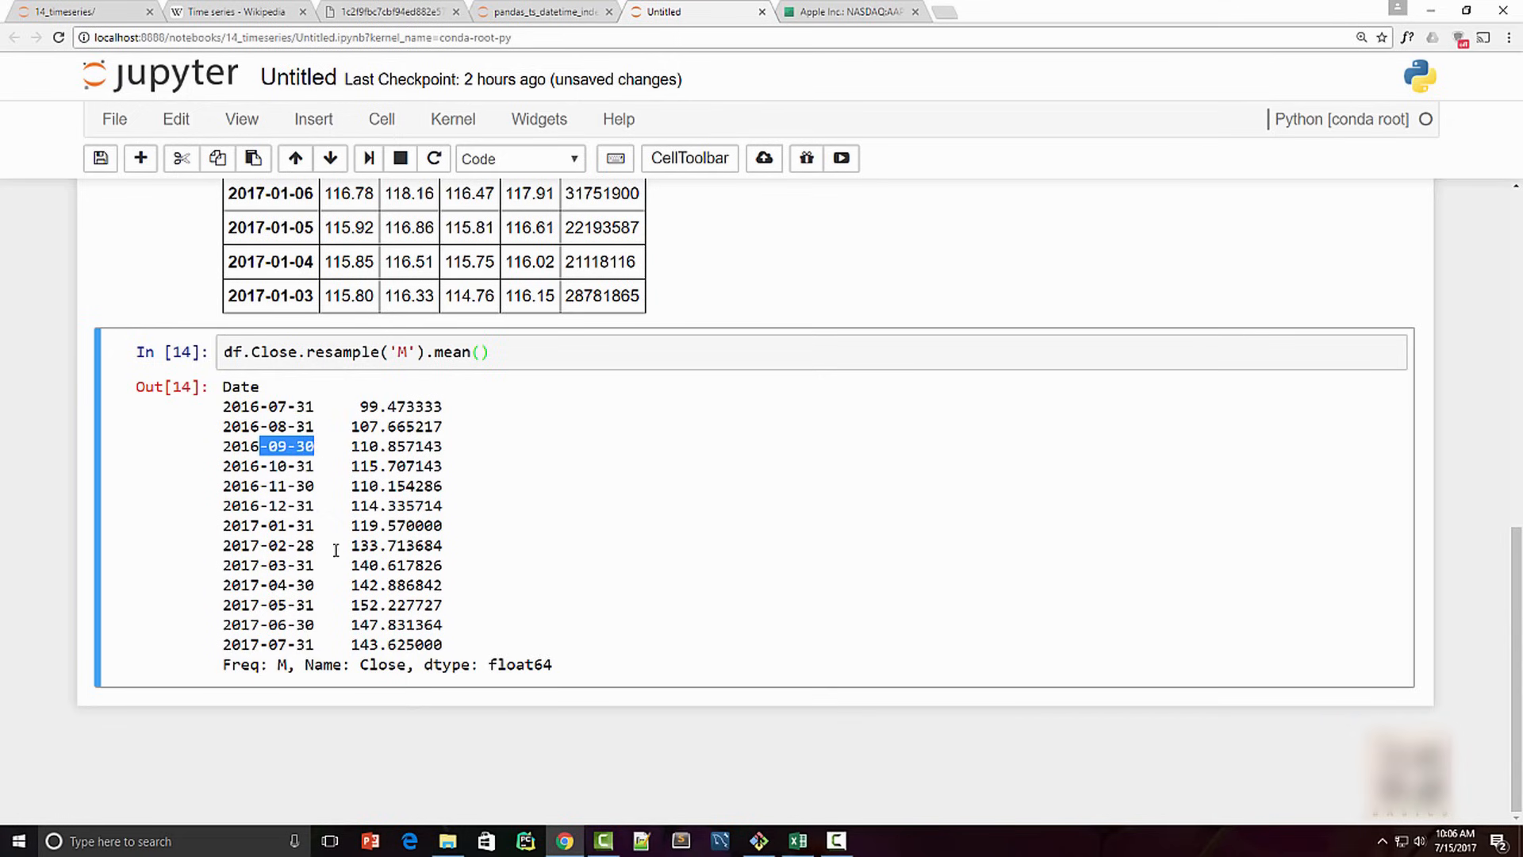
Append .plot() to the resampled Close averages and return to the plotting code.
type(".p")
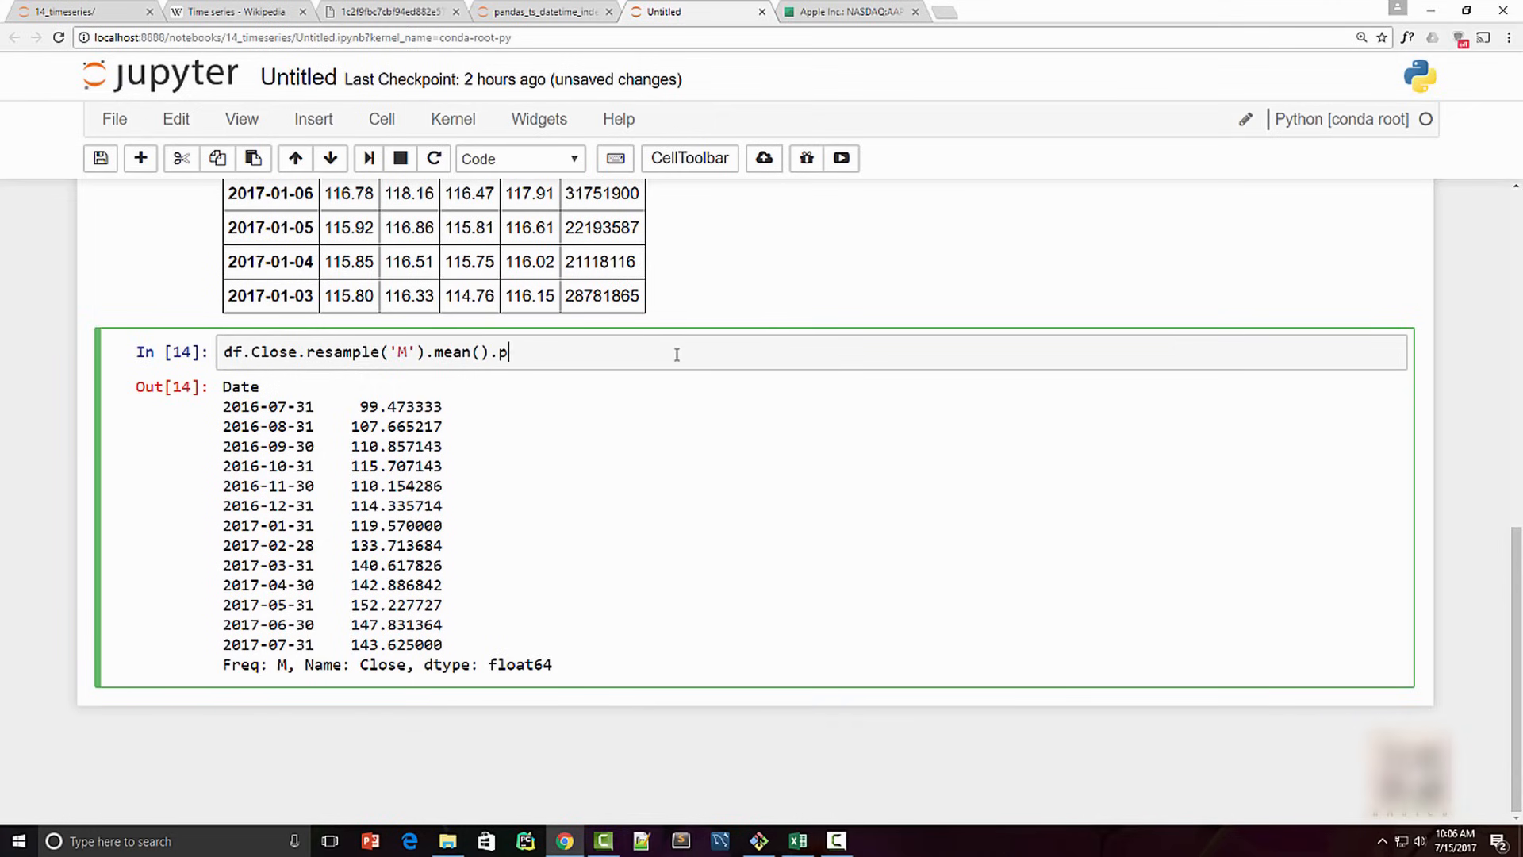
type("lot()")
type("%matplotlib inline")
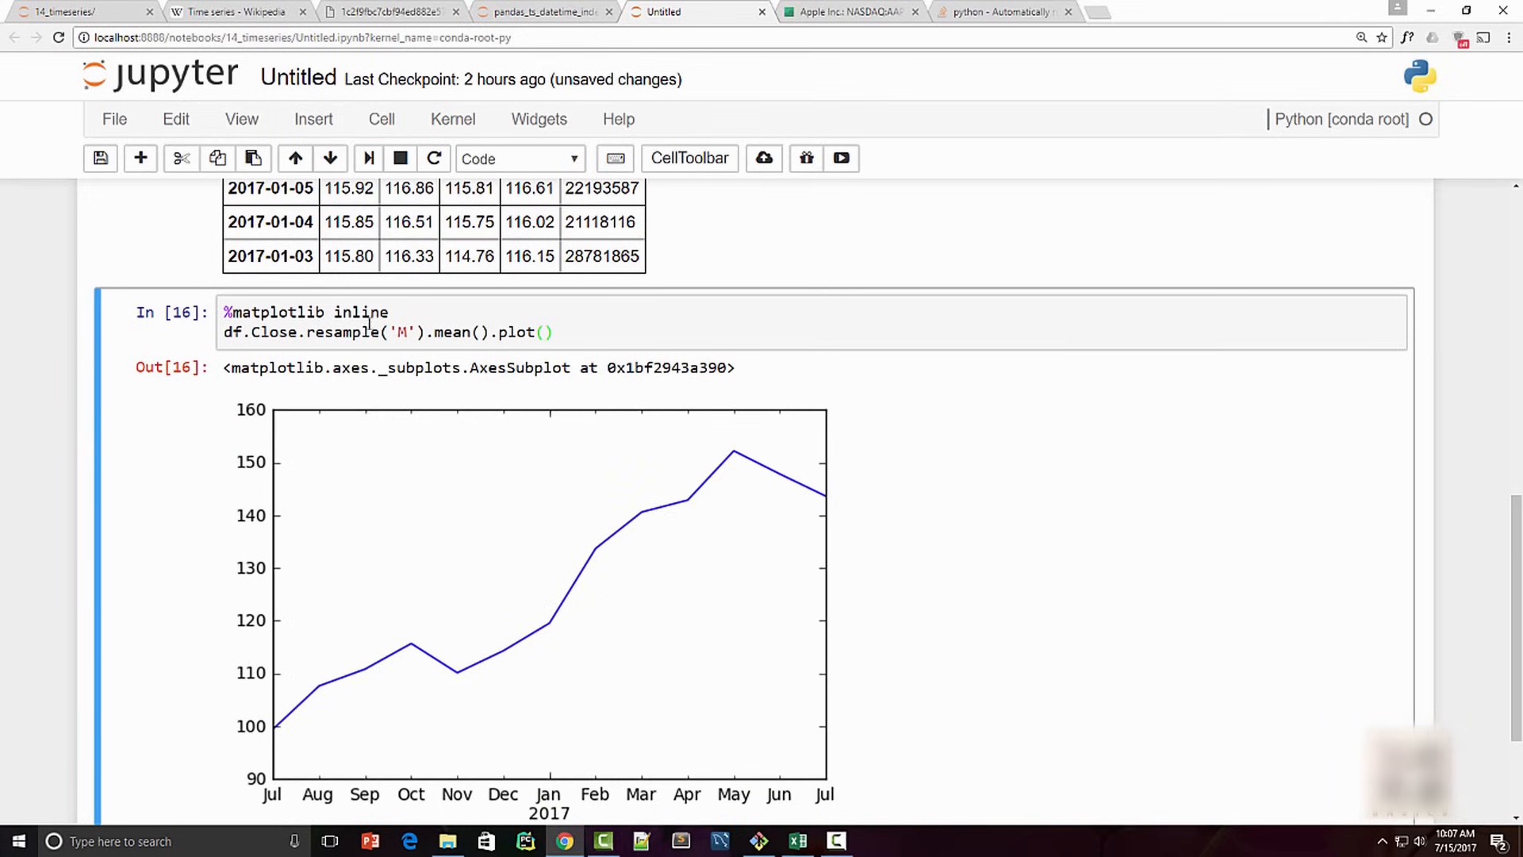
left_click(554, 332)
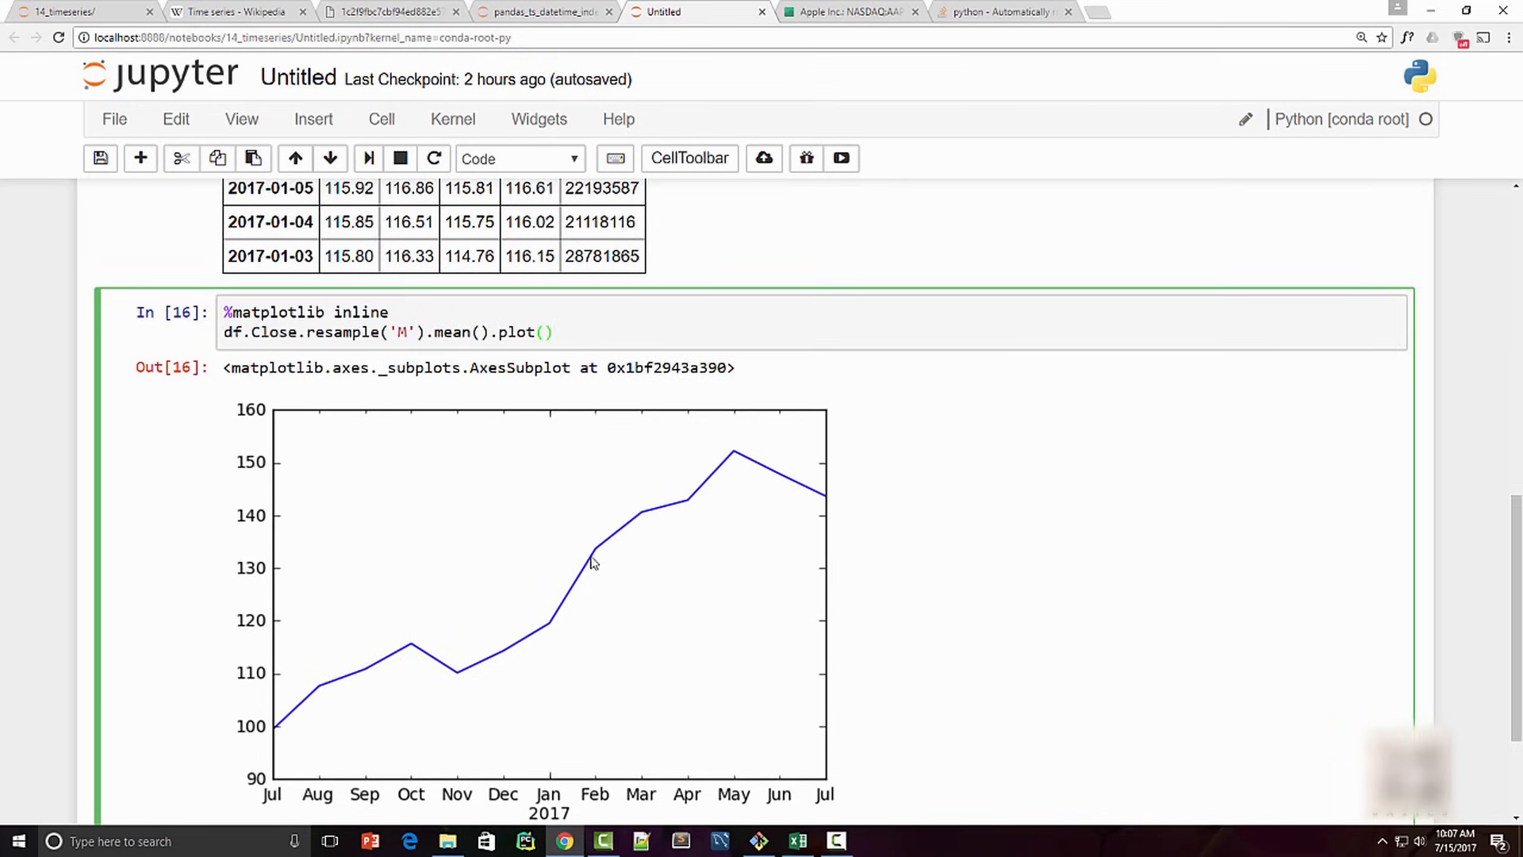
mouse_move(455, 400)
type("W")
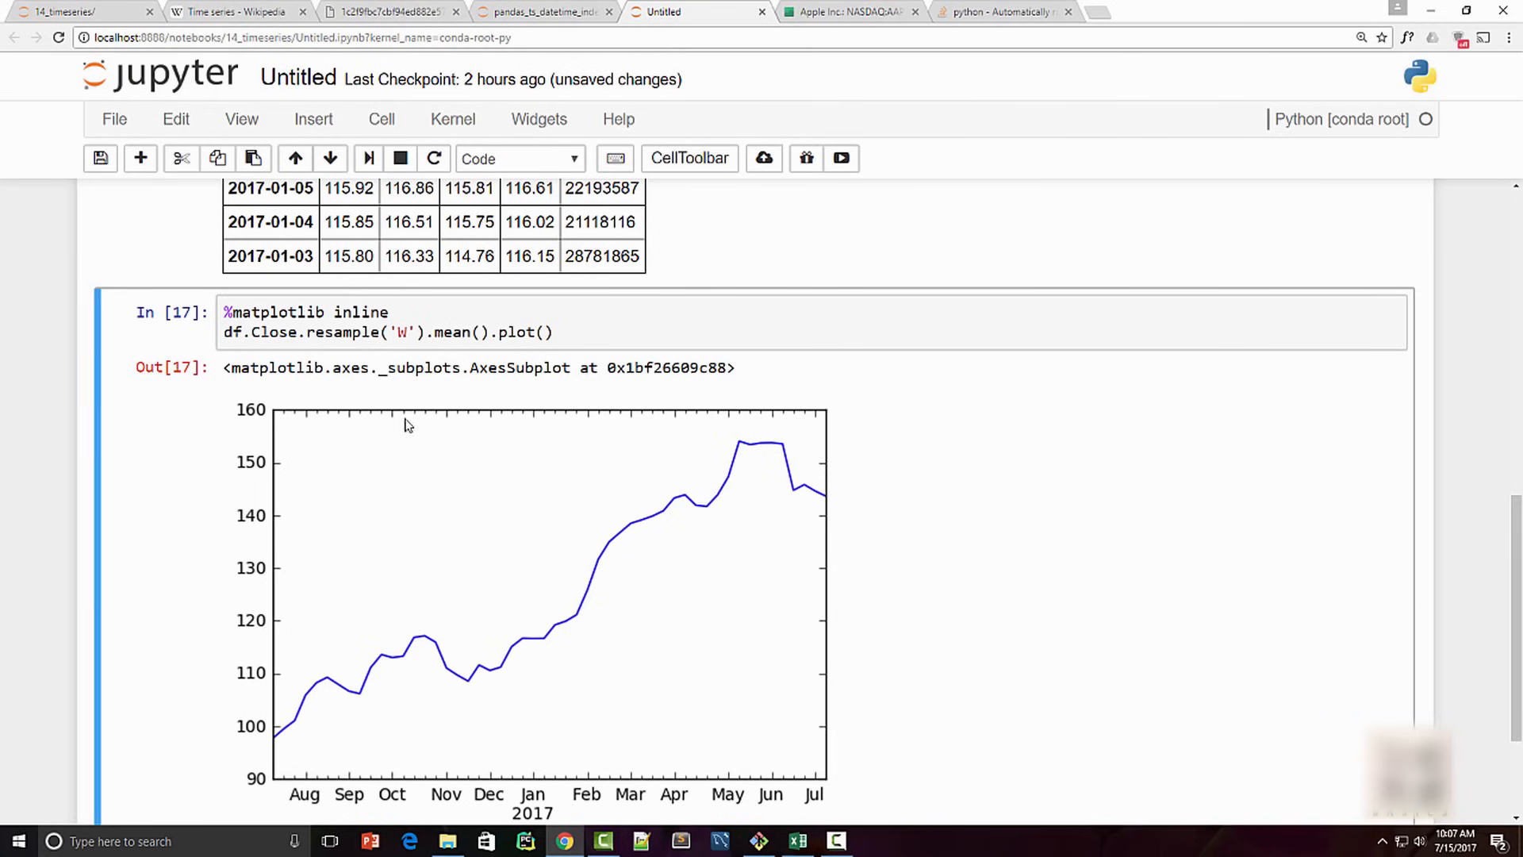
Select the resample call to bring up its help.
left_click(398, 333)
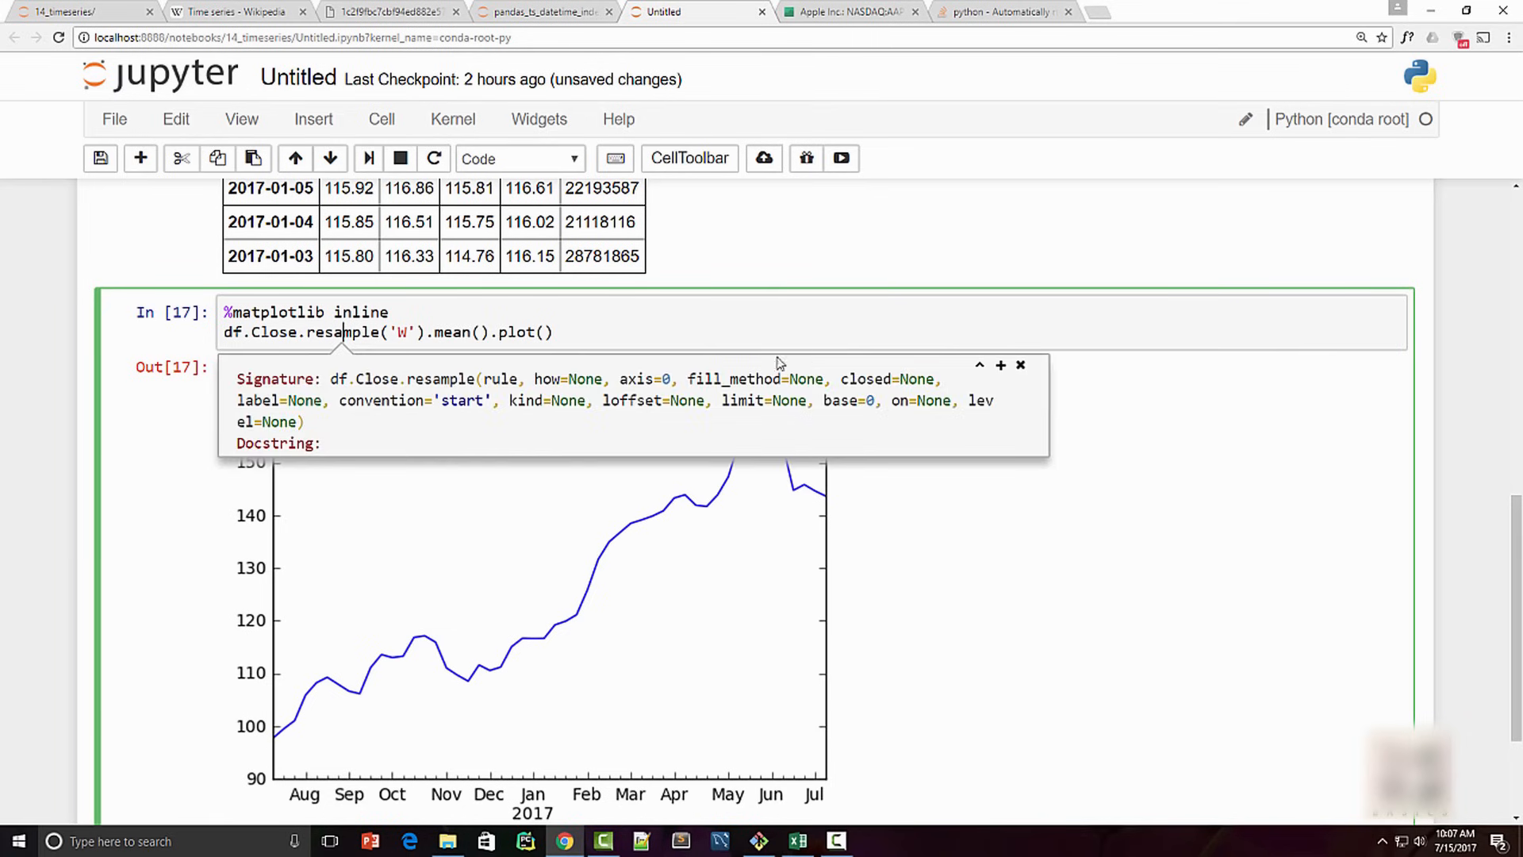
mouse_move(988, 367)
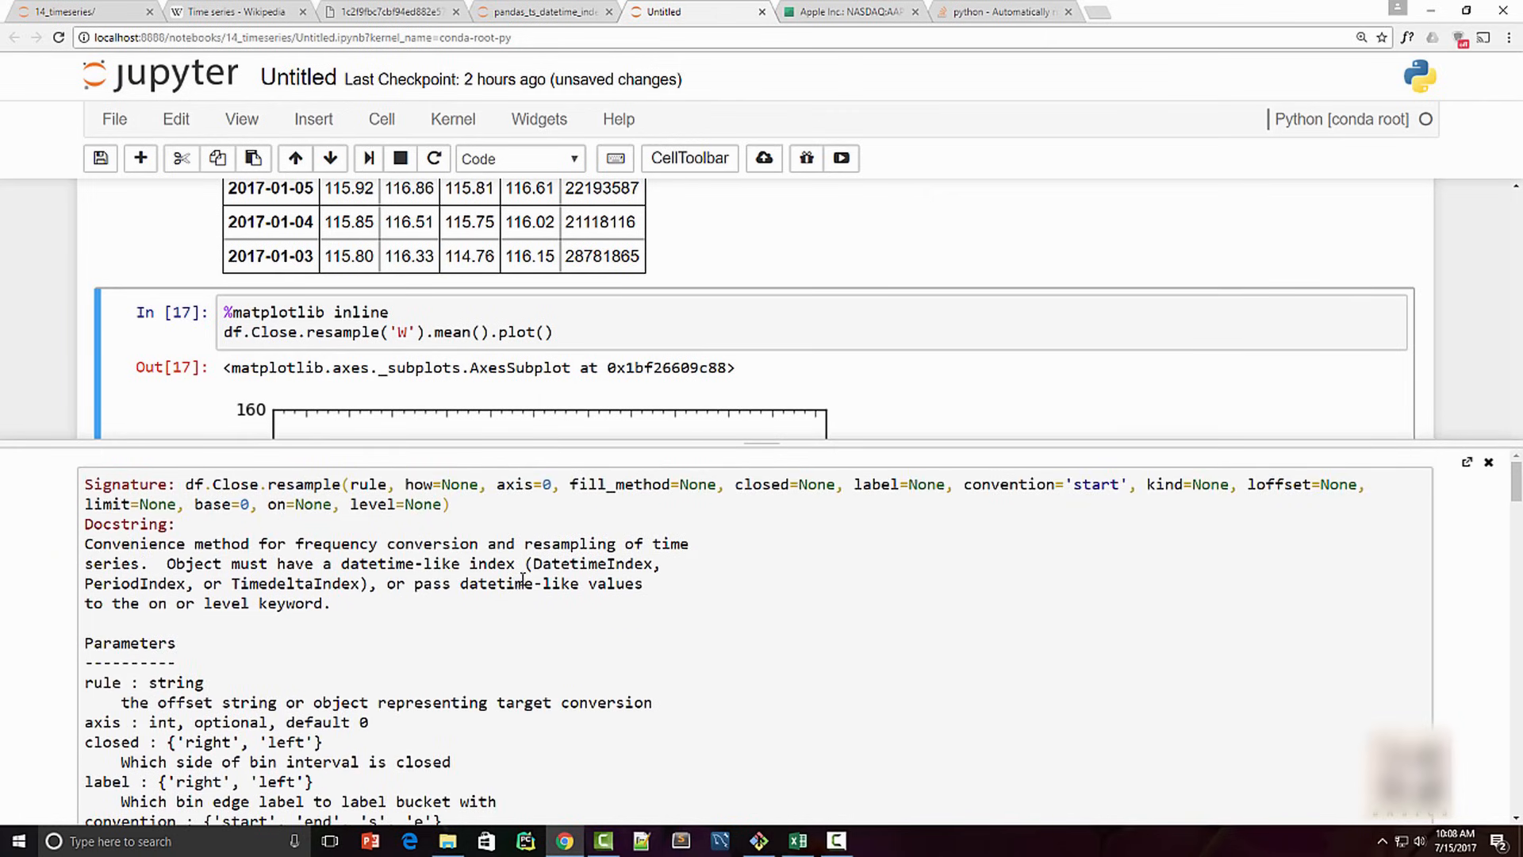
mouse_move(476, 502)
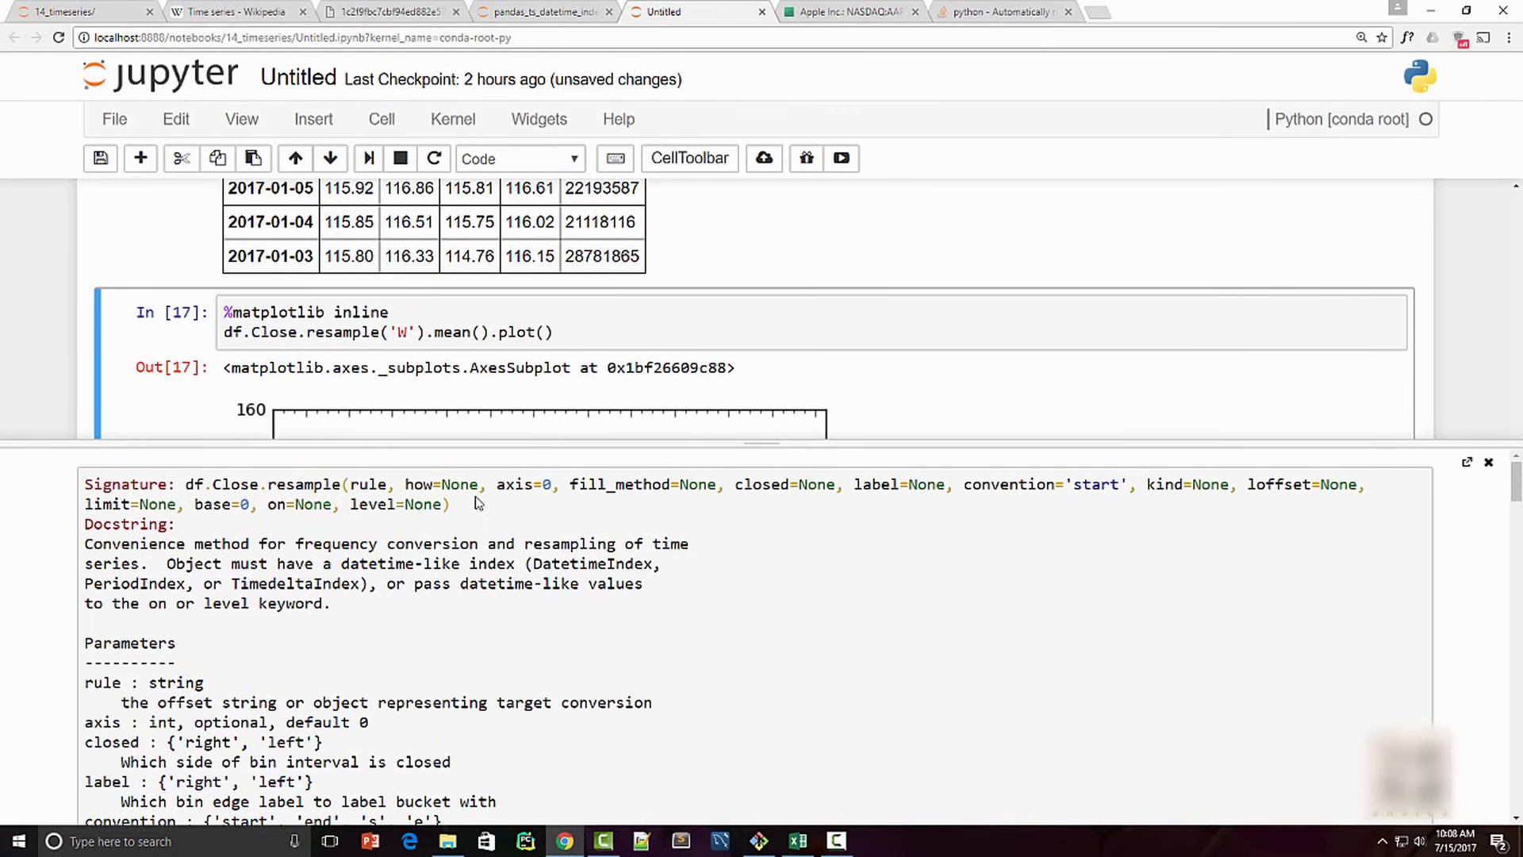
mouse_move(554, 512)
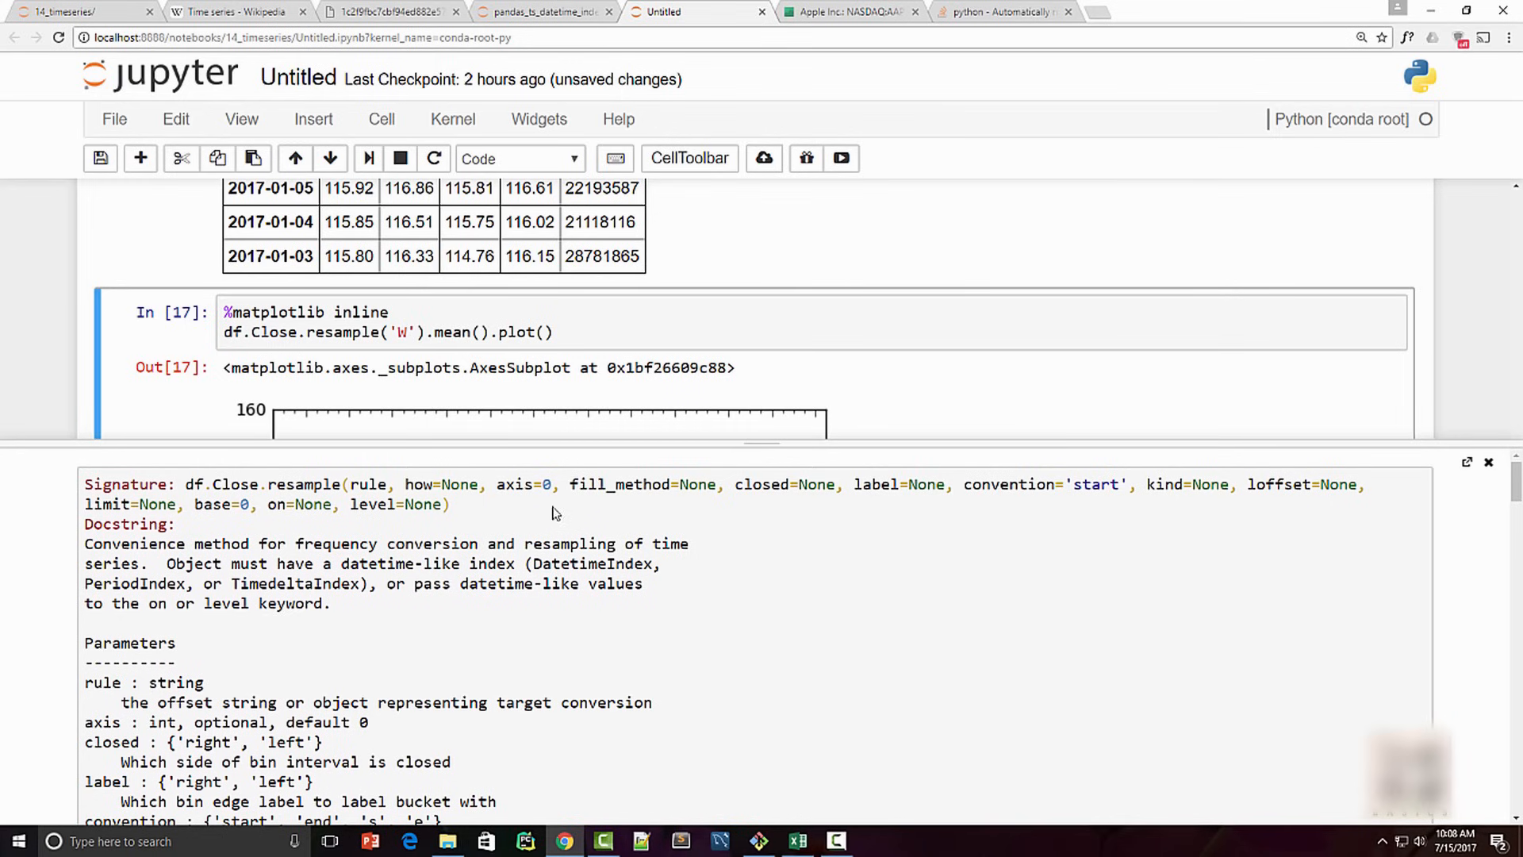
mouse_move(439, 663)
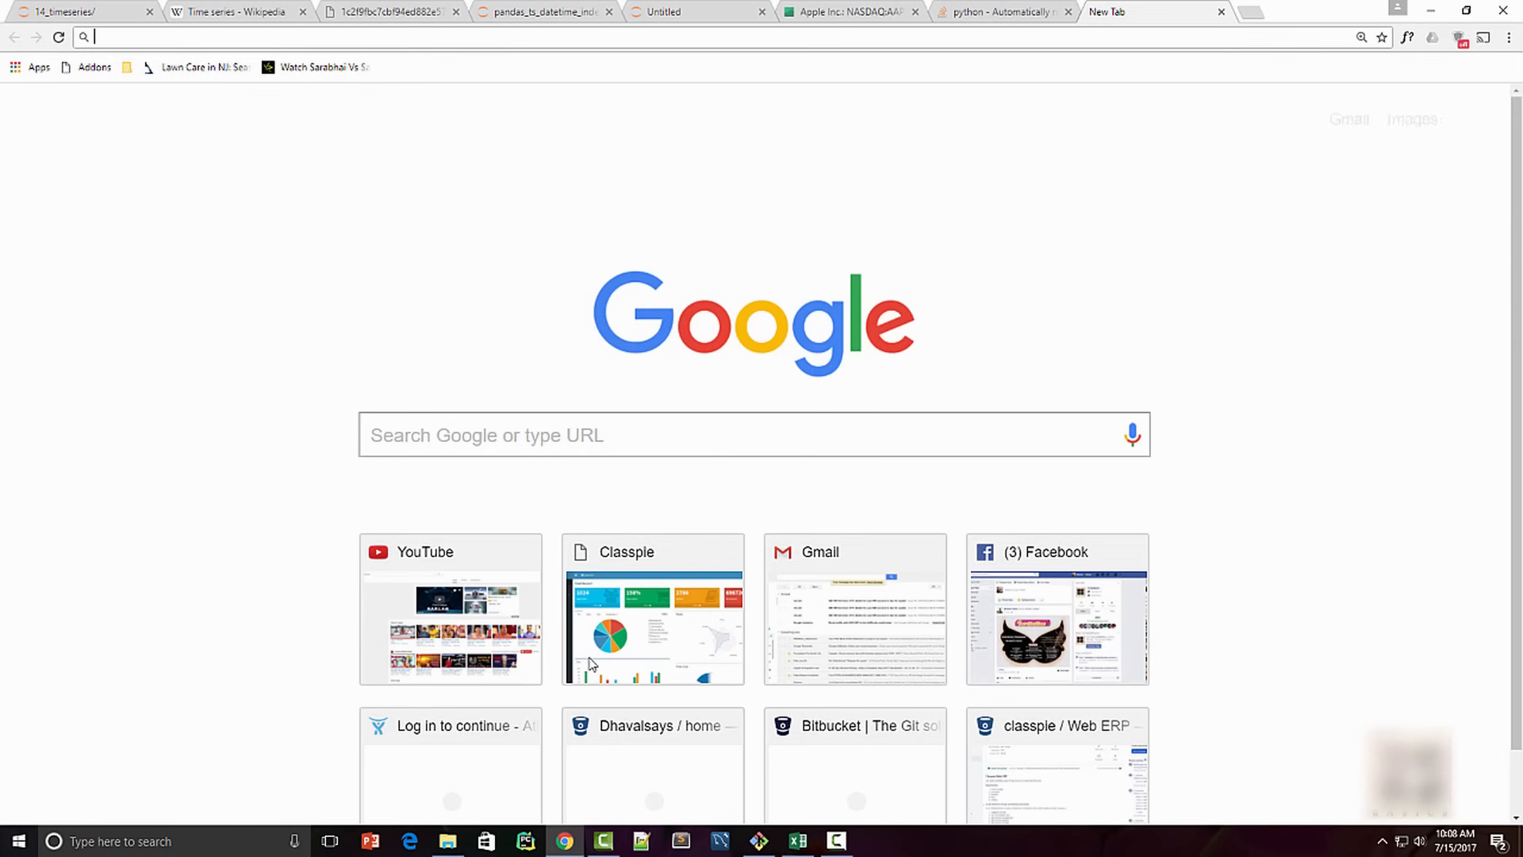
Open the offset-aliases documentation and highlight the W and Q frequency codes.
left_click(1151, 12)
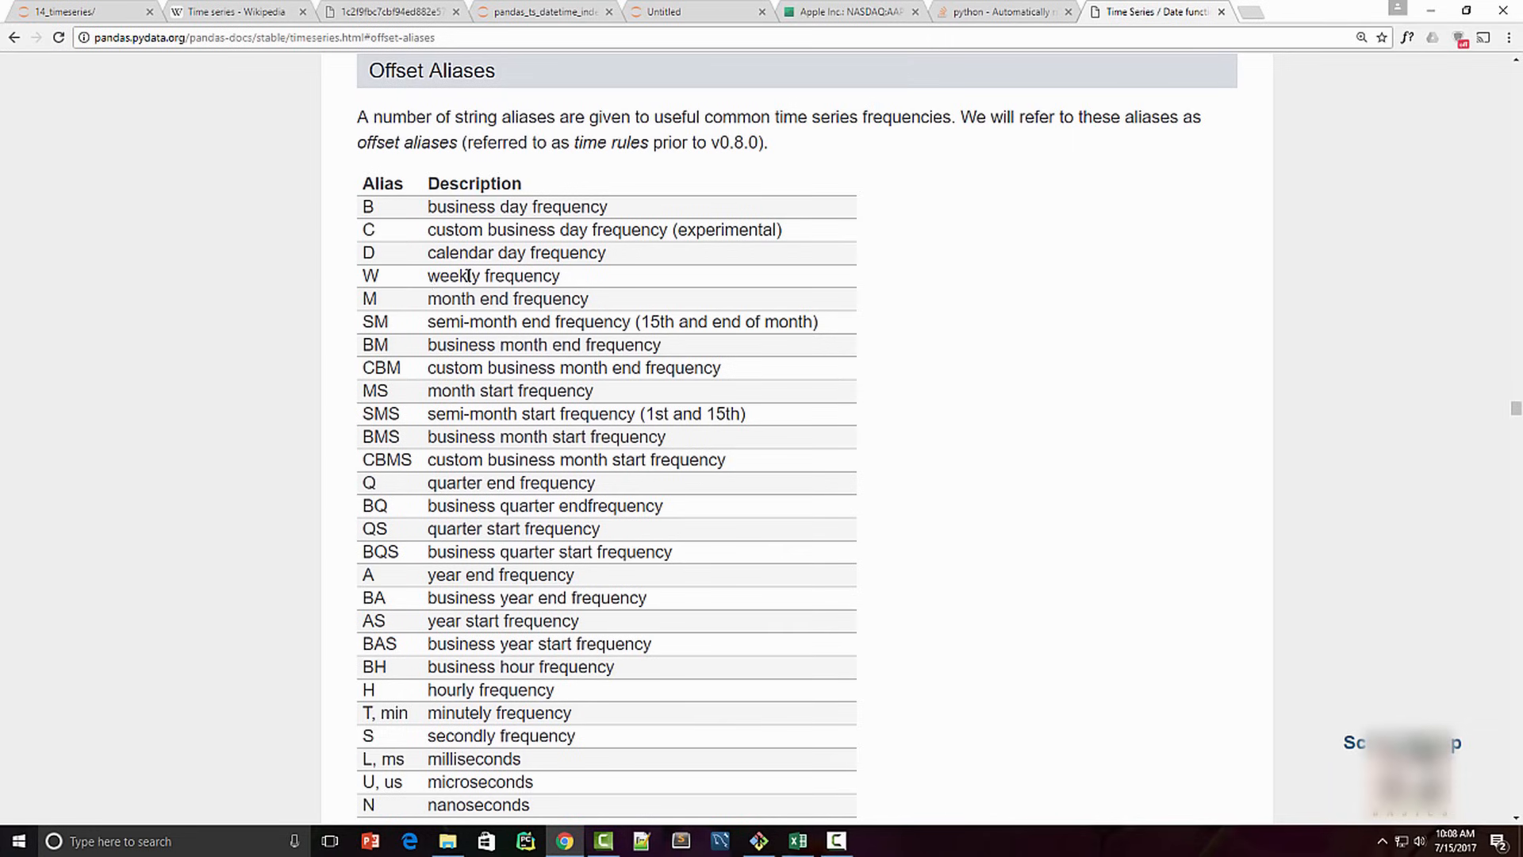
double_click(507, 298)
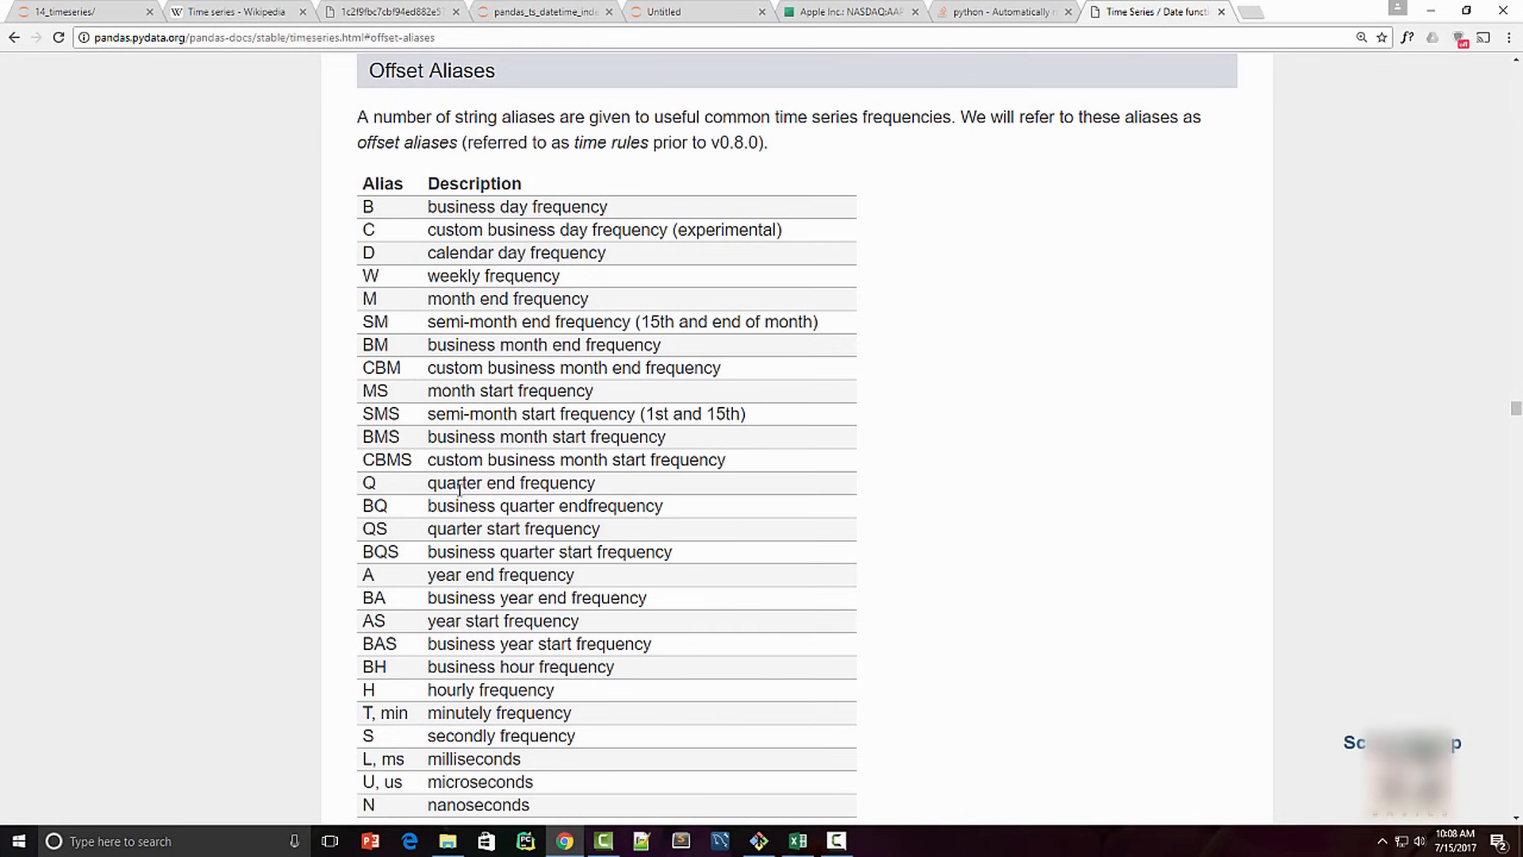
double_click(510, 483)
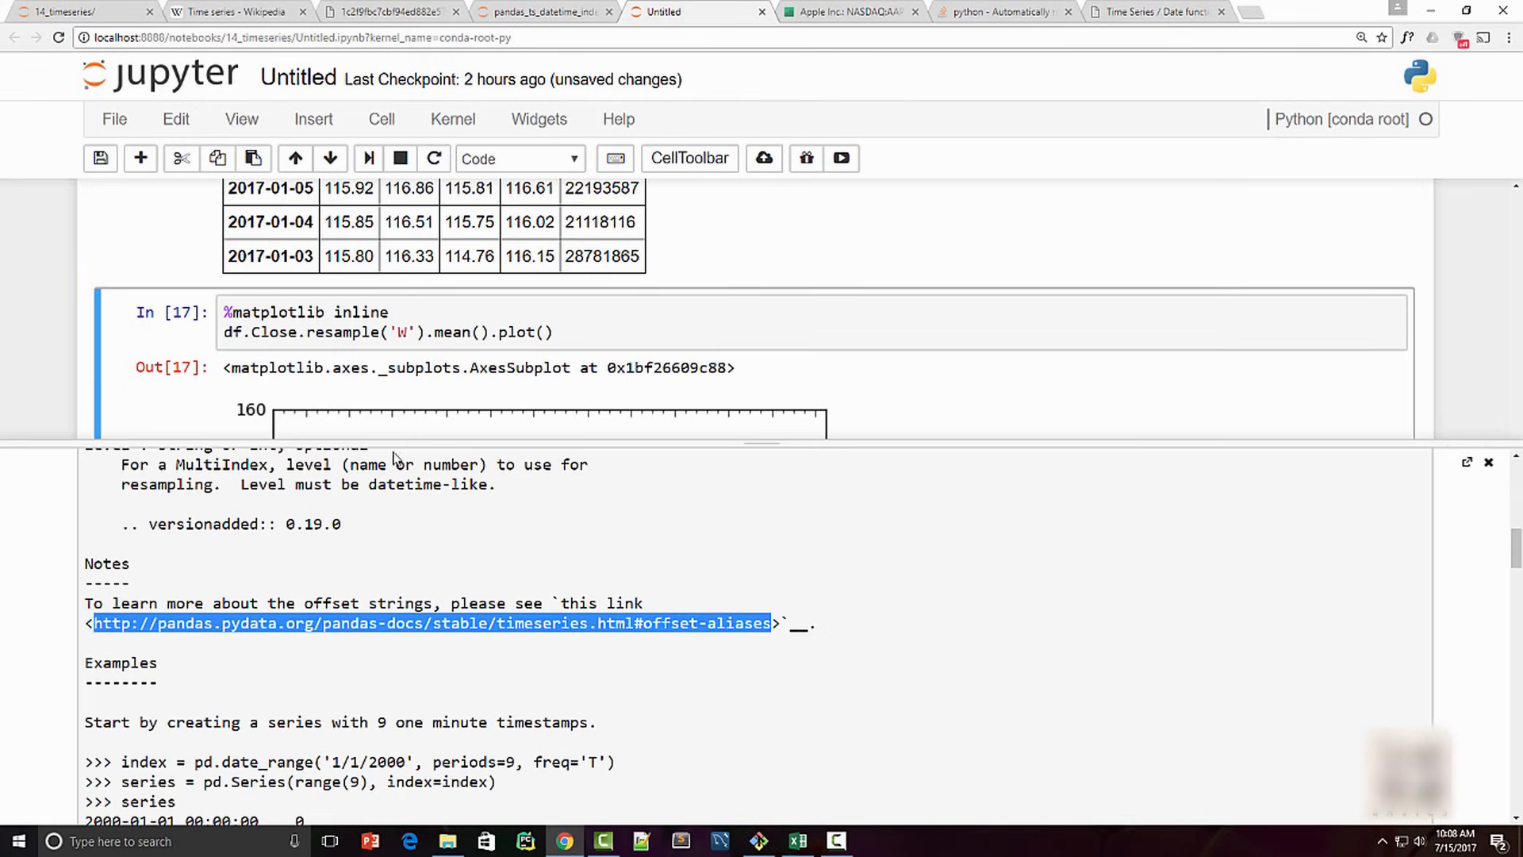
Close the resample help pane and scroll down to the quarterly 'Q' plot.
left_click(401, 333)
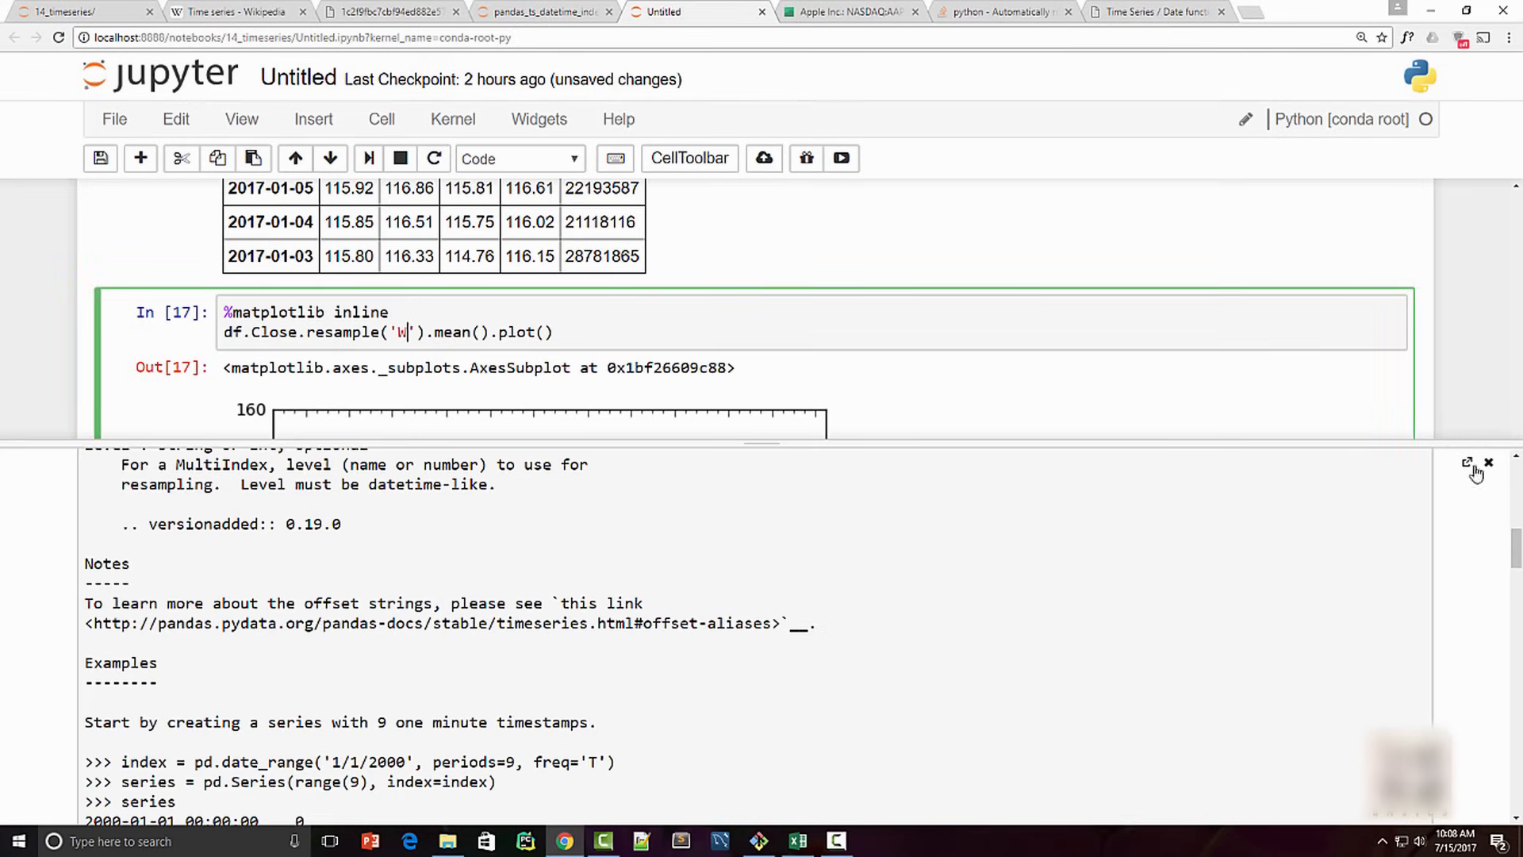
left_click(1488, 462)
type("Q")
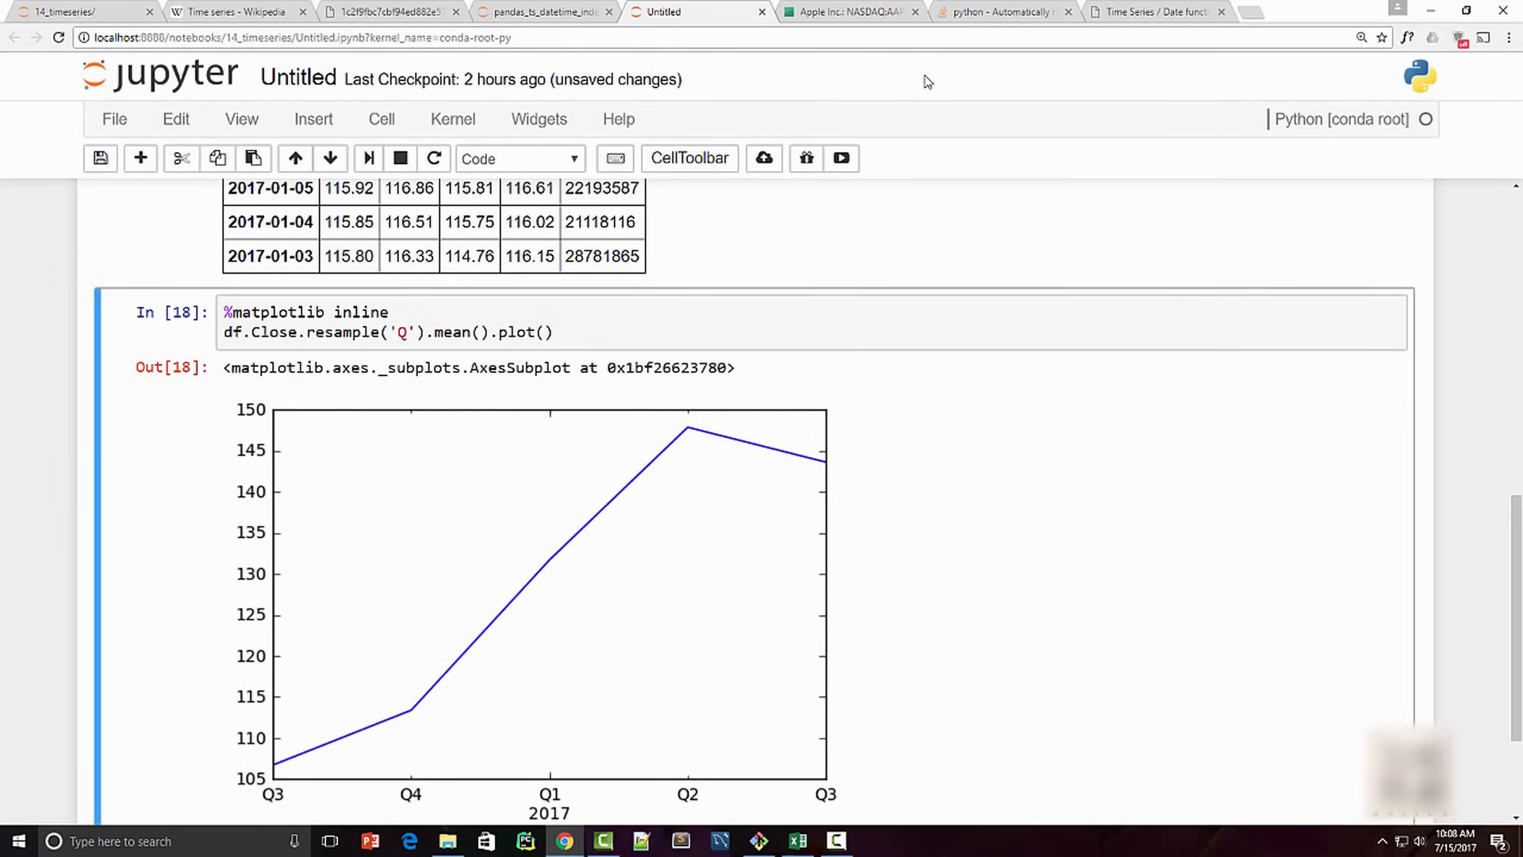
scroll("down", 3)
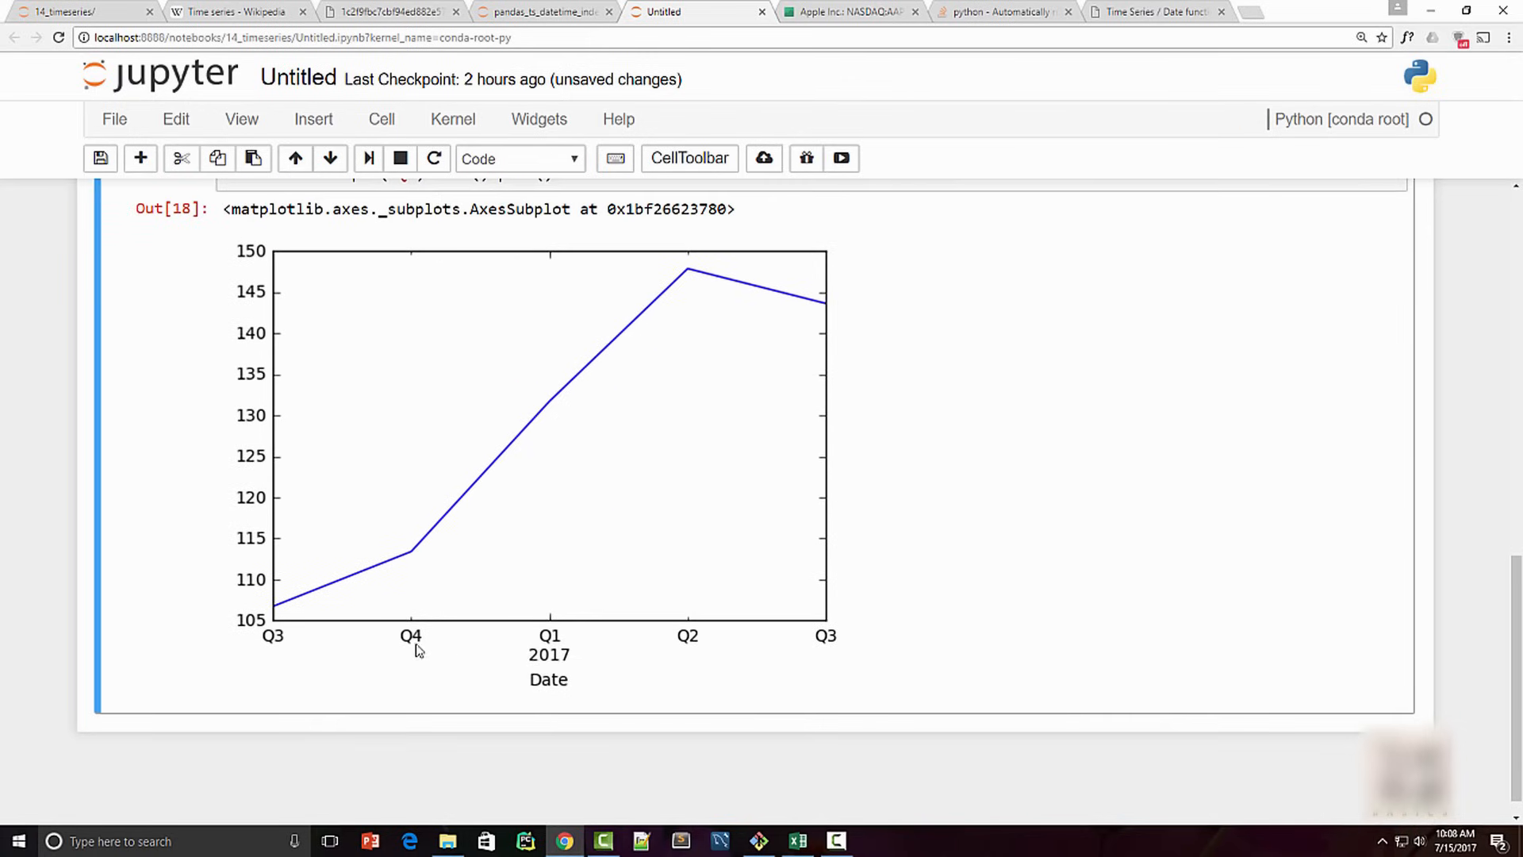
mouse_move(667, 663)
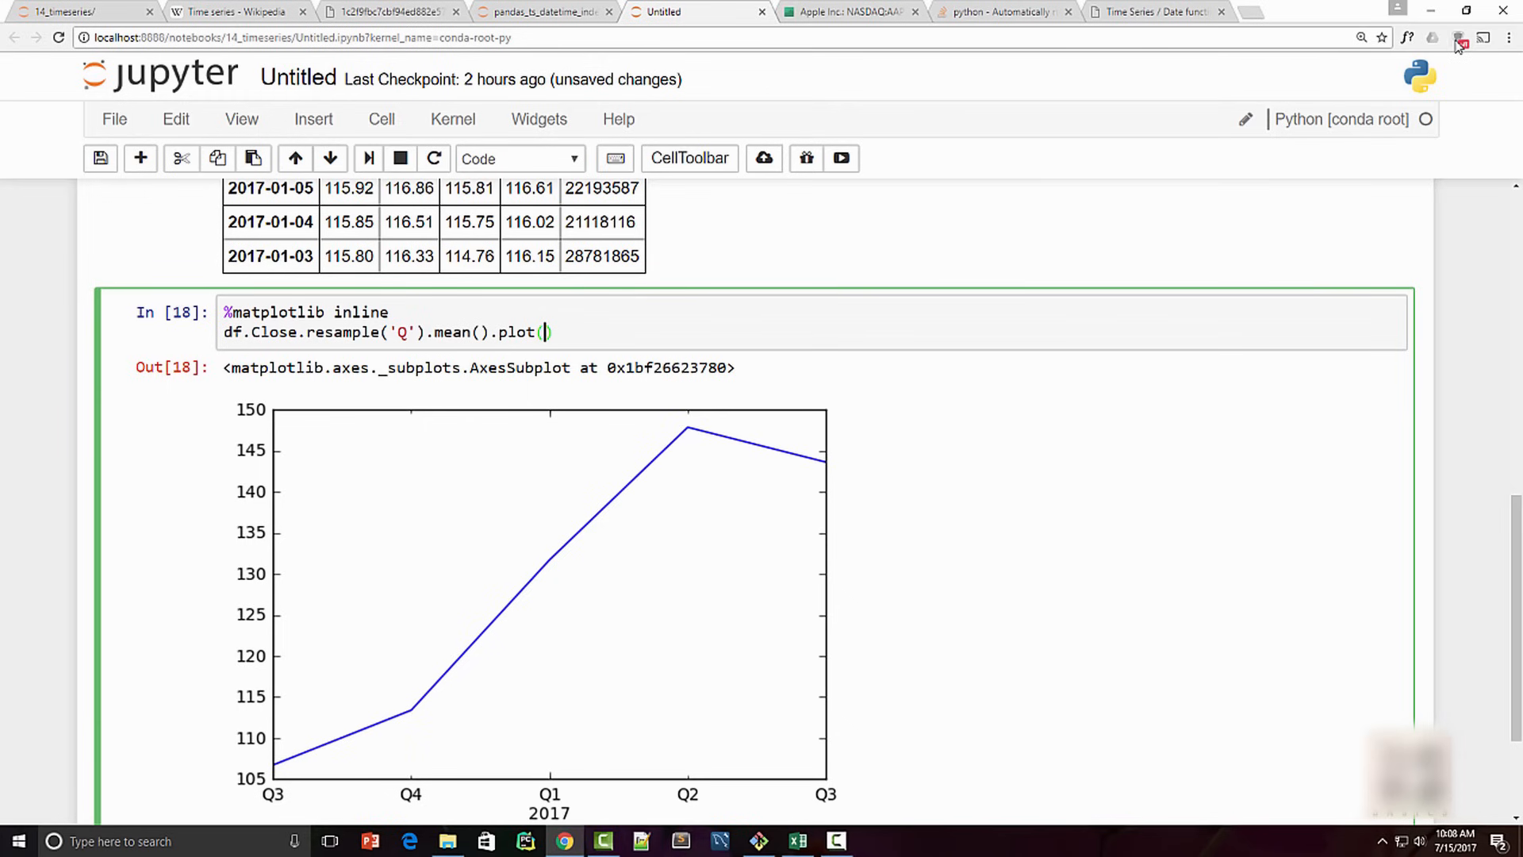
Add a bar chart type argument to plot() and rerun the quarterly cell.
type("type=")
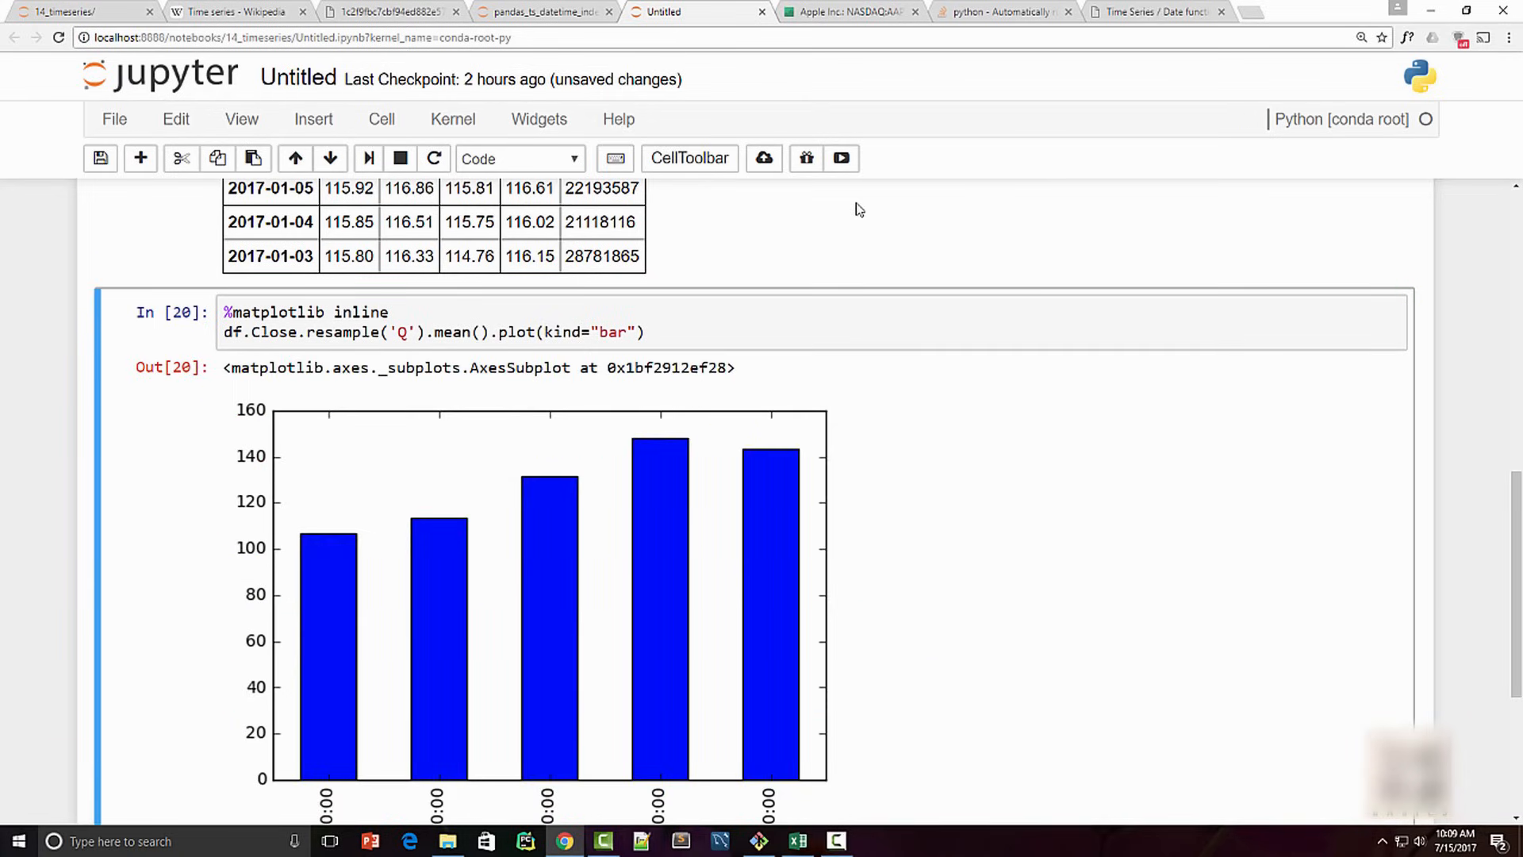
scroll("down", 3)
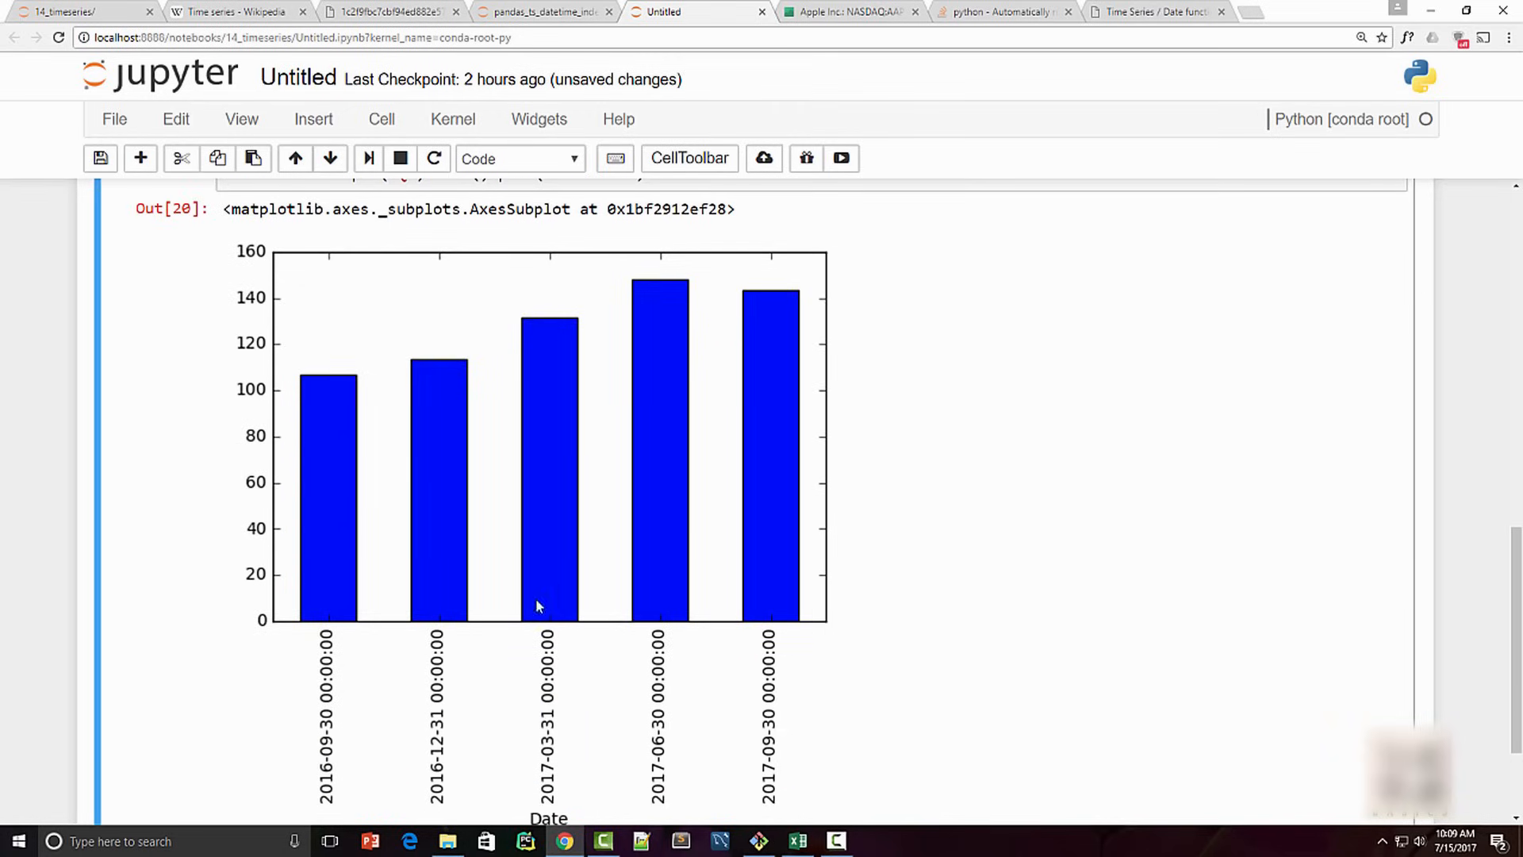
mouse_move(329, 731)
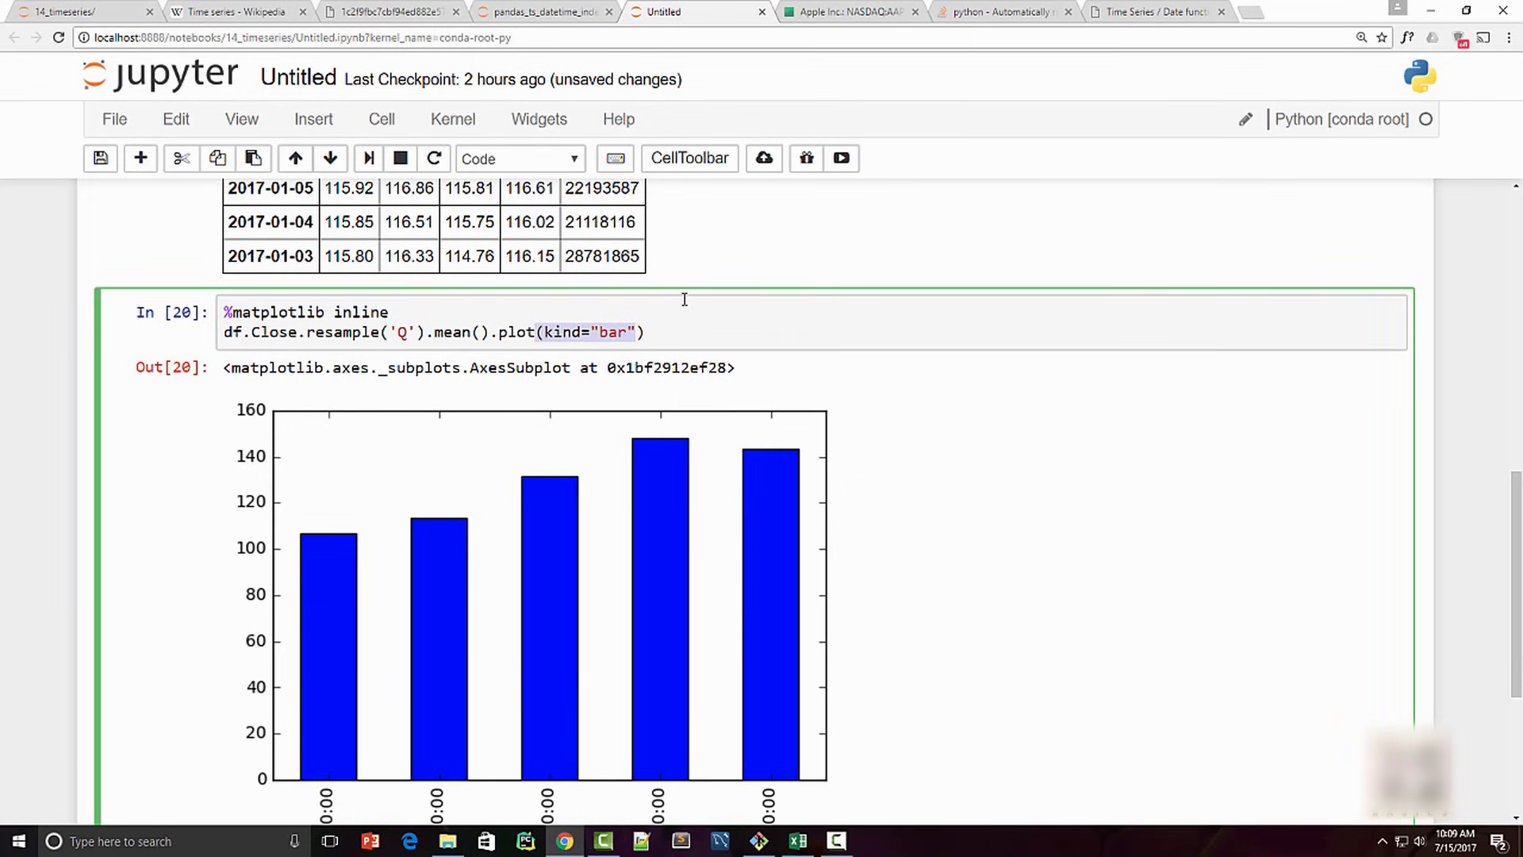
key("shift+enter")
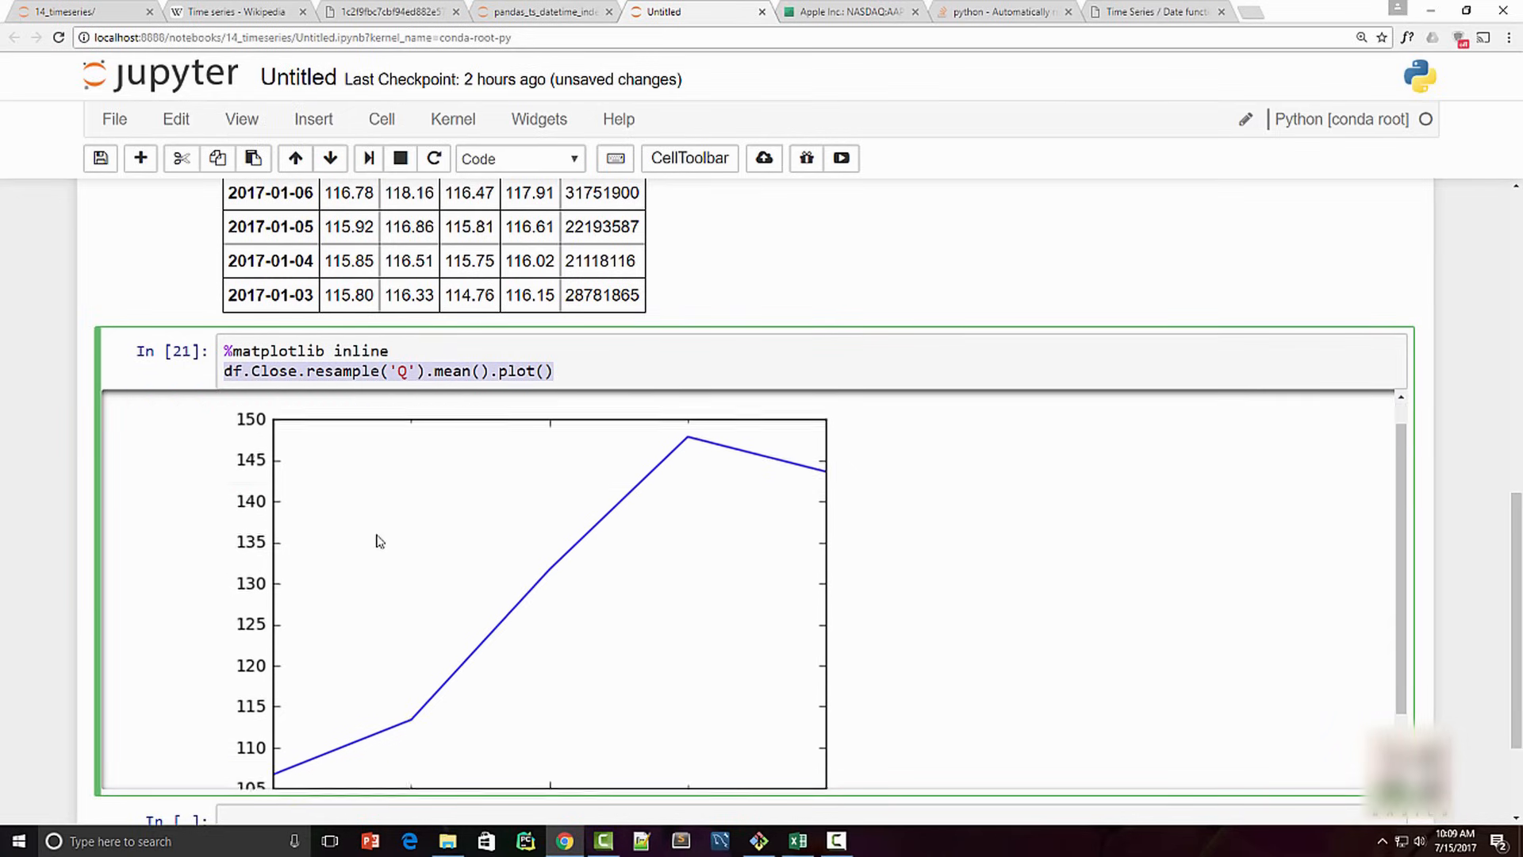
Save the notebook with the daily Close chart and scroll up to the quarterly plot.
scroll("down", 3)
type("df.Close.plot()")
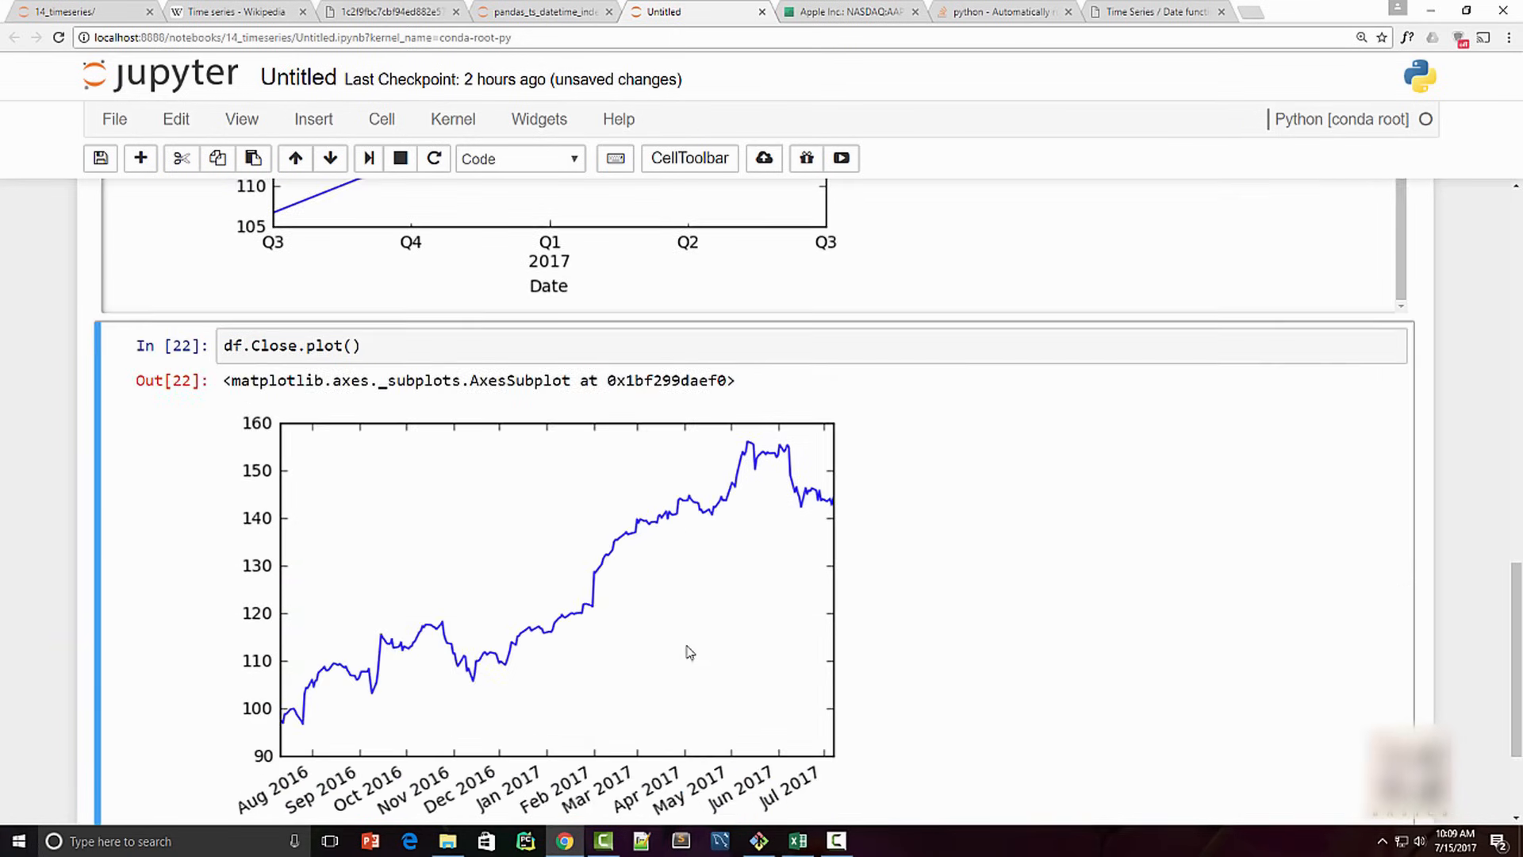
mouse_move(333, 670)
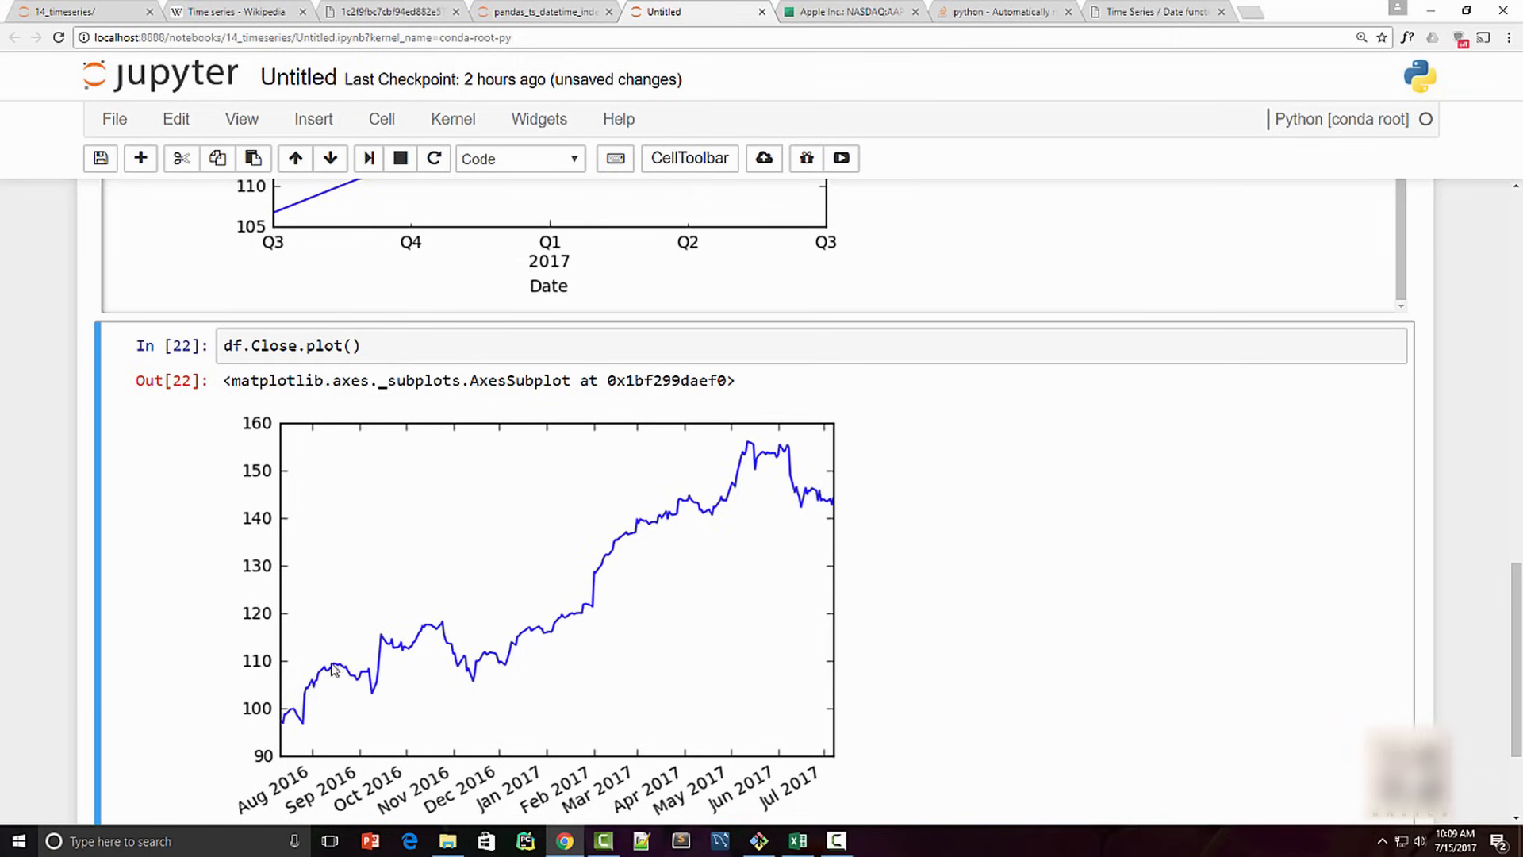
mouse_move(403, 644)
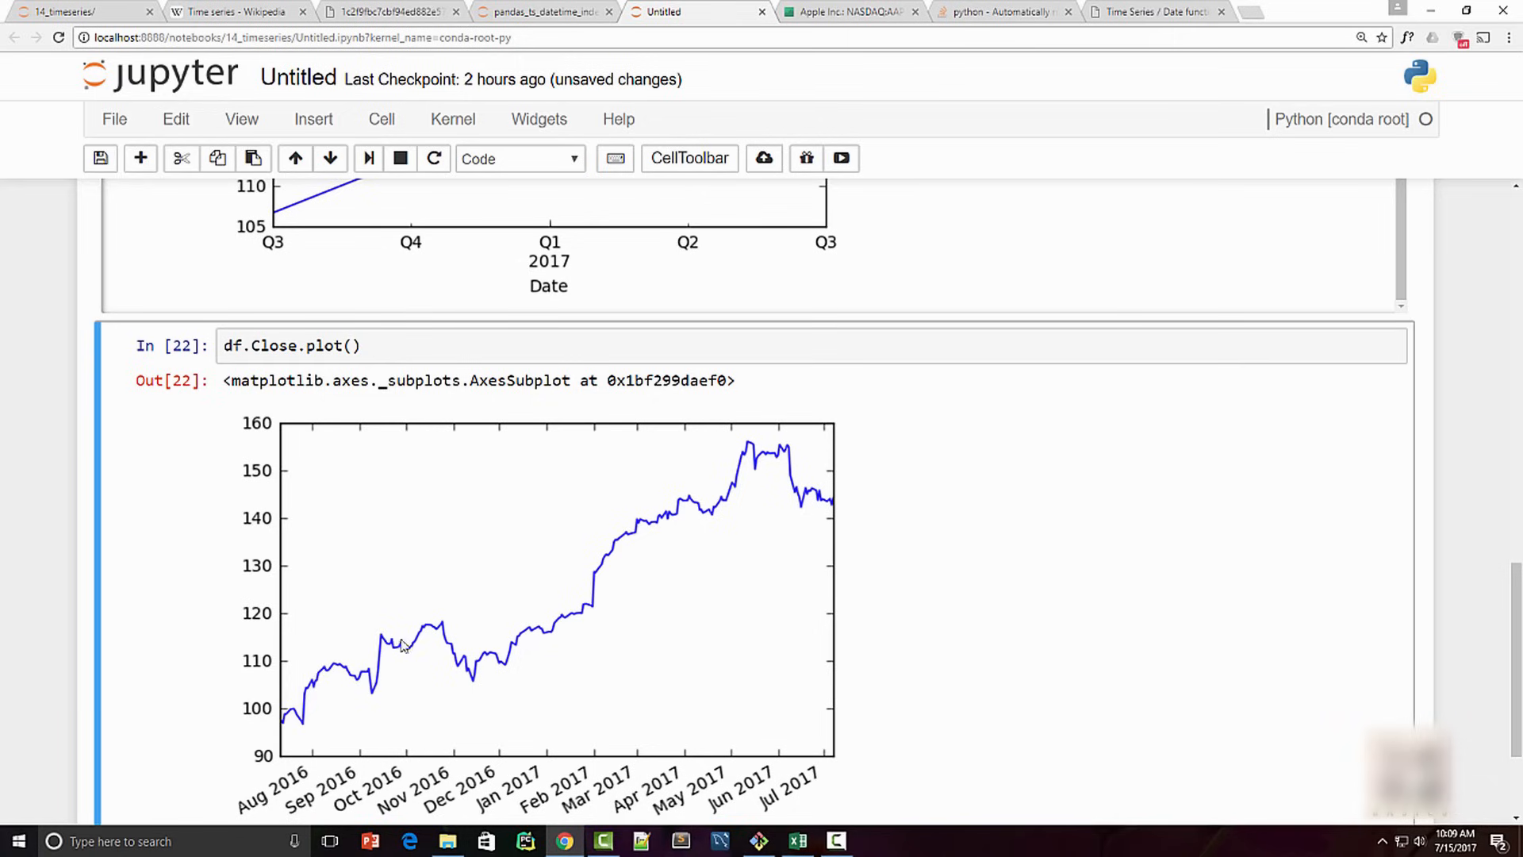
key("ctrl+s")
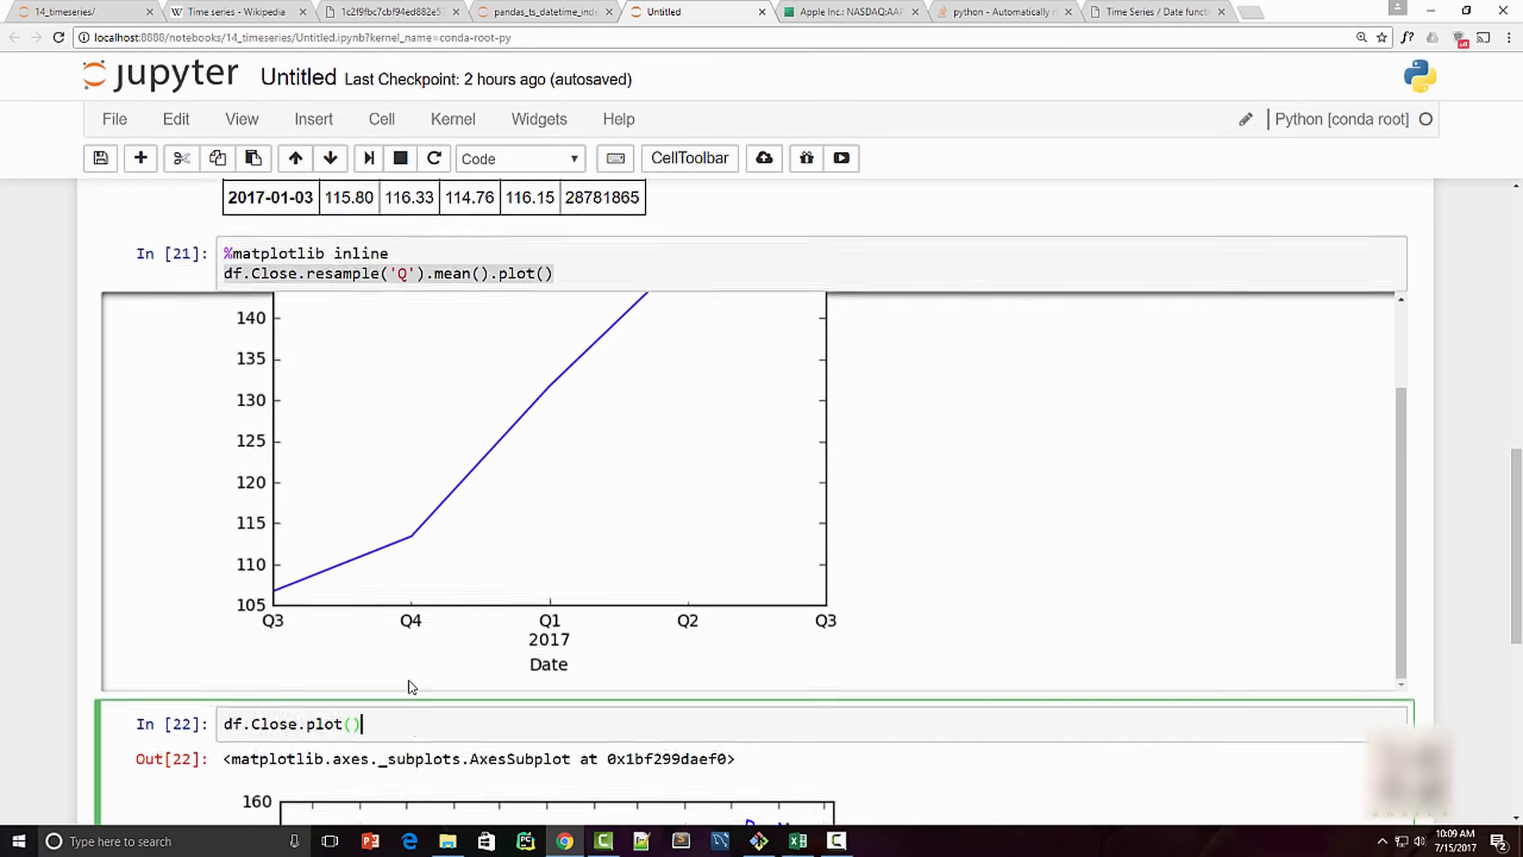
scroll("up", 3)
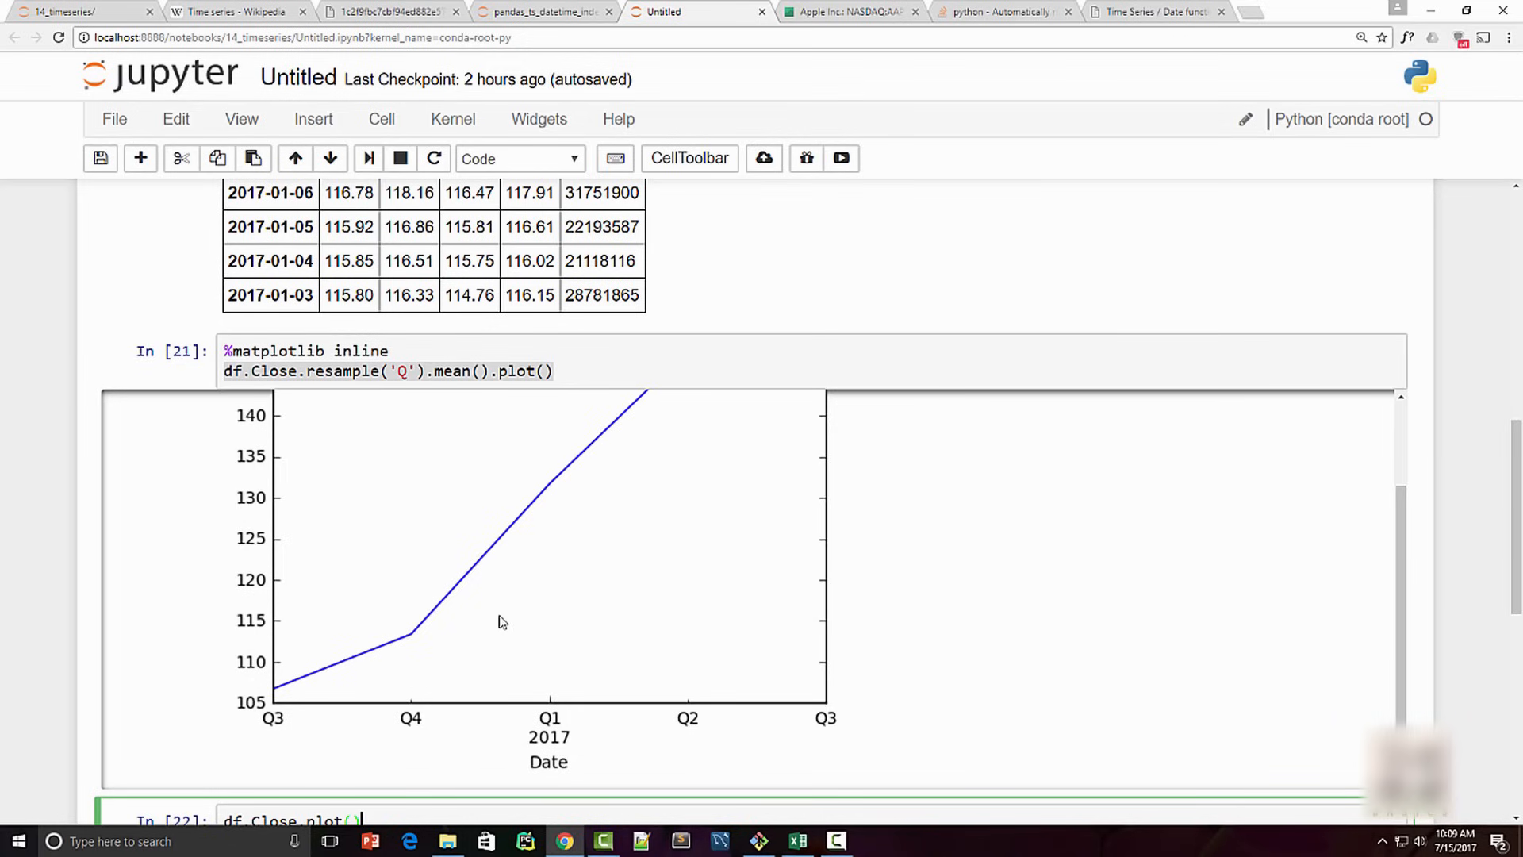
mouse_move(121, 412)
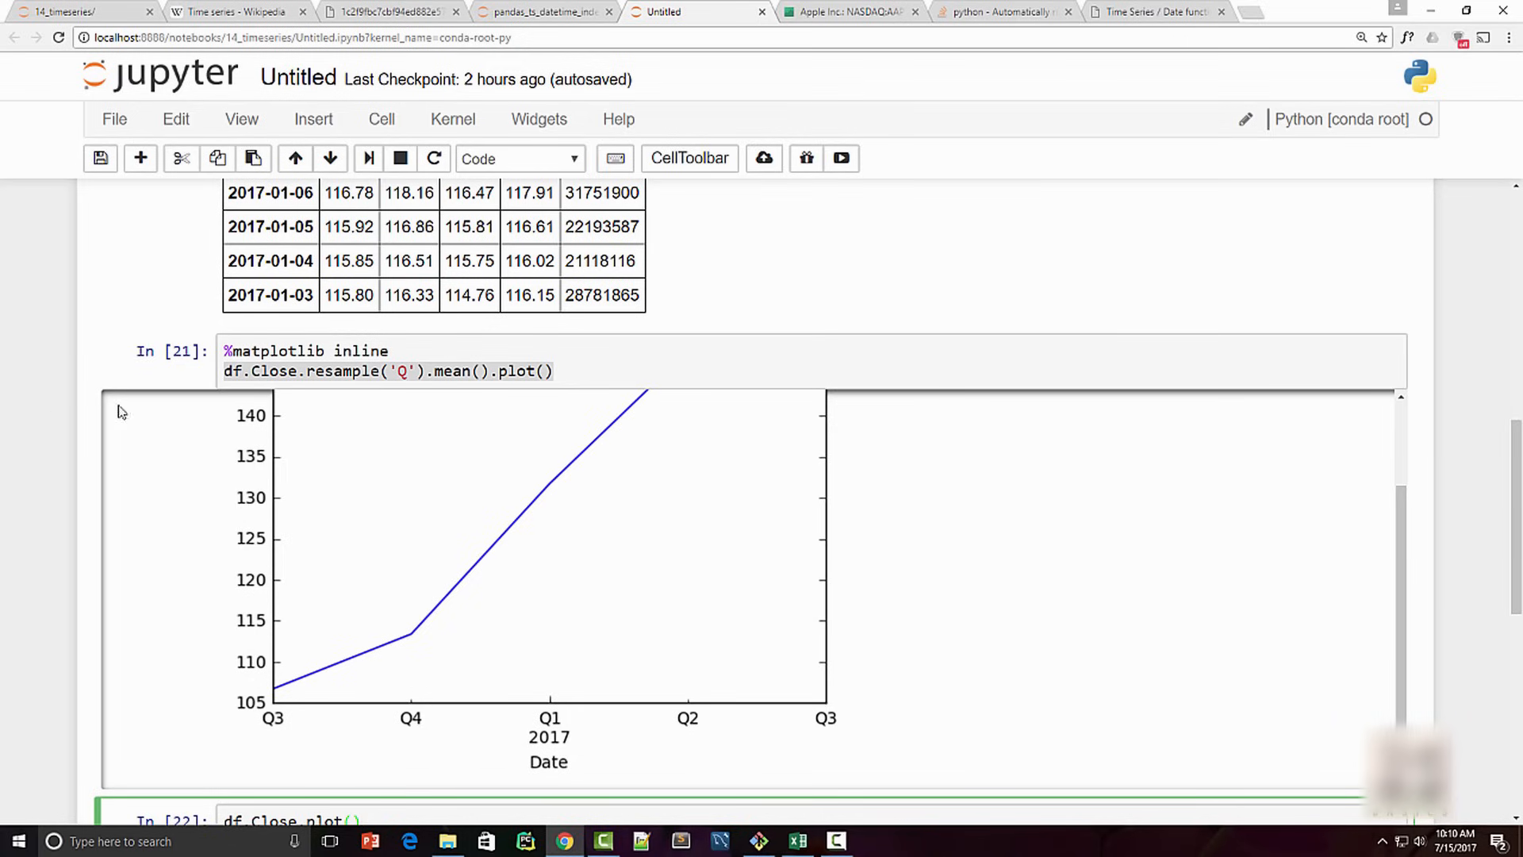